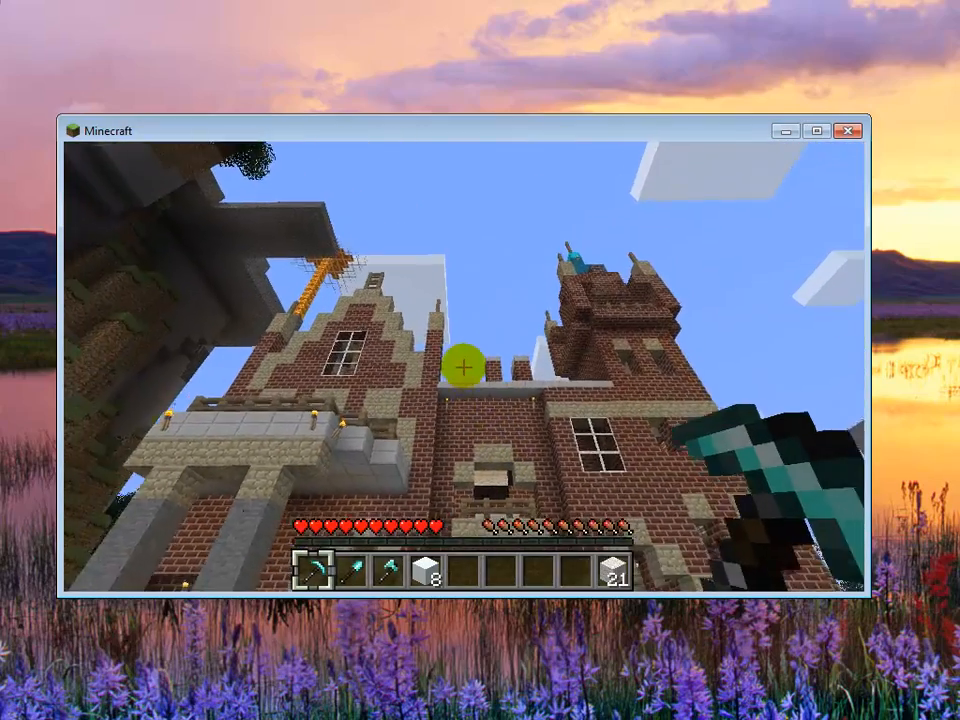
{"action": "mouse_move", "coordinate": [480, 360]}
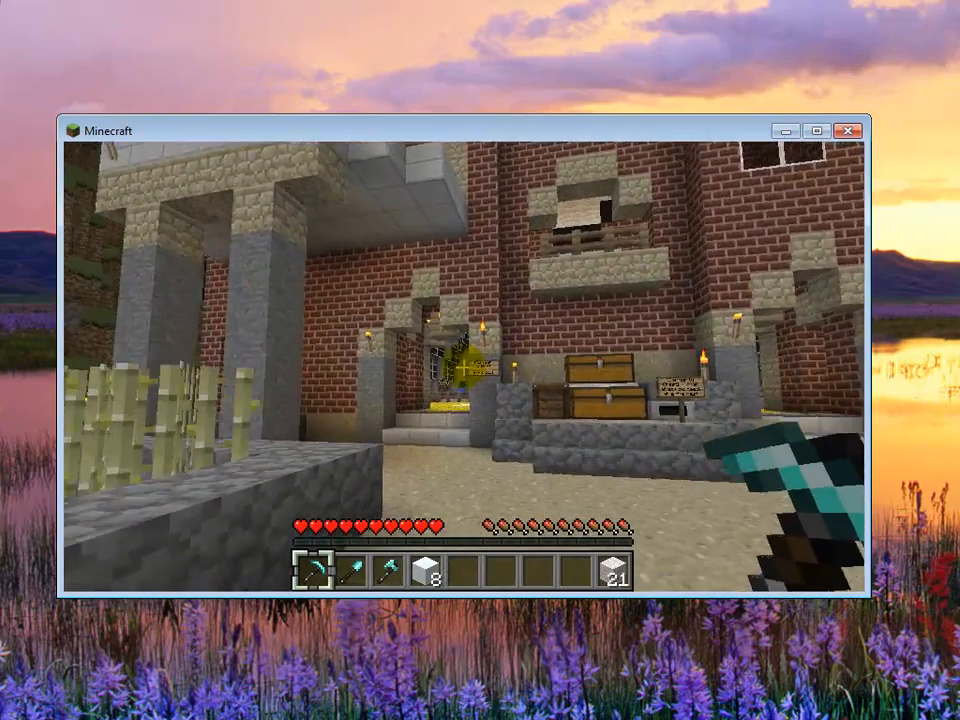
{"action": "mouse_move", "coordinate": [465, 370]}
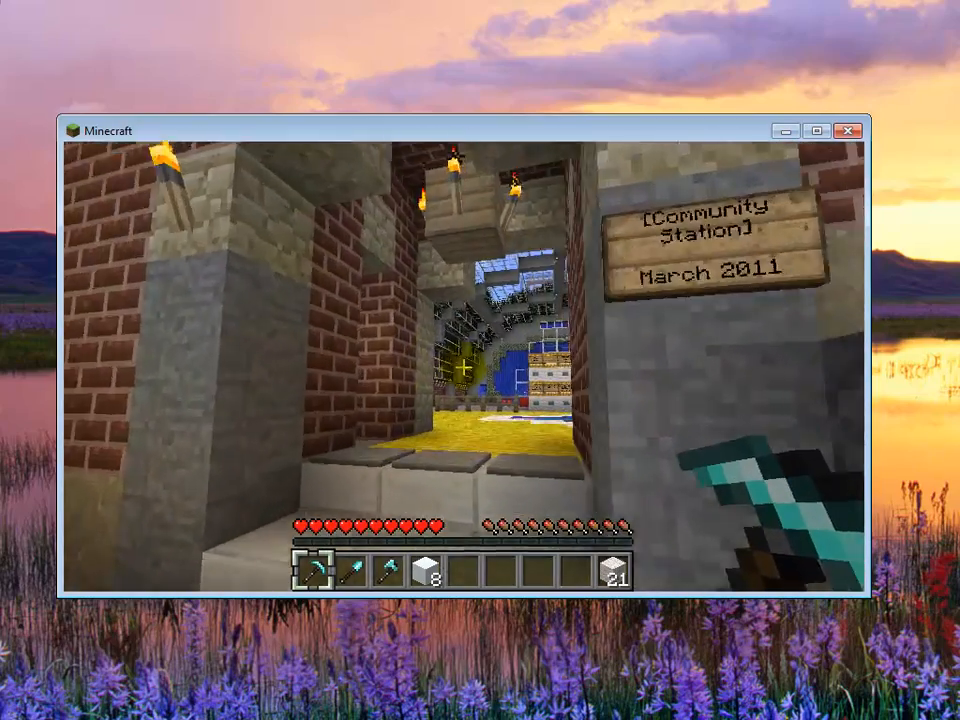
{"action": "mouse_move", "coordinate": [465, 360]}
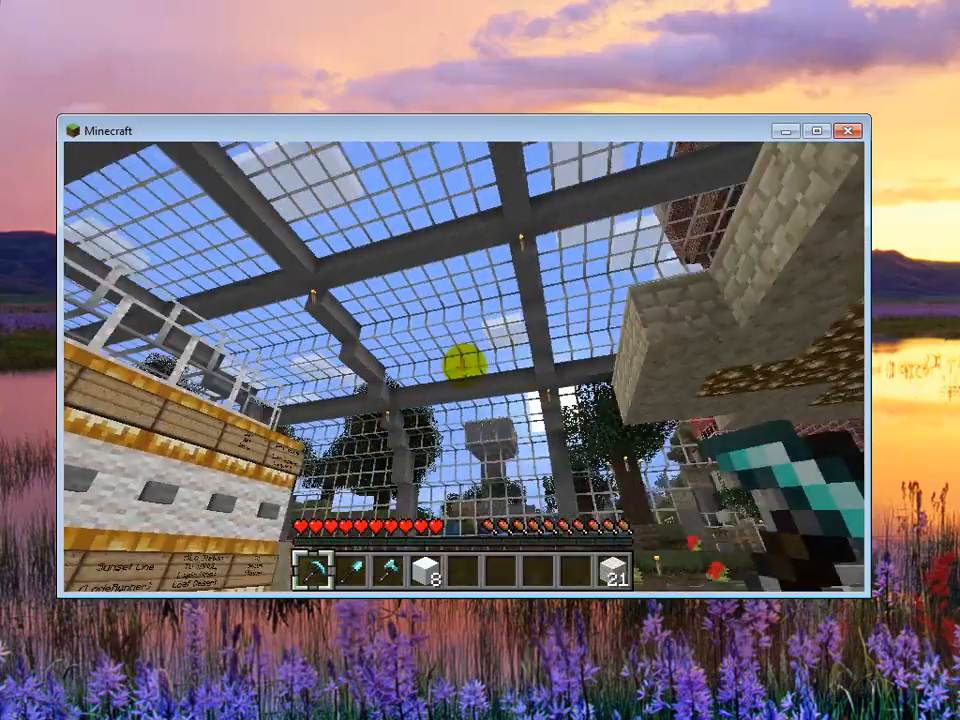
{"action": "mouse_move", "coordinate": [470, 360]}
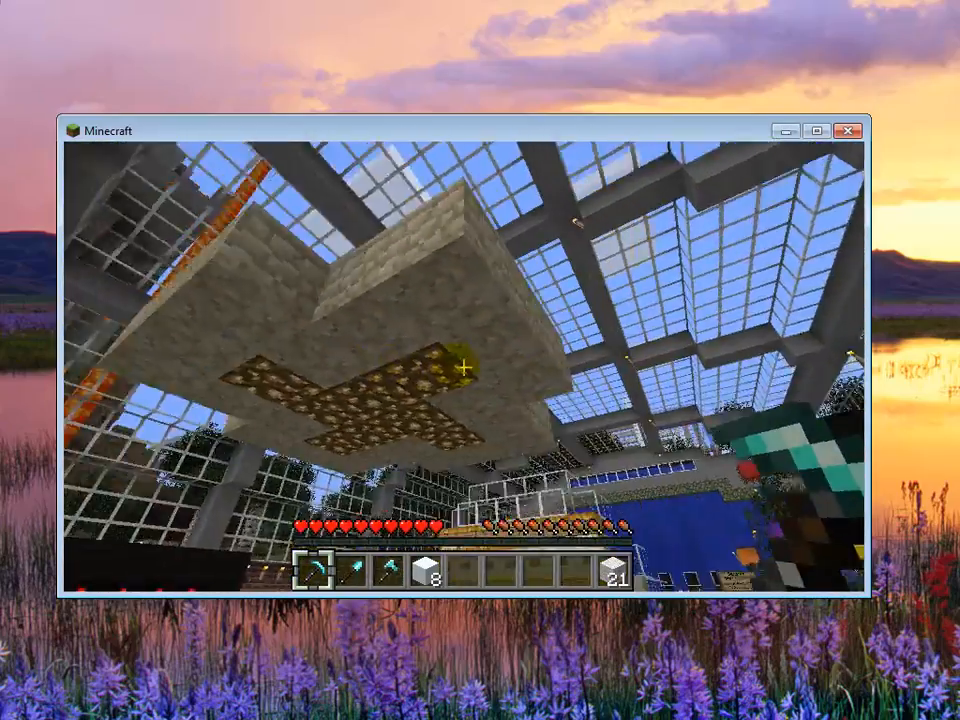
{"action": "mouse_move", "coordinate": [465, 365]}
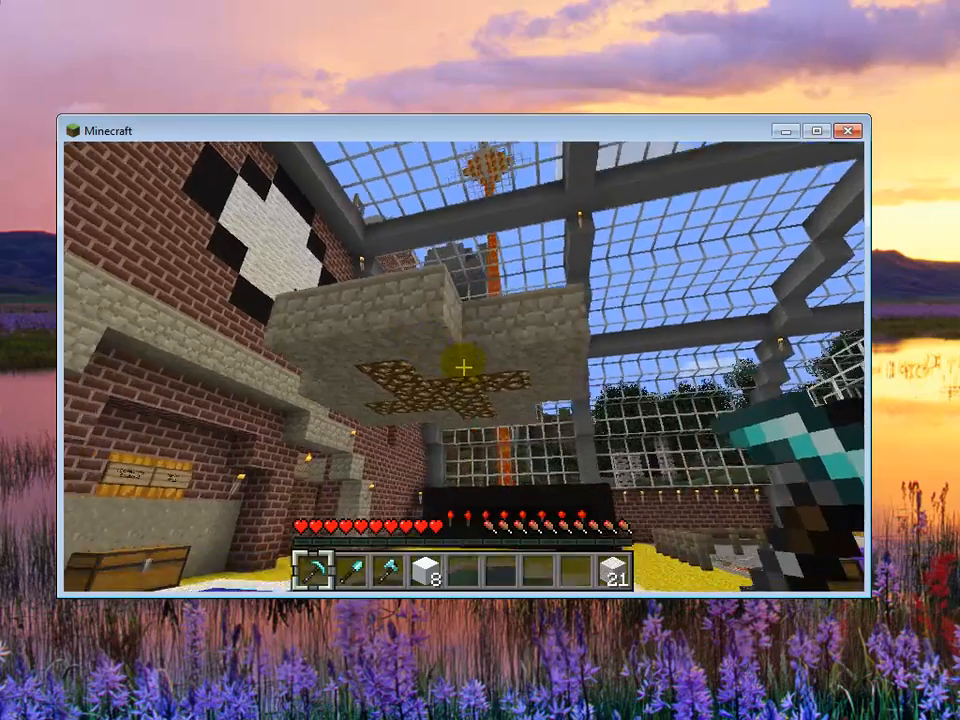
{"action": "mouse_move", "coordinate": [480, 360]}
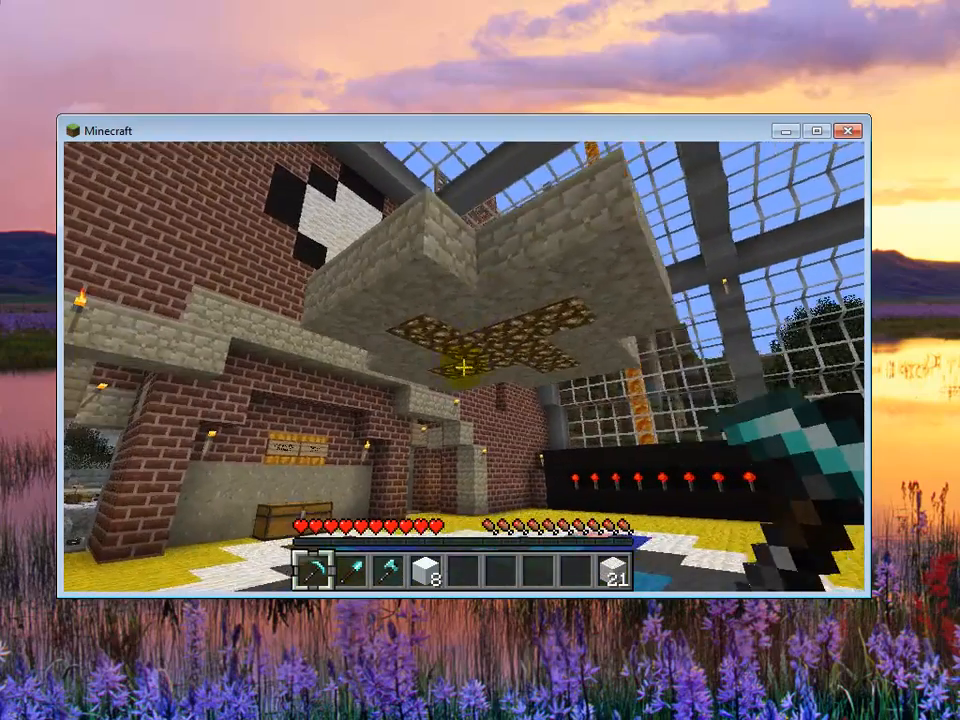
{"action": "mouse_move", "coordinate": [460, 360]}
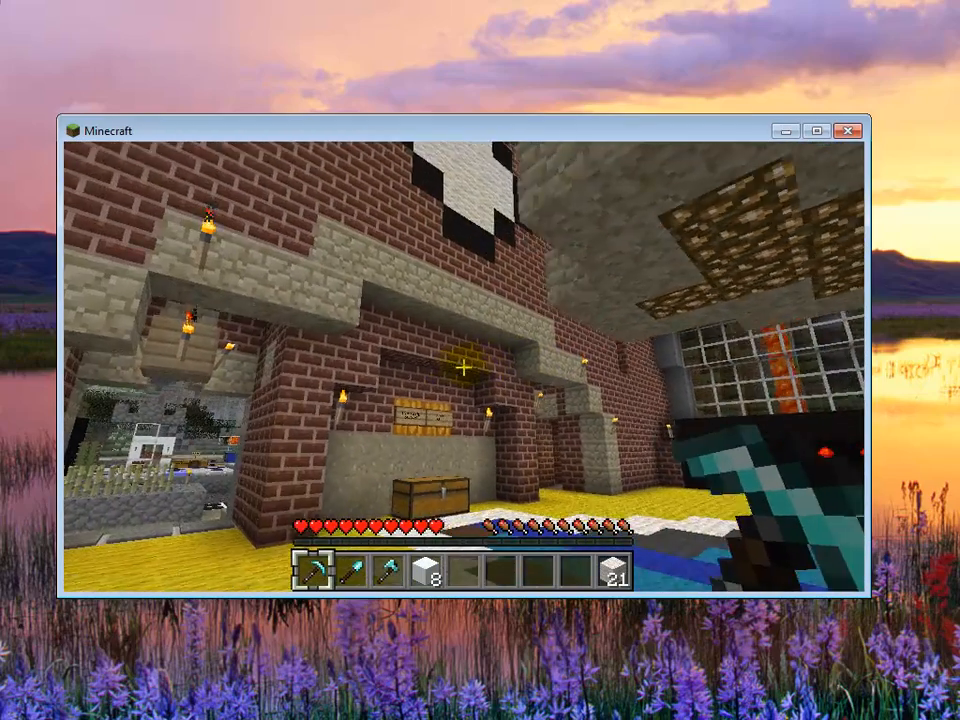
{"action": "mouse_move", "coordinate": [465, 370]}
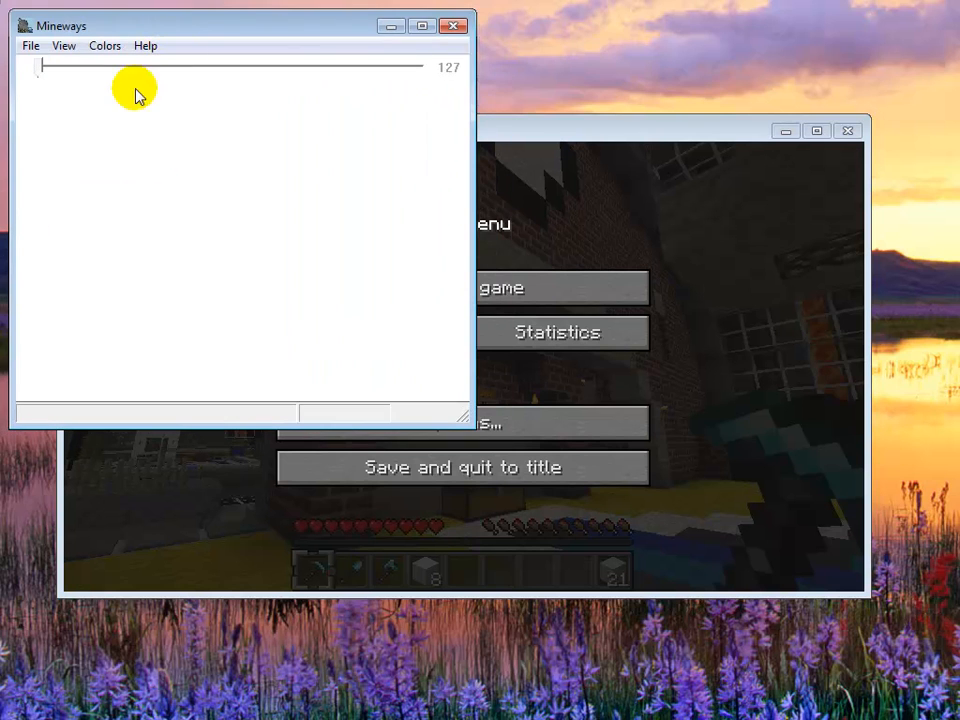
Load the Voxelia Dec 27 world from the File > Open World list
{"action": "left_click", "coordinate": [31, 45]}
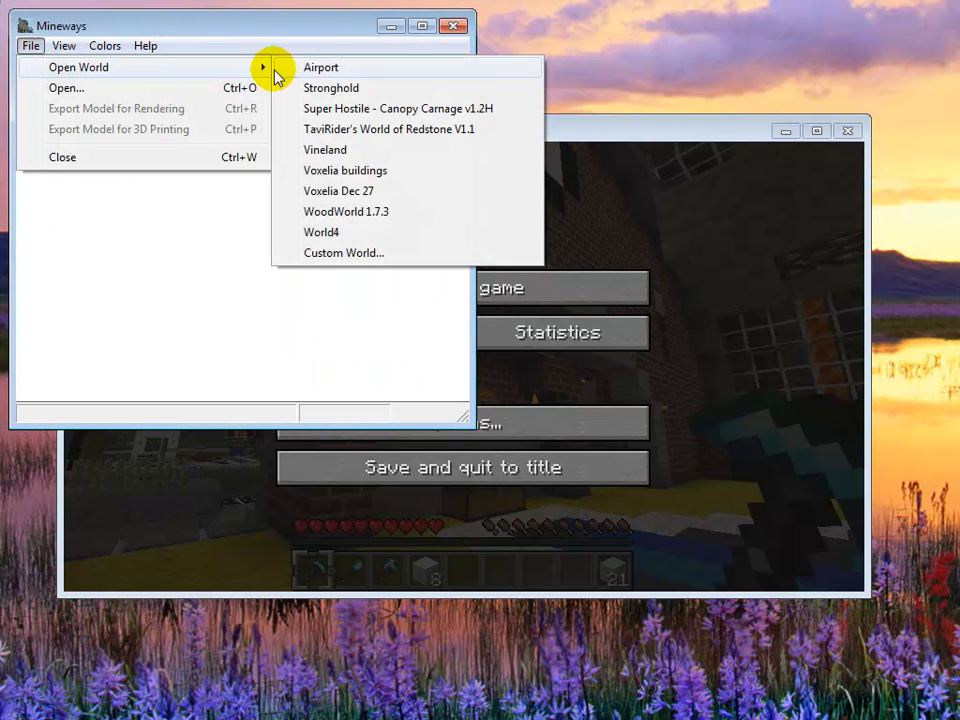
{"action": "left_click", "coordinate": [338, 190]}
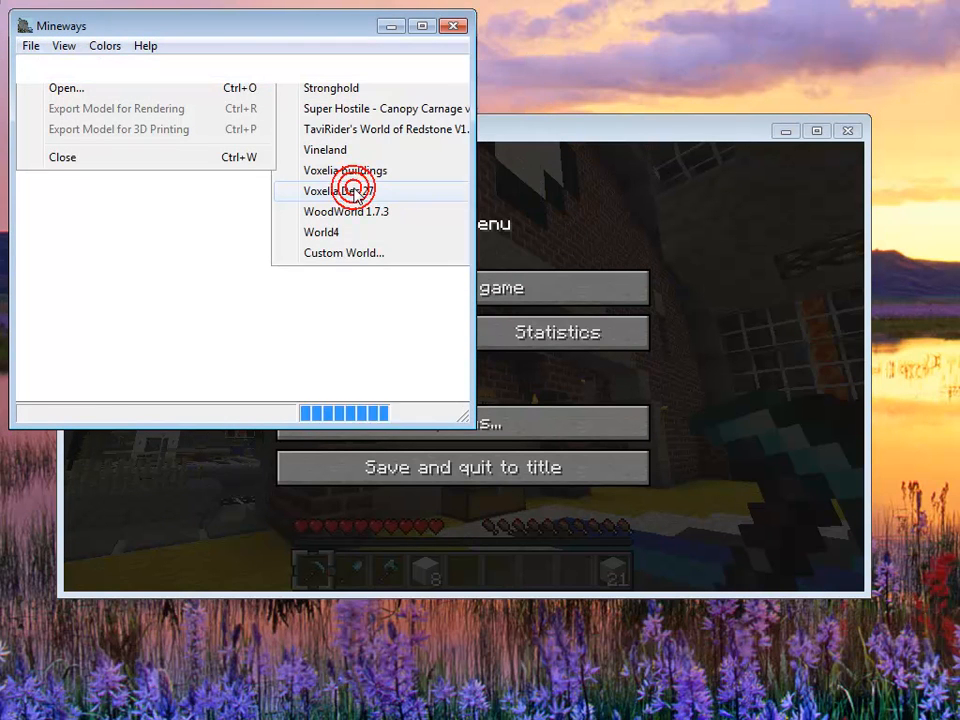
{"action": "left_click", "coordinate": [338, 190]}
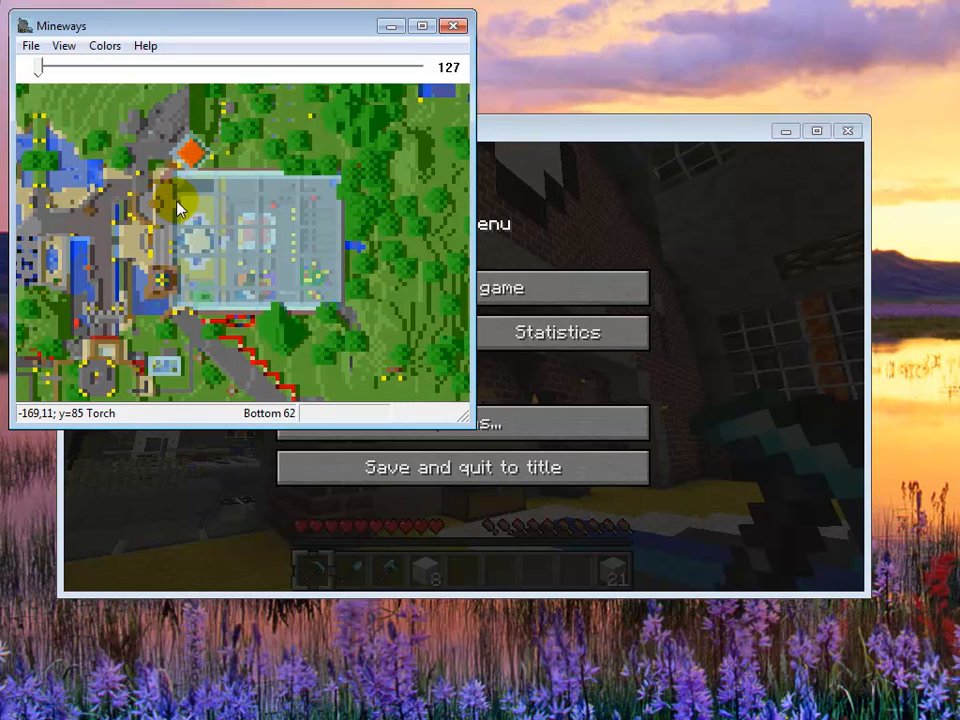
{"action": "mouse_move", "coordinate": [137, 325]}
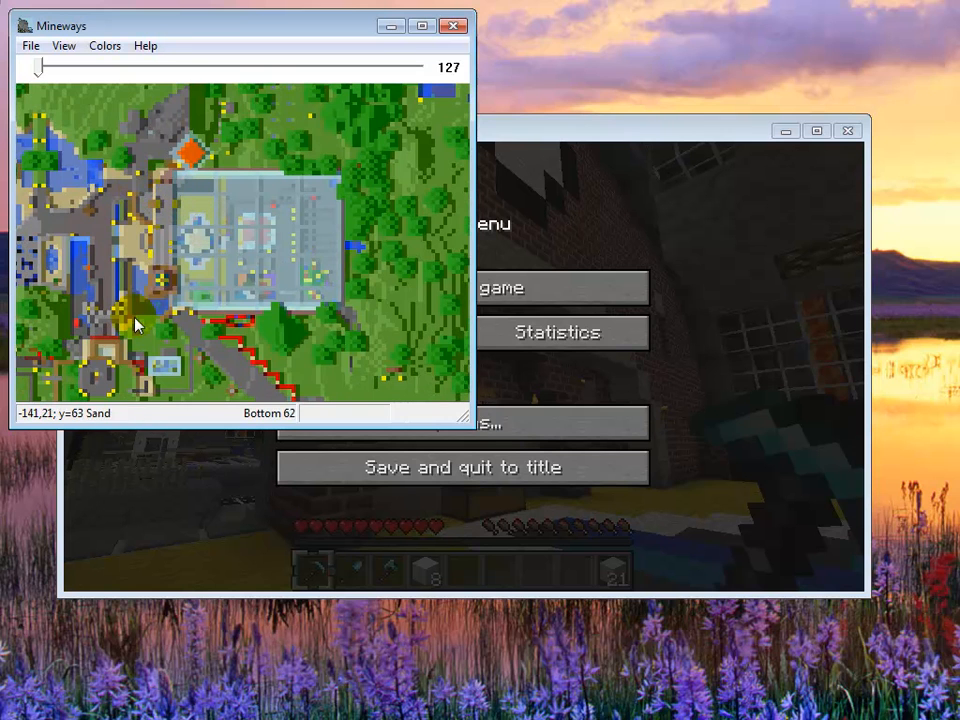
{"action": "mouse_move", "coordinate": [125, 172]}
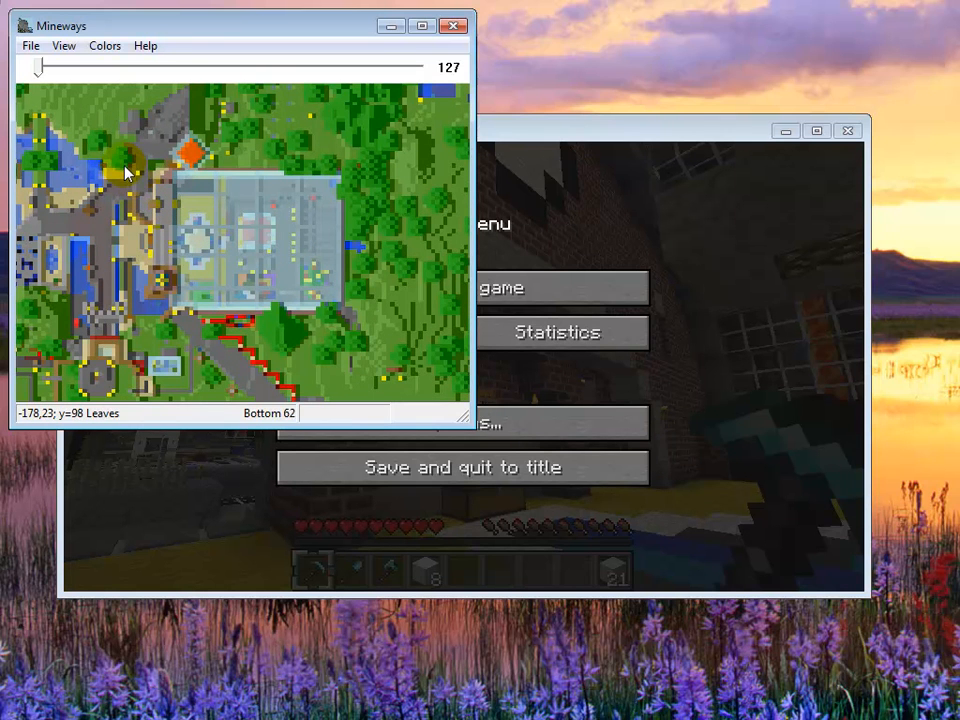
Drag an export rectangle around the glass-roofed station on the map
{"action": "left_click_drag", "start_coordinate": [128, 165], "coordinate": [355, 330]}
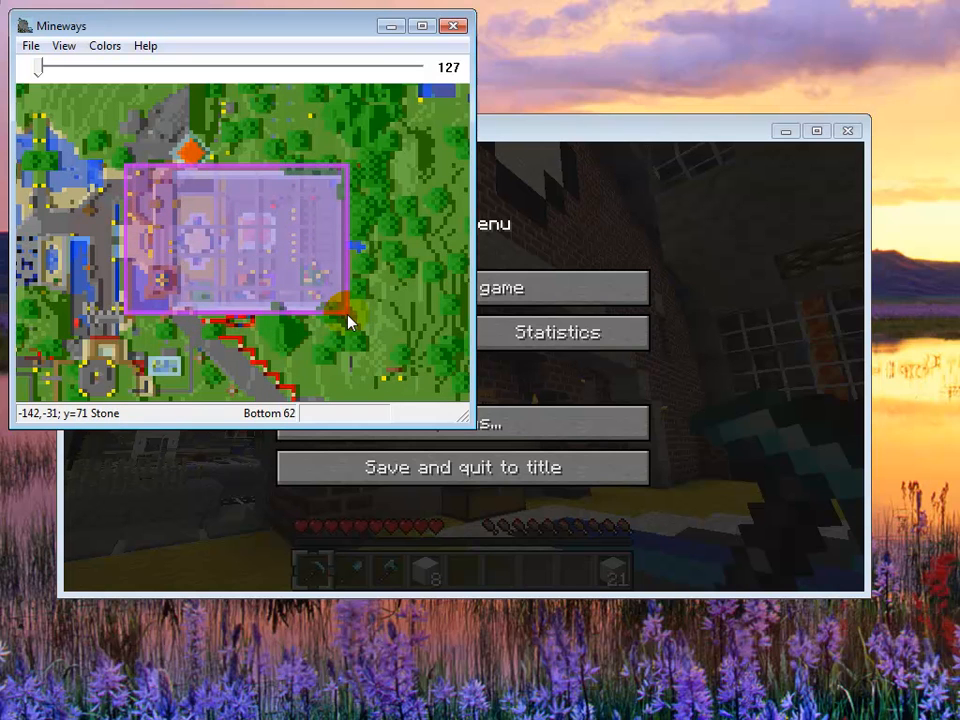
{"action": "mouse_move", "coordinate": [348, 311]}
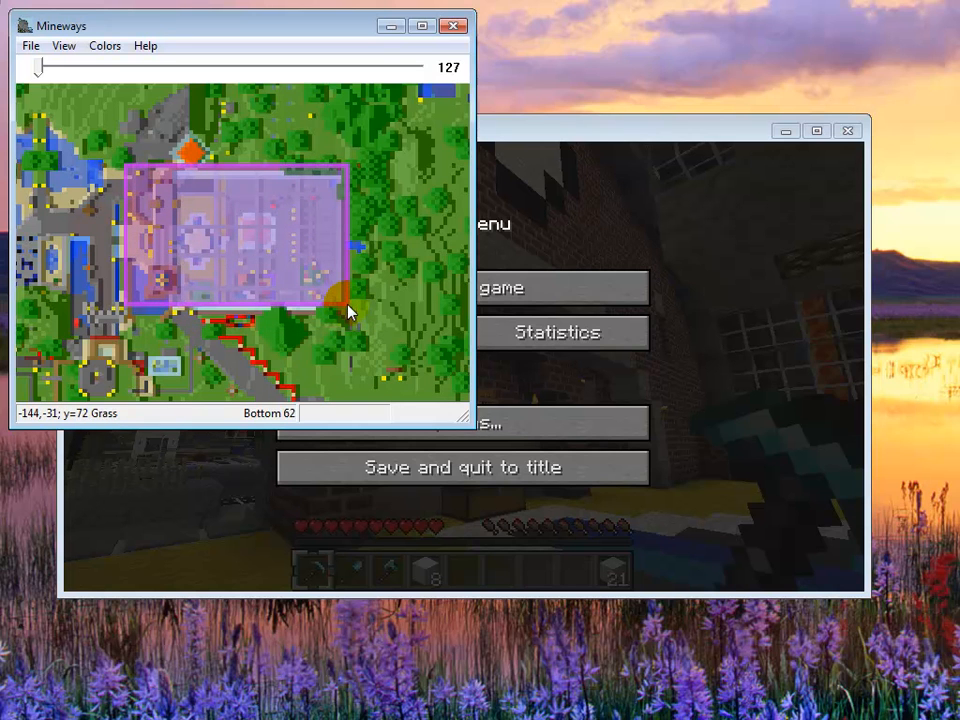
{"action": "mouse_move", "coordinate": [185, 343]}
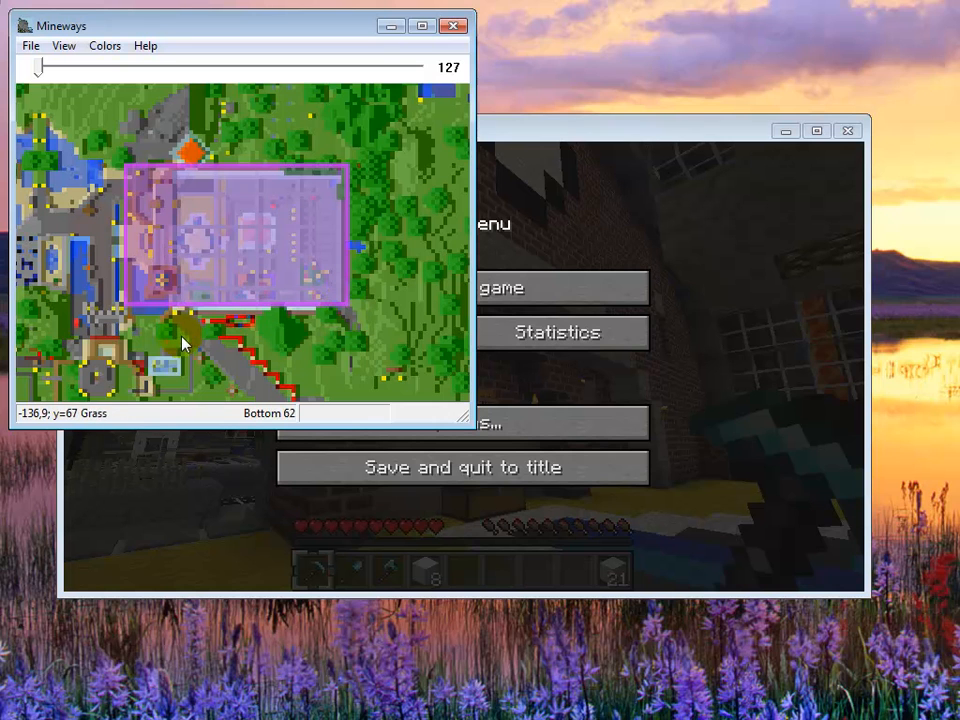
{"action": "mouse_move", "coordinate": [208, 255]}
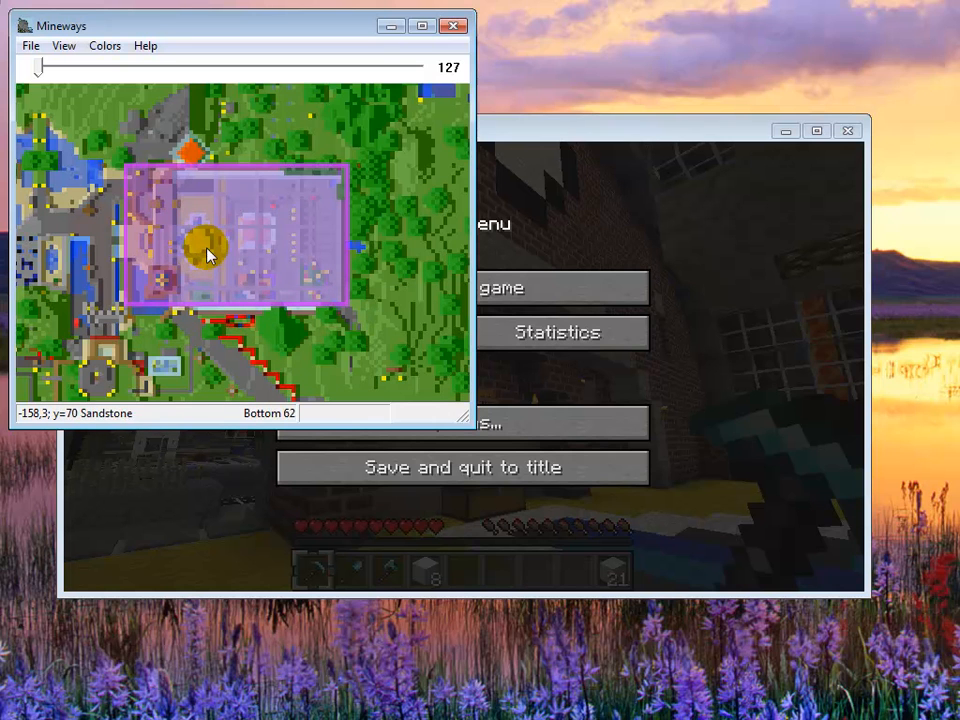
{"action": "mouse_move", "coordinate": [220, 250]}
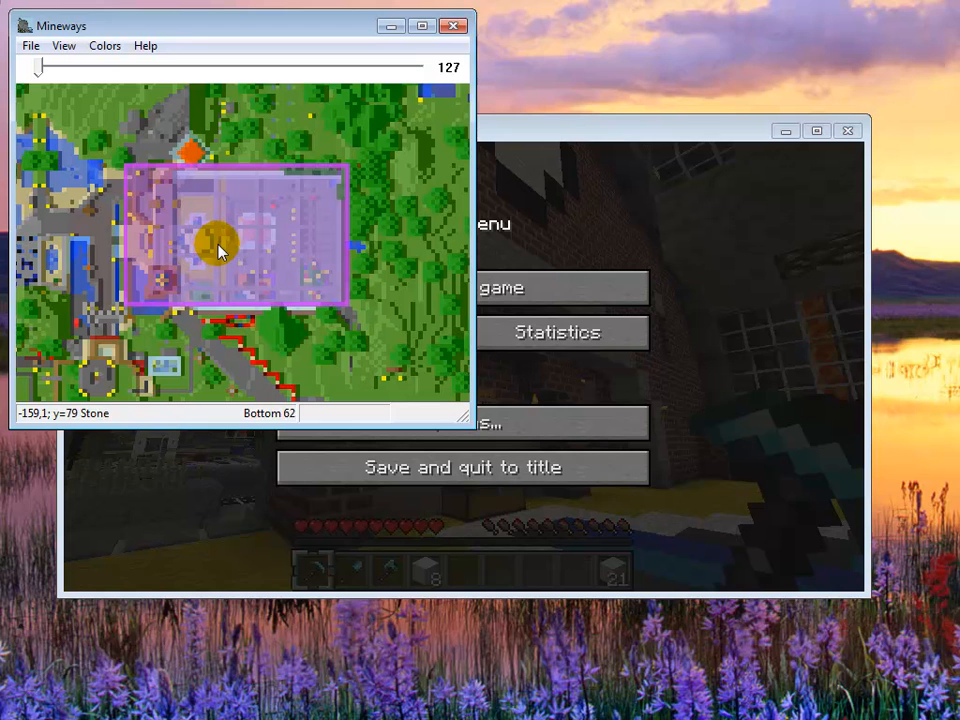
{"action": "mouse_move", "coordinate": [212, 246]}
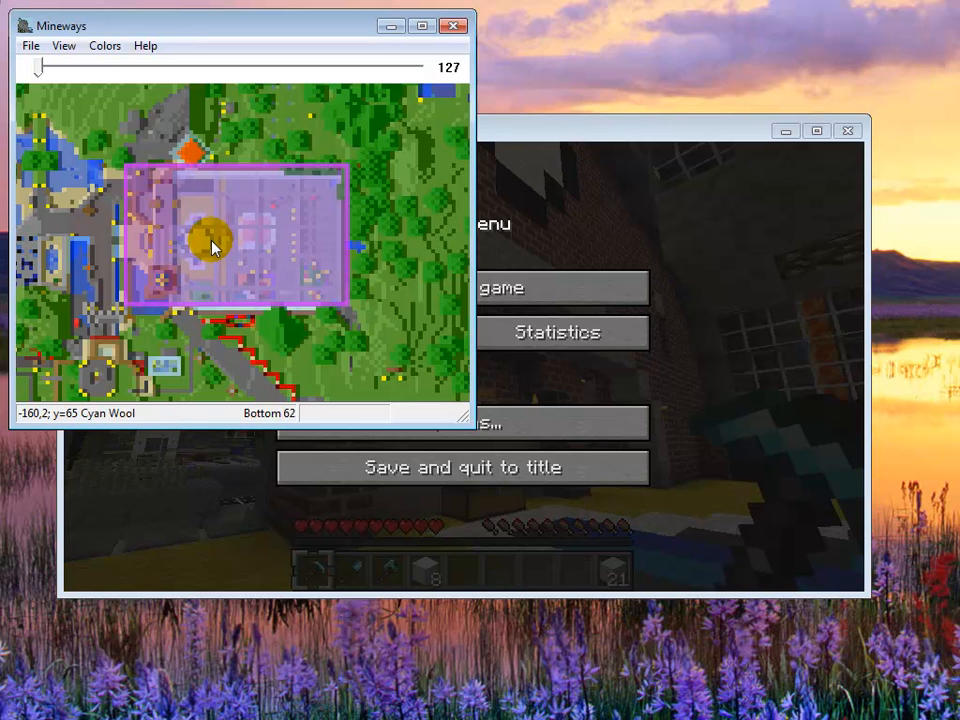
{"action": "mouse_move", "coordinate": [212, 251]}
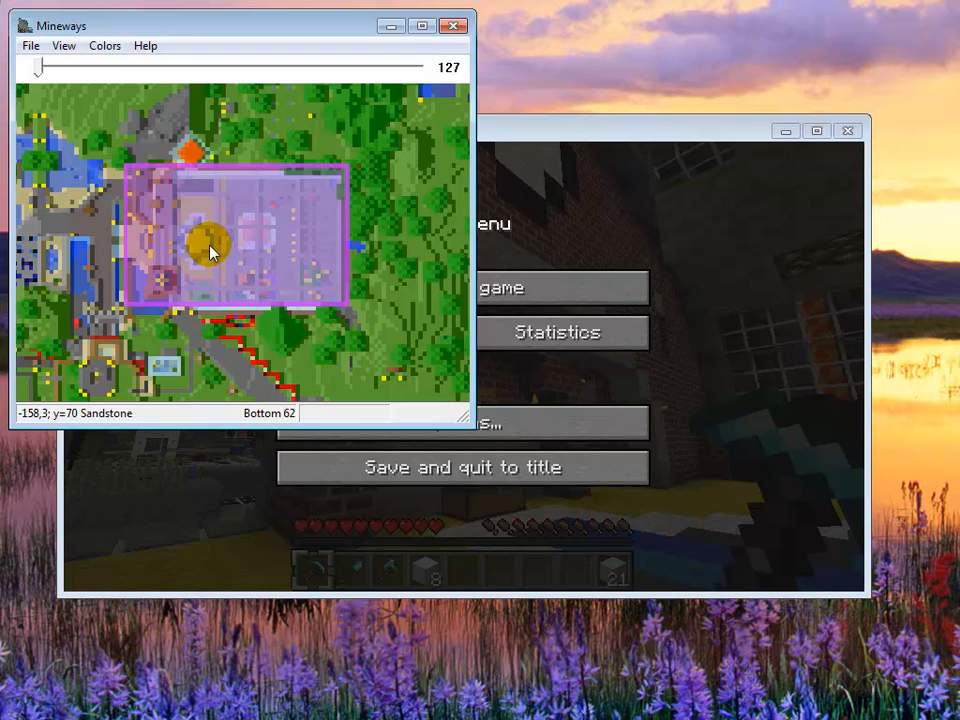
{"action": "mouse_move", "coordinate": [213, 248]}
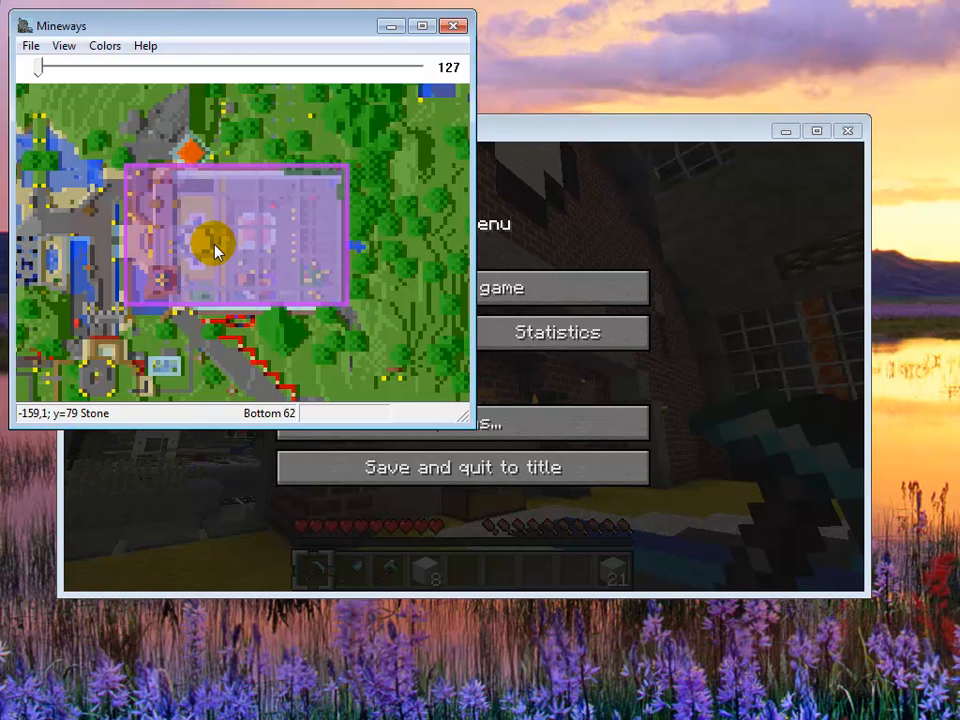
{"action": "mouse_move", "coordinate": [216, 248]}
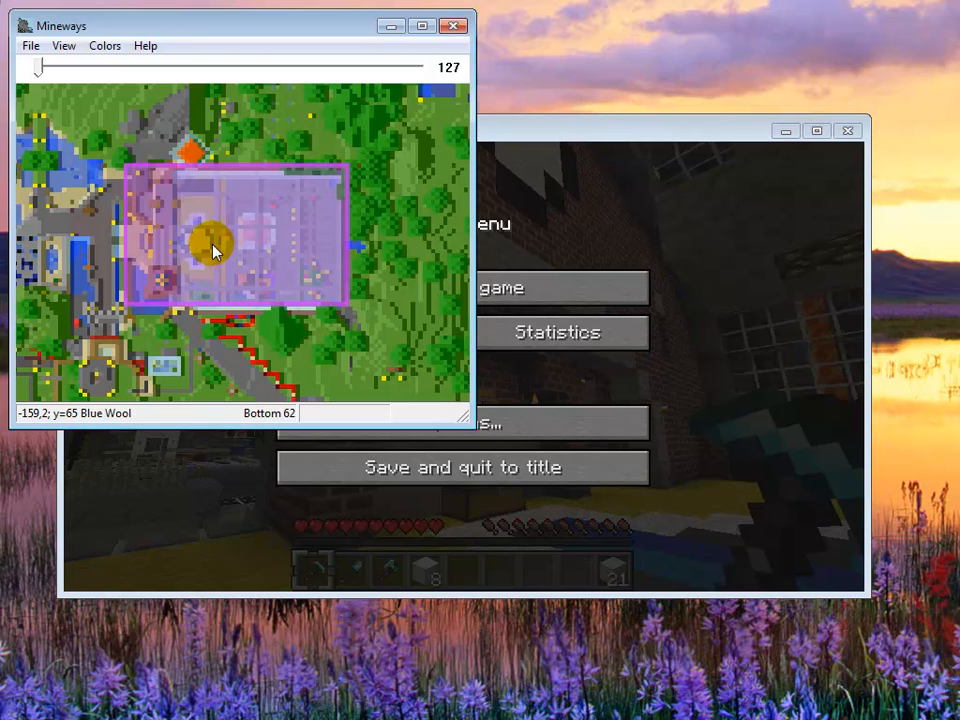
{"action": "mouse_move", "coordinate": [212, 248]}
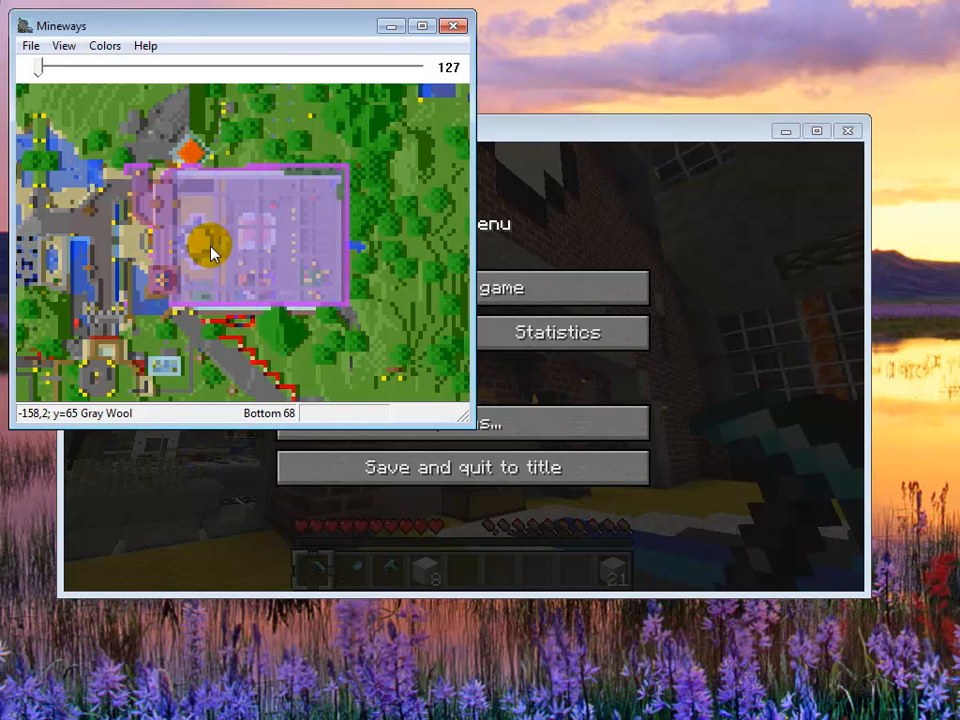
{"action": "mouse_move", "coordinate": [143, 303]}
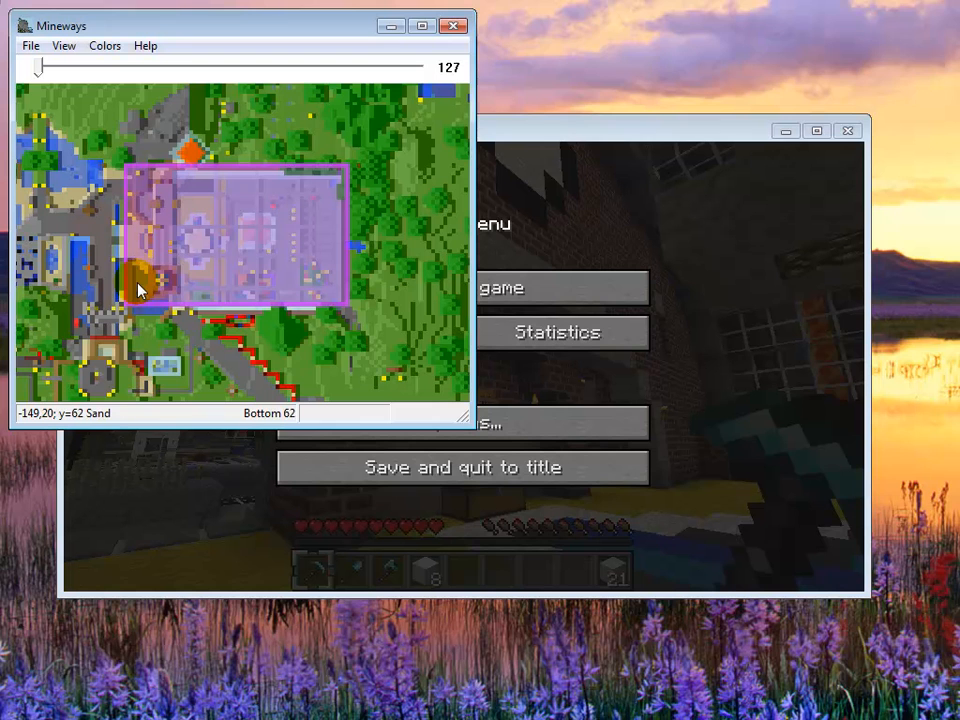
{"action": "mouse_move", "coordinate": [140, 290]}
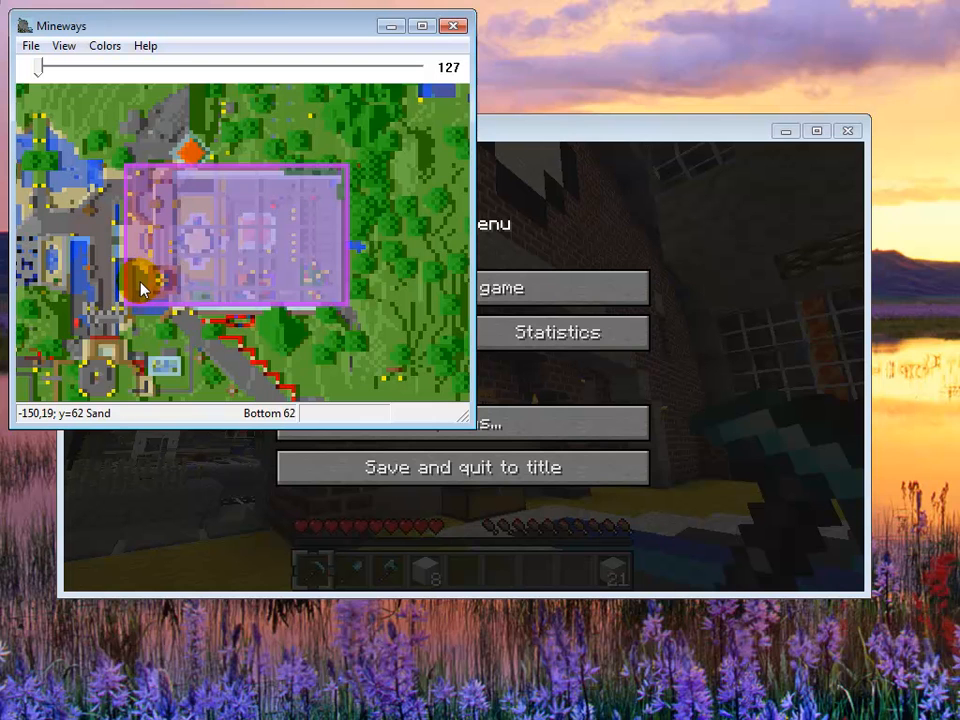
{"action": "mouse_move", "coordinate": [170, 193]}
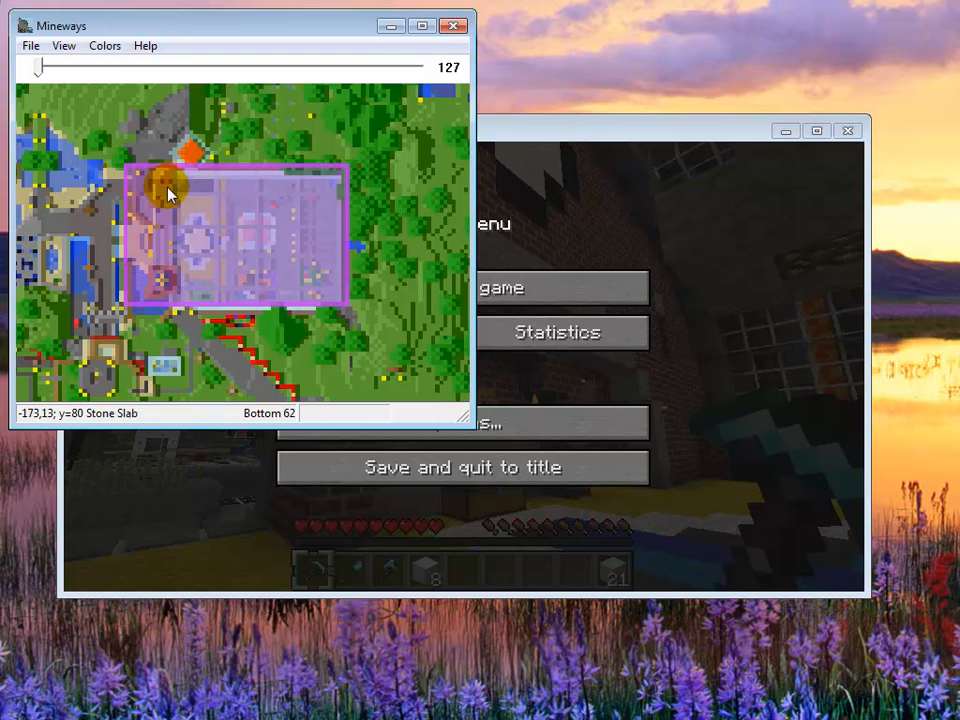
{"action": "mouse_move", "coordinate": [195, 307]}
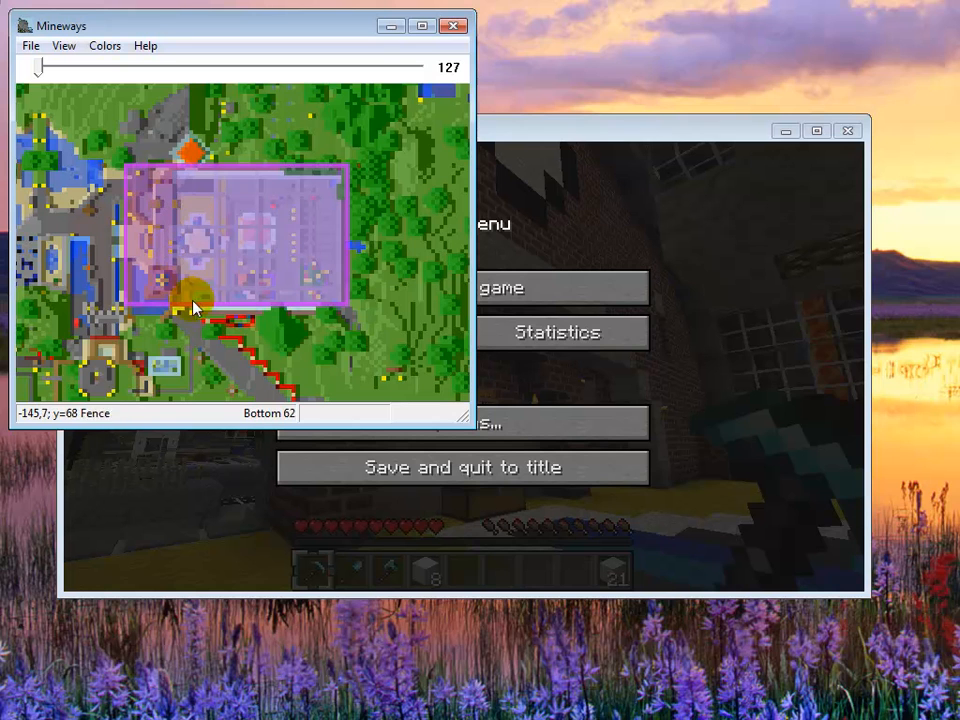
{"action": "mouse_move", "coordinate": [200, 288]}
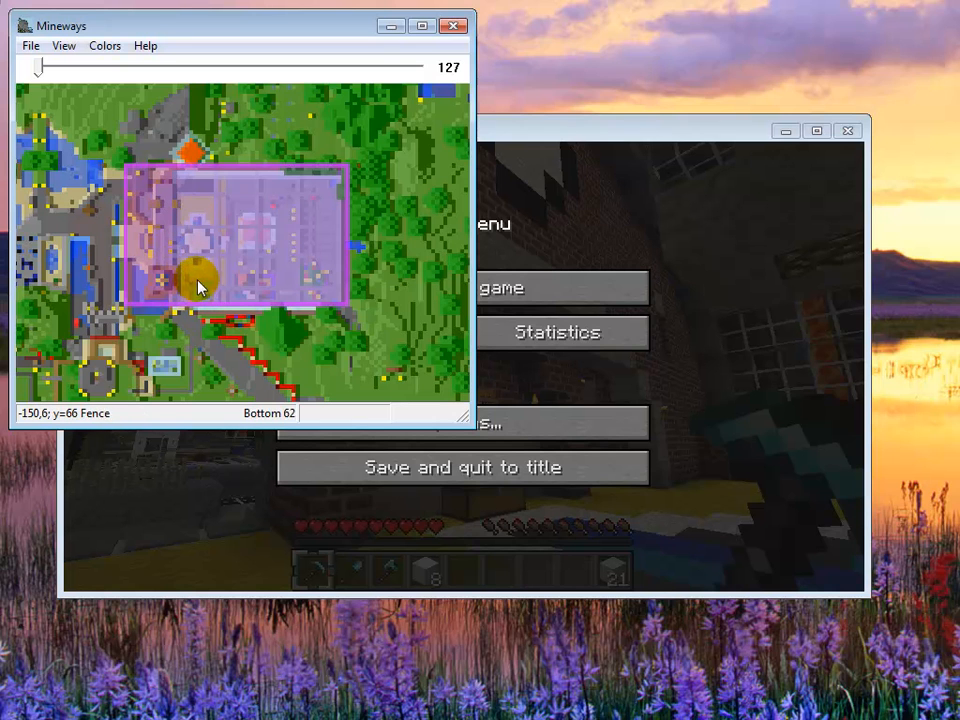
{"action": "mouse_move", "coordinate": [37, 52]}
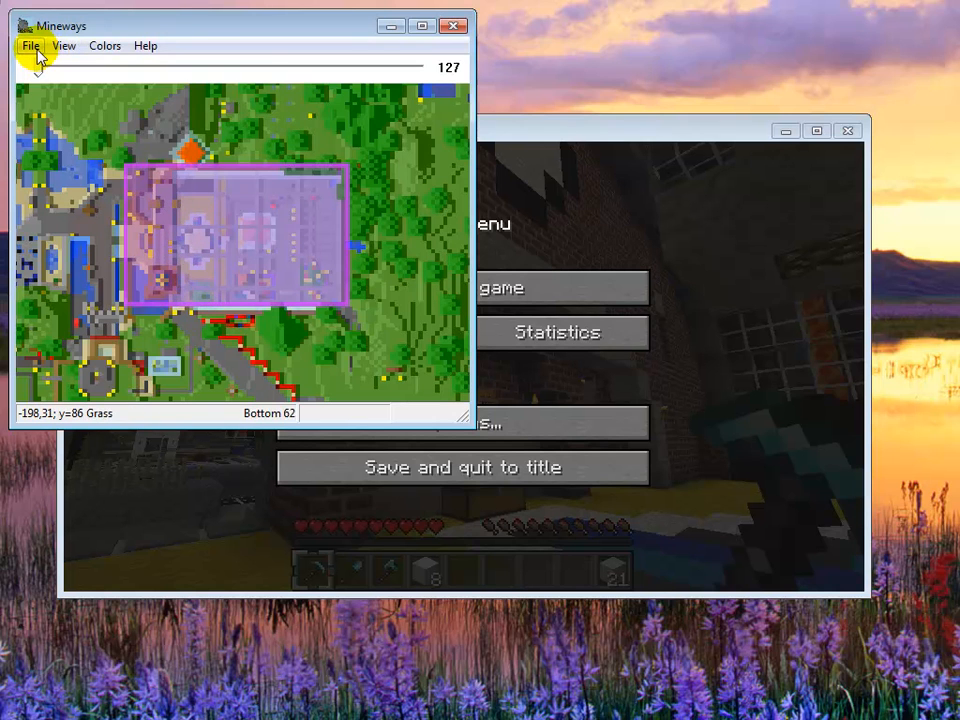
Dismiss the multiple-separate-parts warning from the first 3D-print export
{"action": "left_click", "coordinate": [31, 45]}
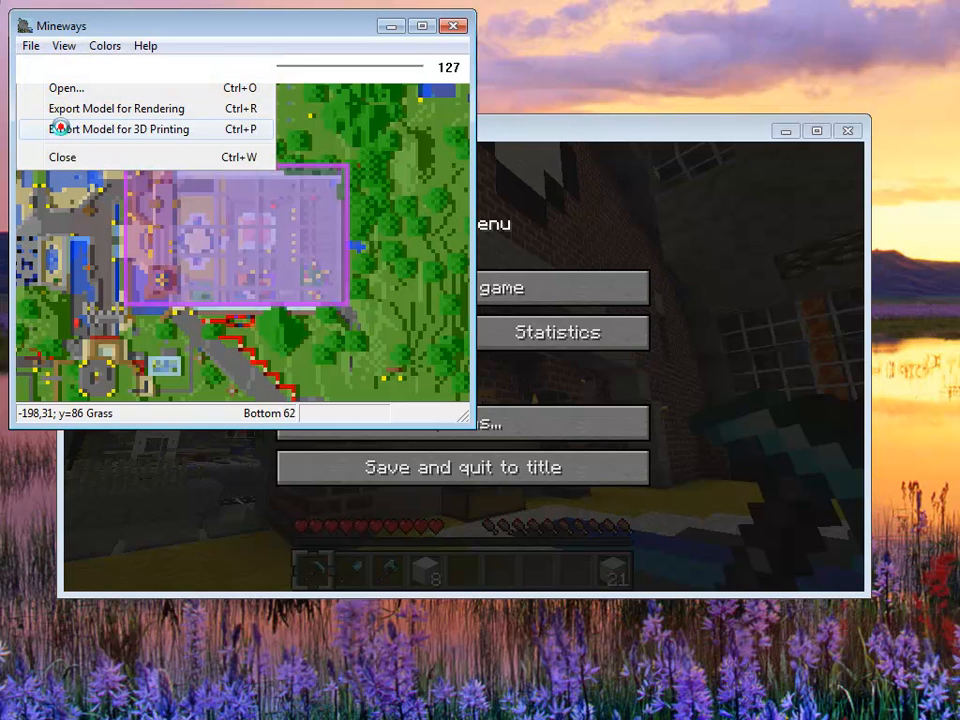
{"action": "mouse_move", "coordinate": [140, 245]}
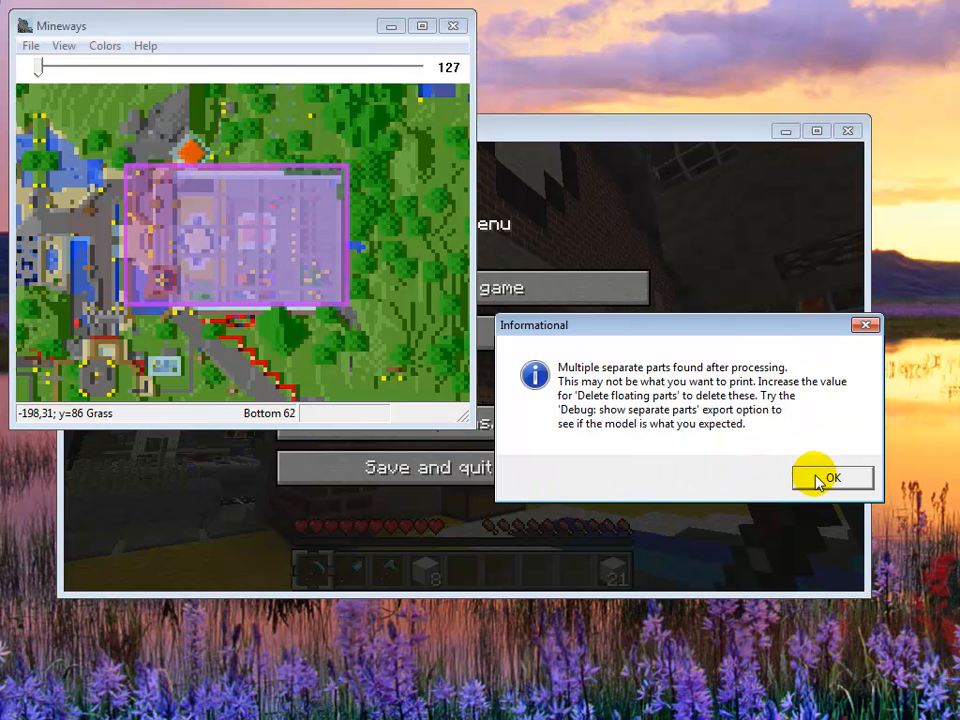
{"action": "mouse_move", "coordinate": [670, 415]}
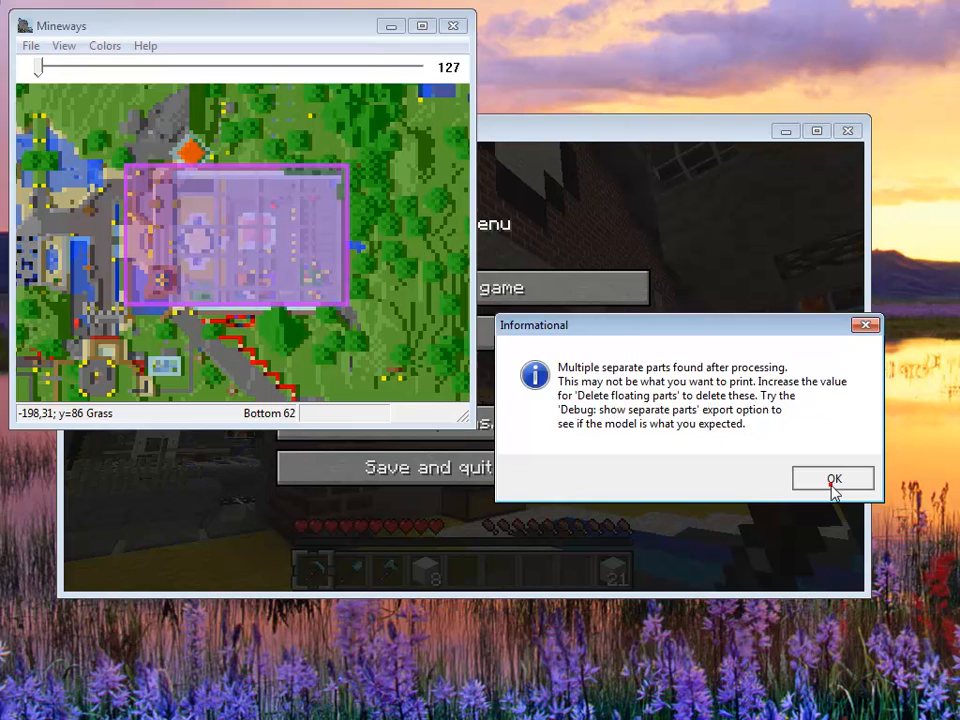
{"action": "left_click", "coordinate": [834, 479]}
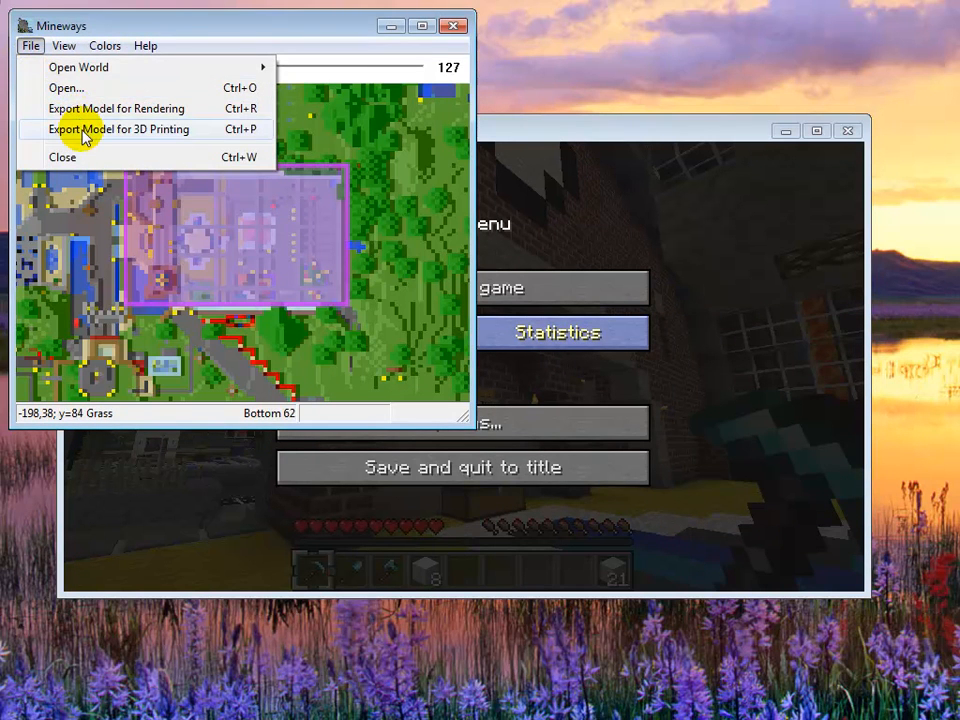
Export for 3D printing with 'Debug: show separate parts as colors' on, dismissing the warning
{"action": "left_click", "coordinate": [119, 129]}
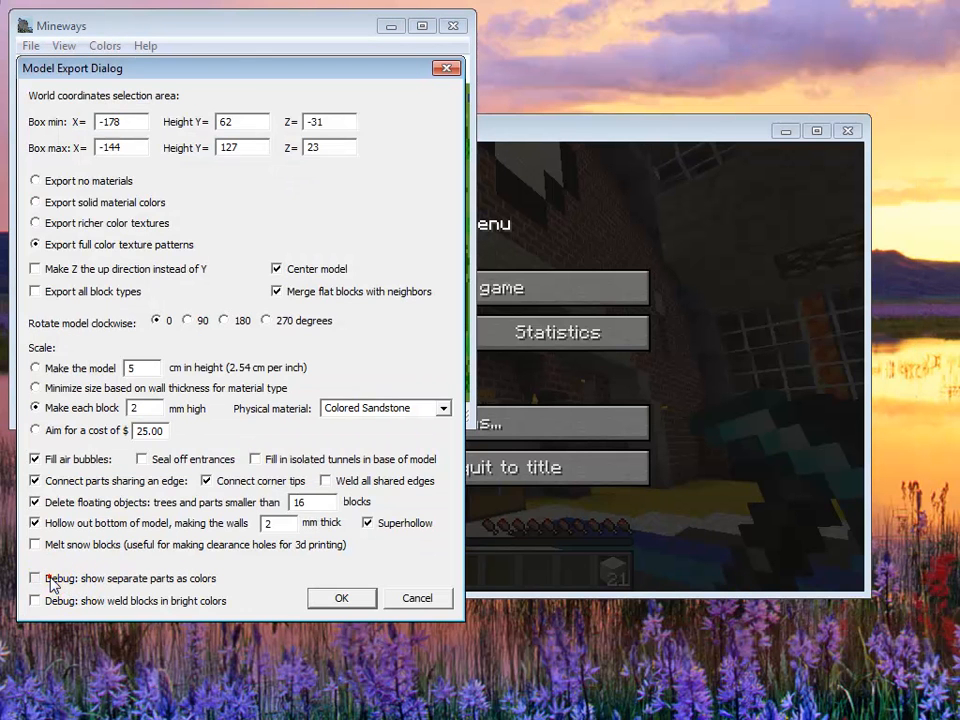
{"action": "left_click", "coordinate": [35, 578]}
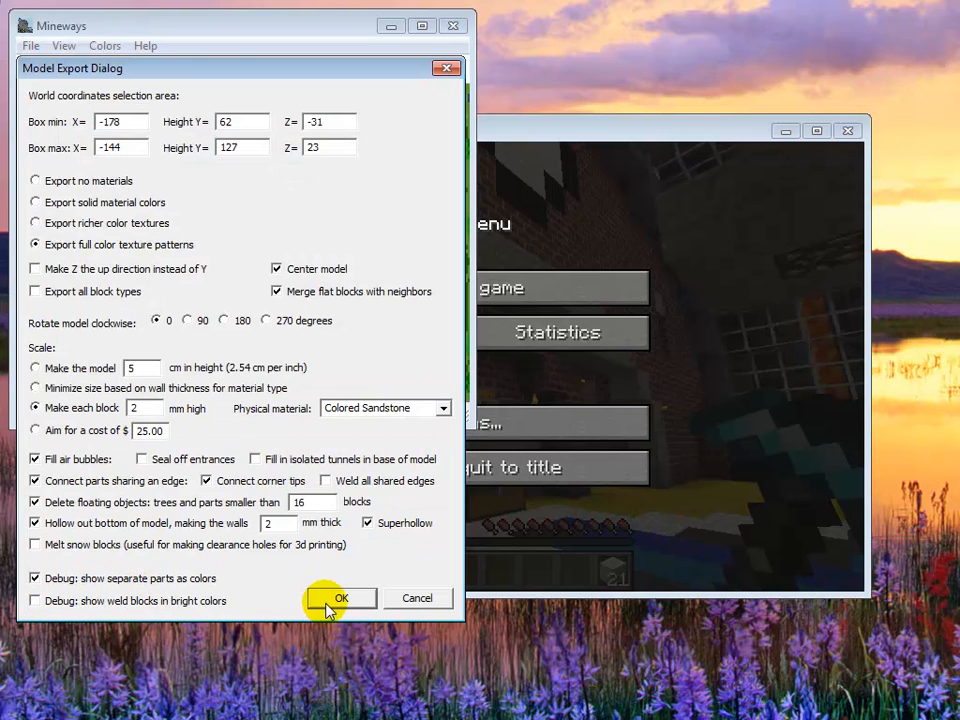
{"action": "left_click", "coordinate": [340, 597]}
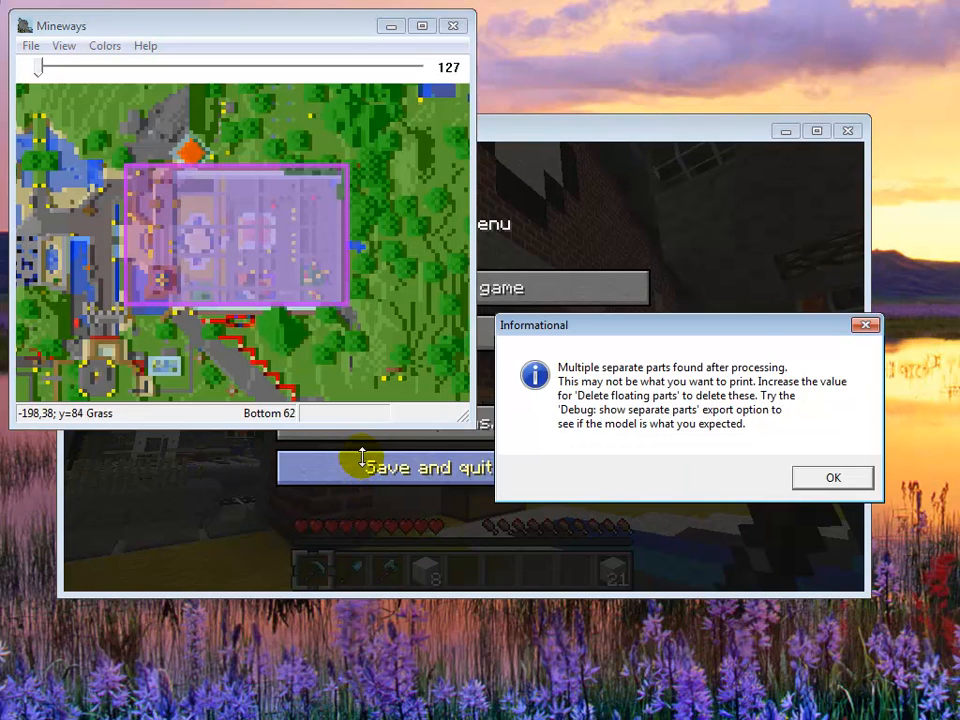
{"action": "left_click", "coordinate": [832, 477]}
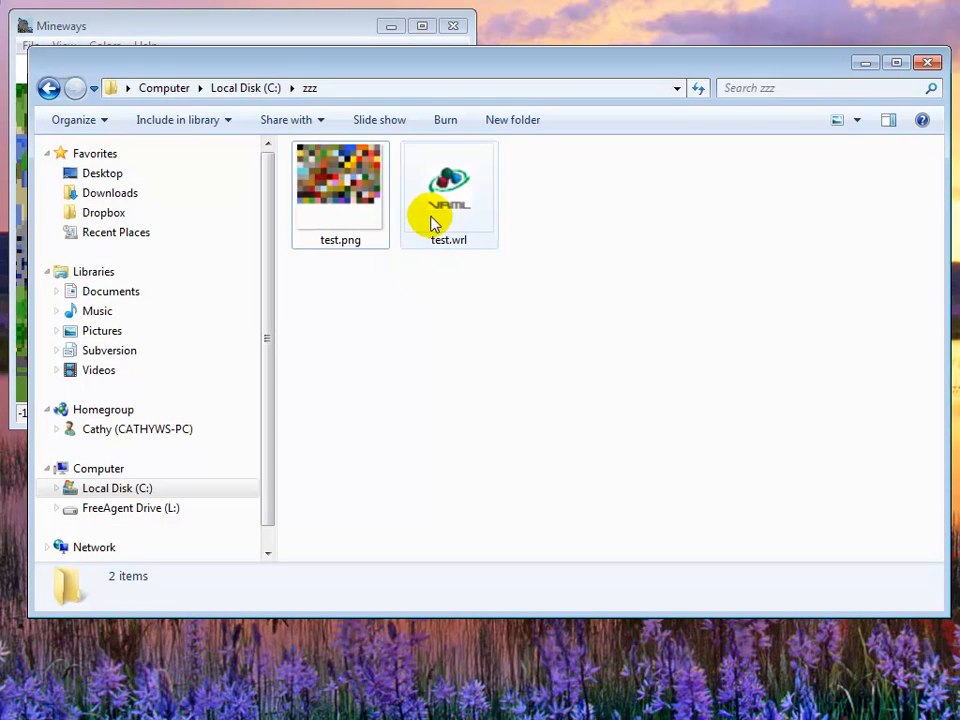
Select the exported 2.25 MB test.wrl in C:\zzz
{"action": "left_click", "coordinate": [448, 190]}
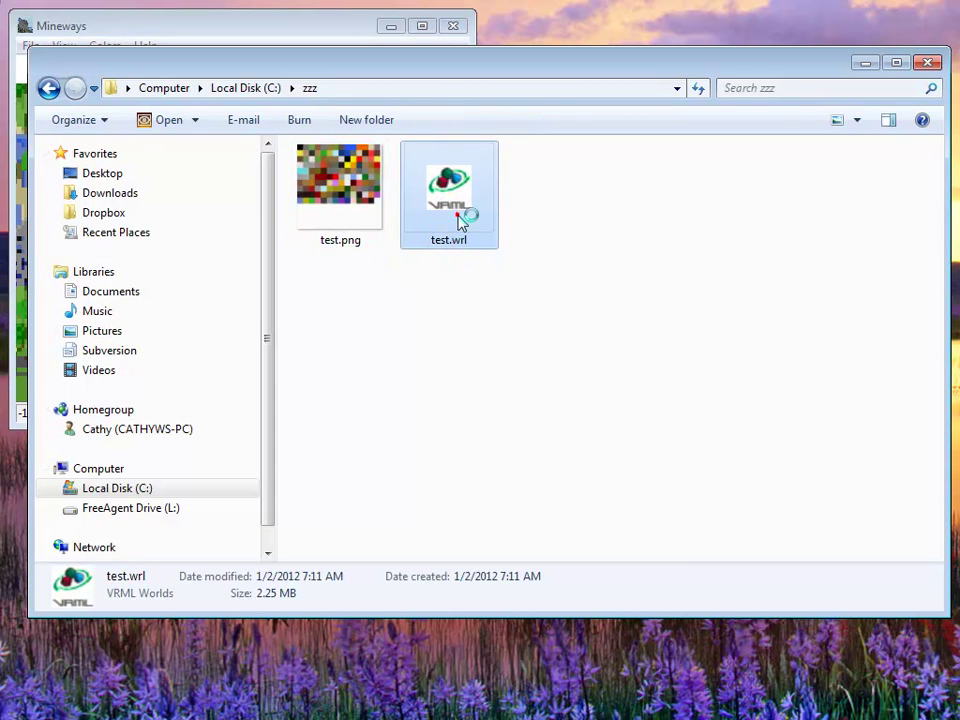
{"action": "mouse_move", "coordinate": [470, 280]}
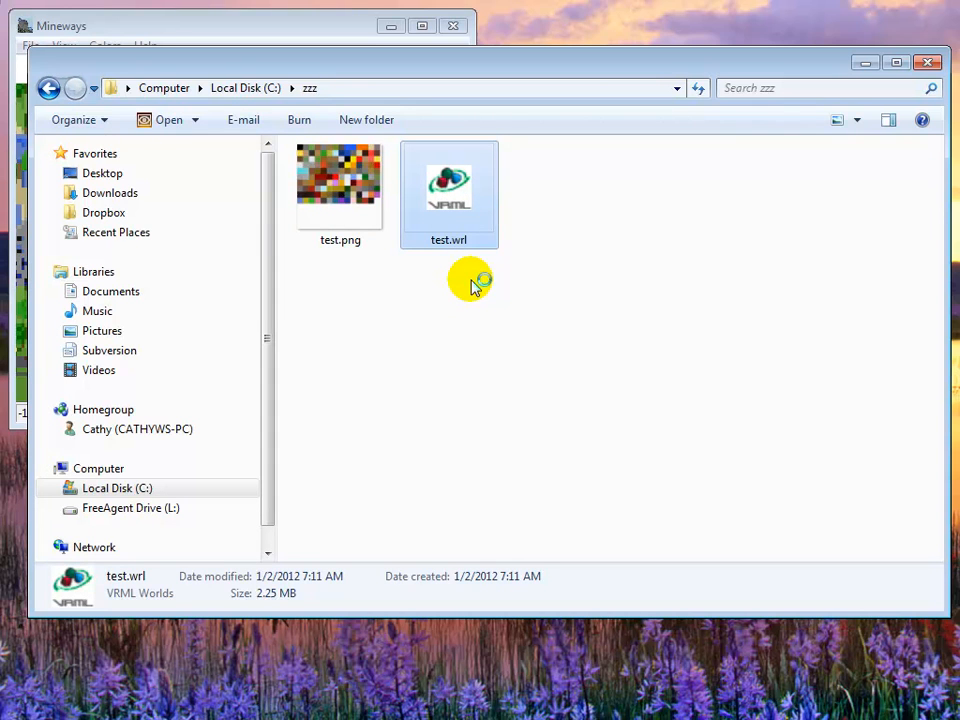
{"action": "mouse_move", "coordinate": [340, 275]}
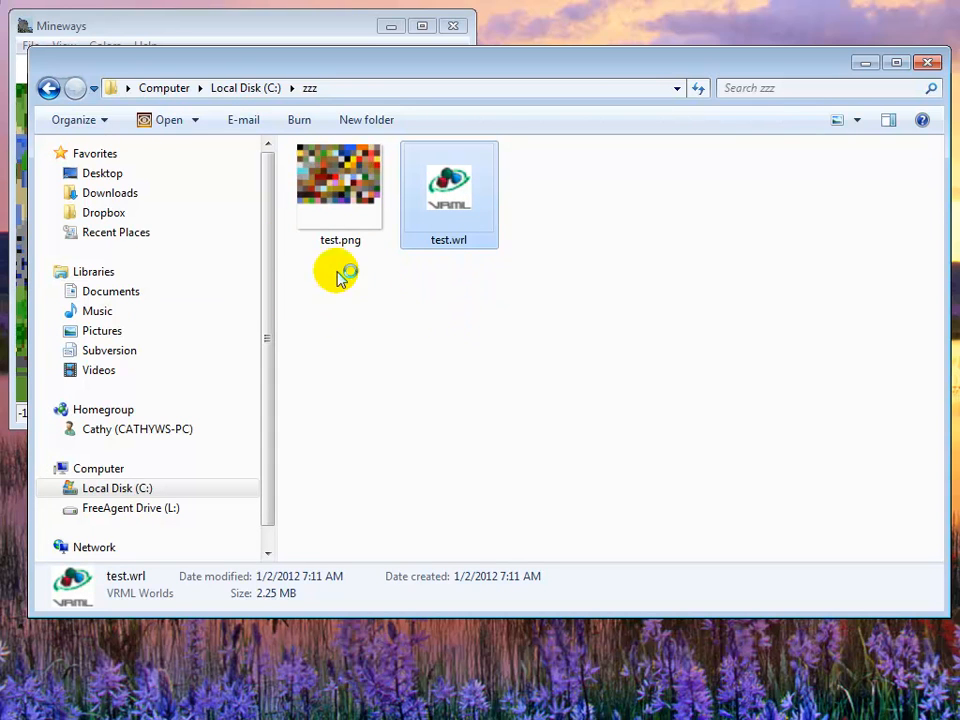
{"action": "mouse_move", "coordinate": [390, 268]}
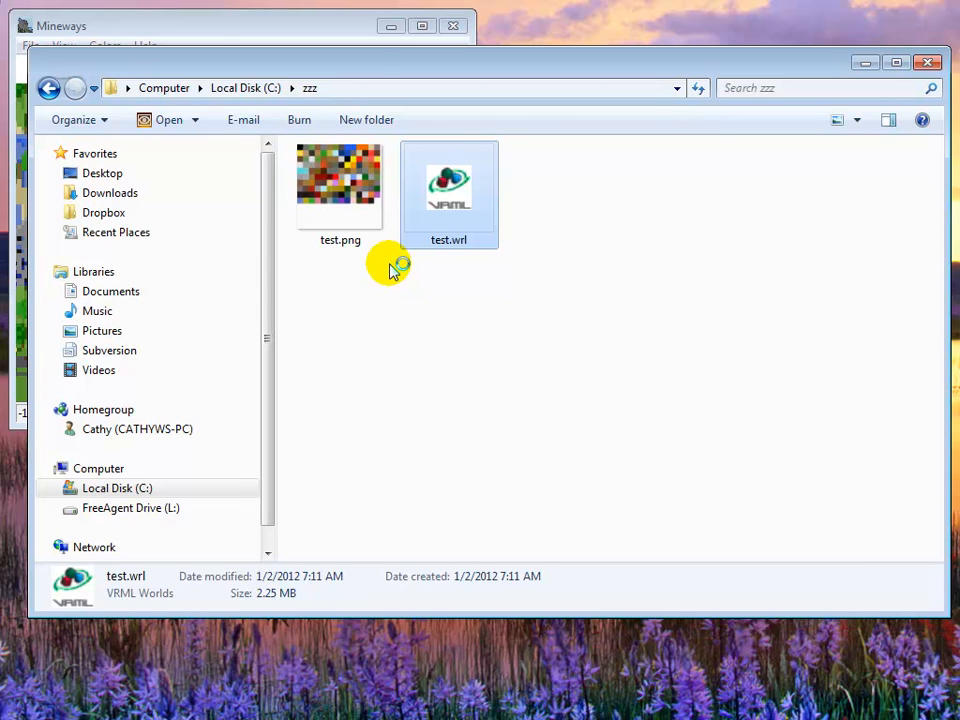
Open test.wrl in SAP Visual Enterprise Viewer to see the colour-coded parts
{"action": "double_click", "coordinate": [448, 185]}
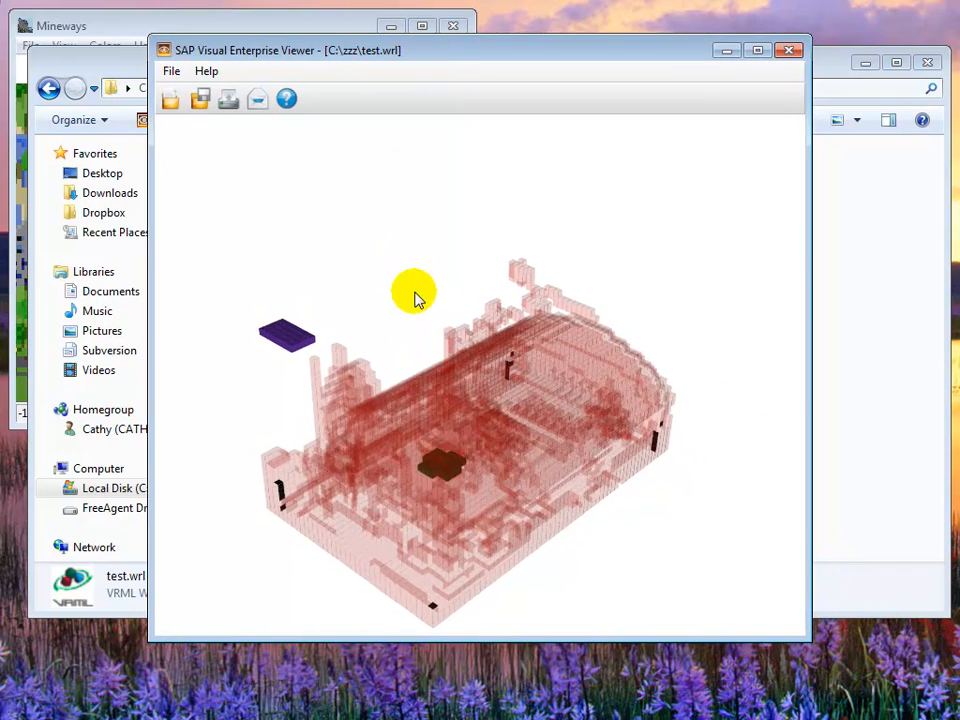
Zoom and orbit the red debug model, then close the viewer
{"action": "left_click_drag", "start_coordinate": [413, 295], "coordinate": [395, 322]}
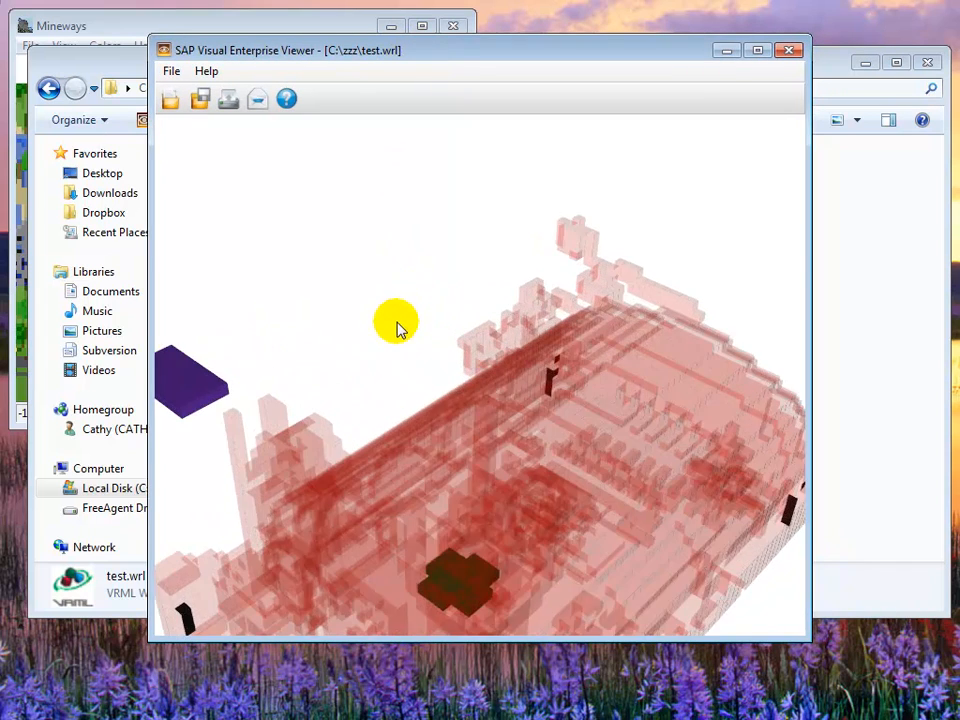
{"action": "left_click_drag", "start_coordinate": [395, 325], "coordinate": [450, 555]}
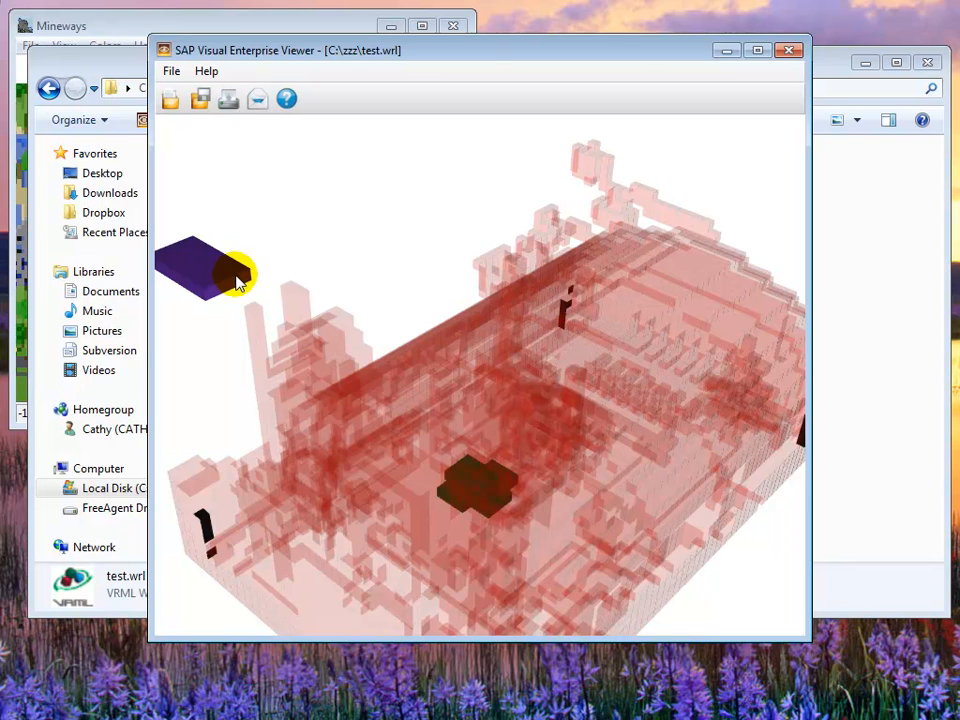
{"action": "mouse_move", "coordinate": [310, 258]}
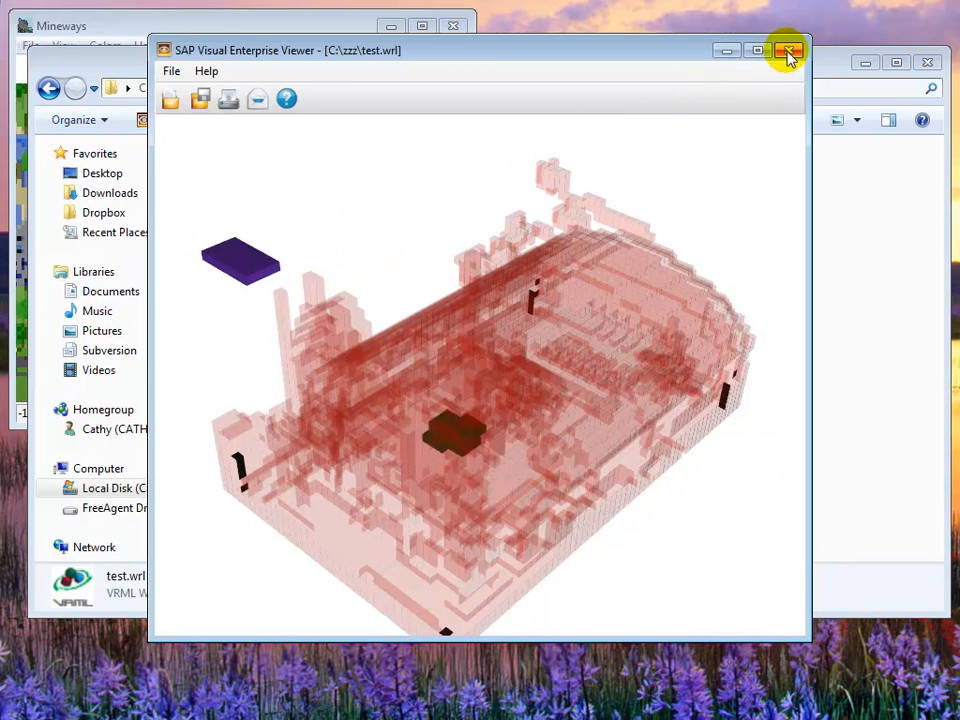
{"action": "left_click", "coordinate": [789, 51]}
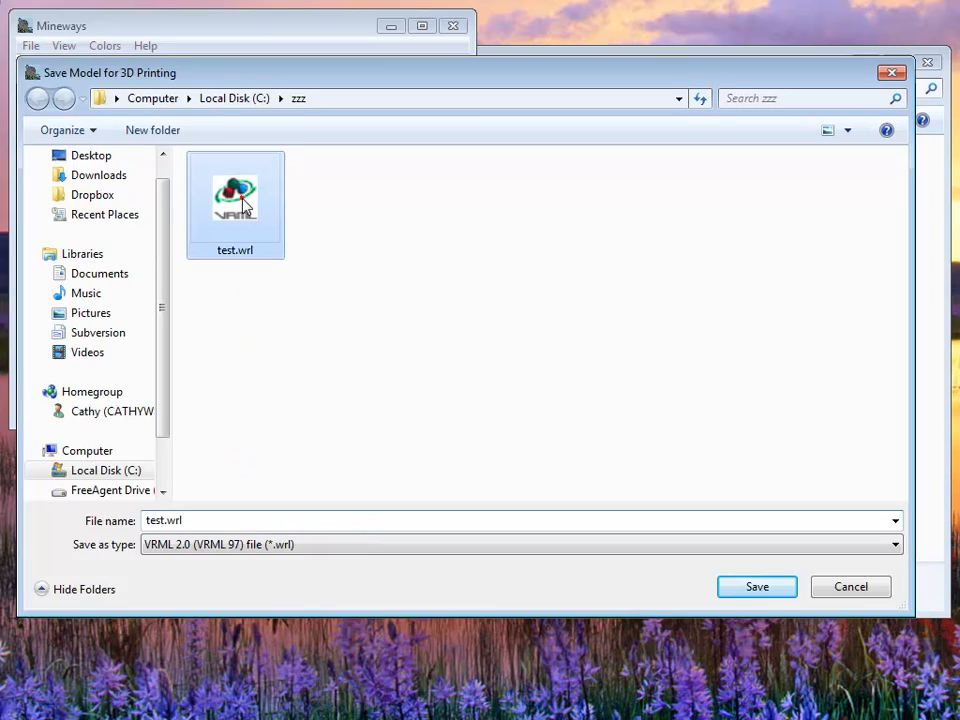
Overwrite test.wrl, deleting floating objects under 1000 blocks, with debug colours off
{"action": "left_click", "coordinate": [756, 587]}
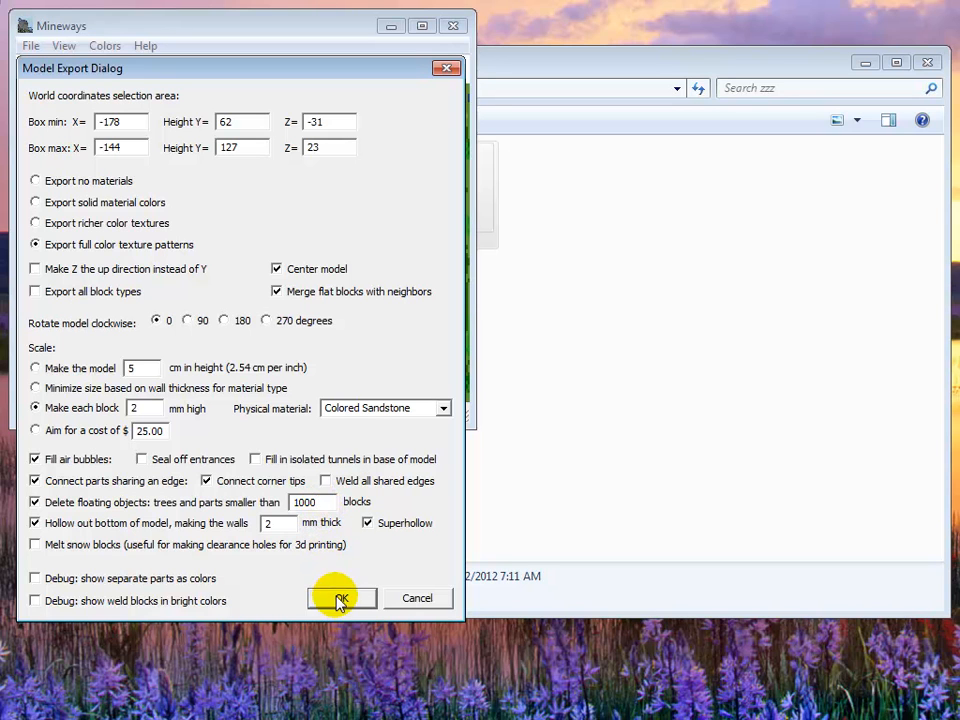
{"action": "left_click", "coordinate": [341, 598]}
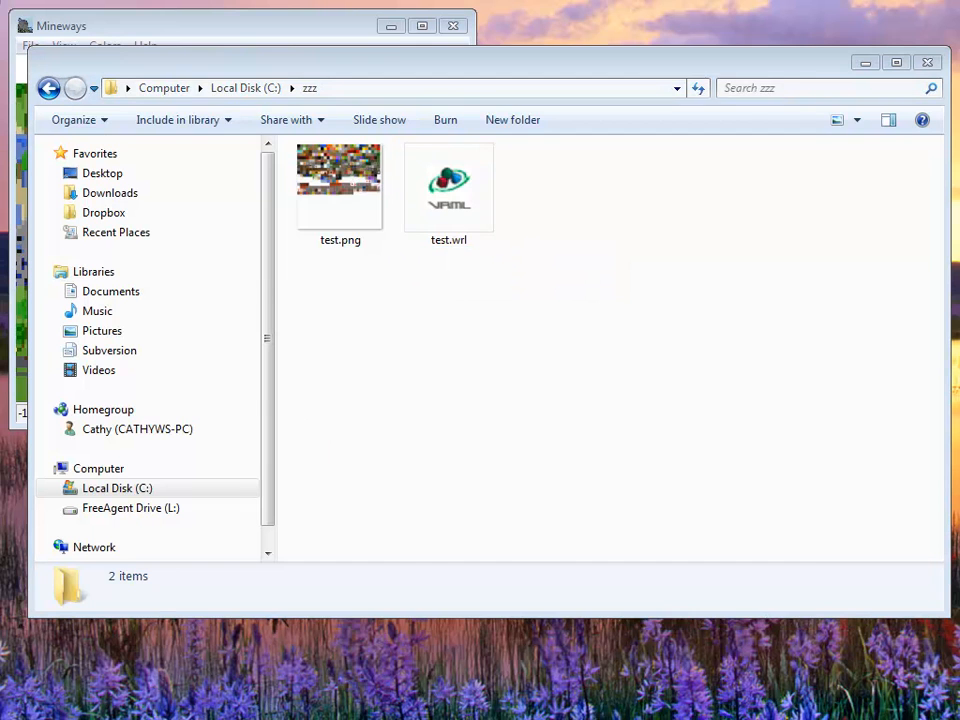
Open the re-exported test.wrl and rotate and zoom onto the brick tower and glass roof
{"action": "left_click", "coordinate": [170, 71]}
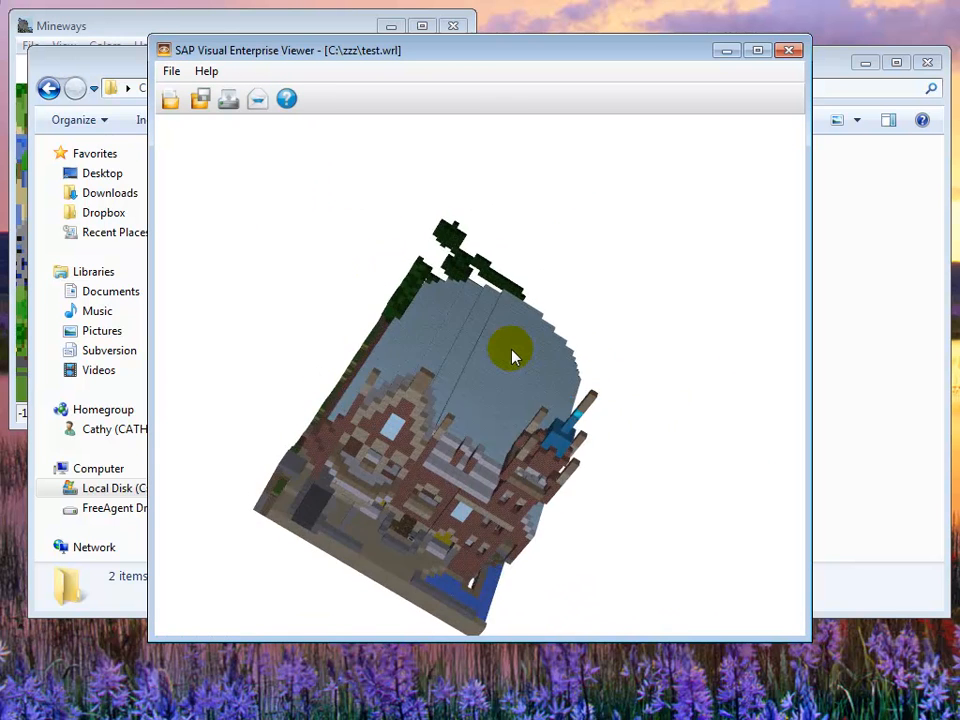
{"action": "left_click_drag", "start_coordinate": [510, 355], "coordinate": [430, 378]}
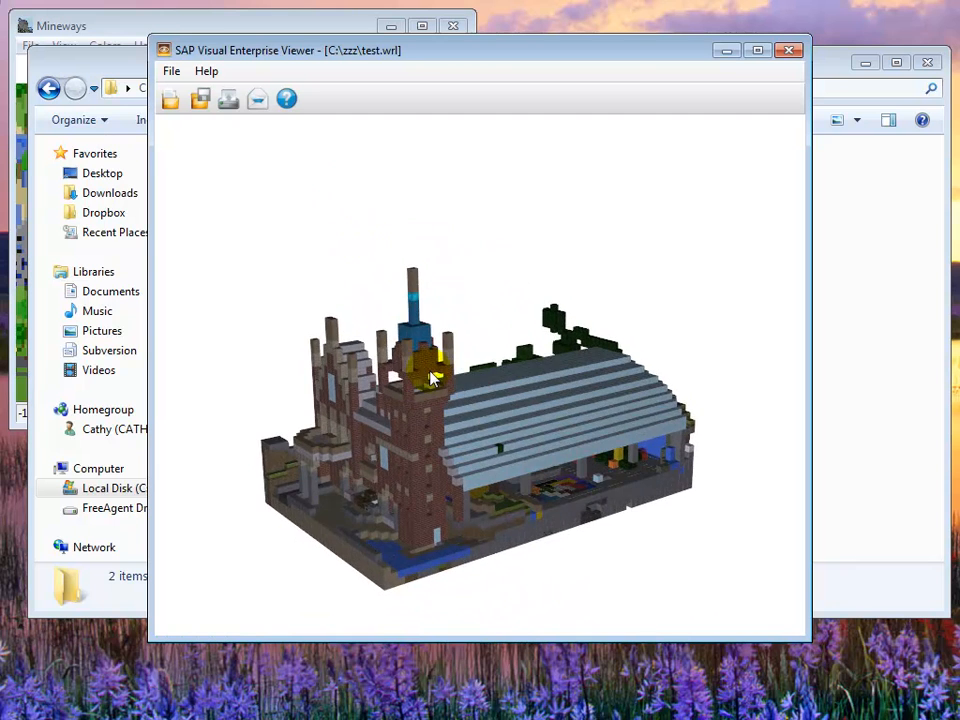
{"action": "left_click_drag", "start_coordinate": [430, 378], "coordinate": [585, 515]}
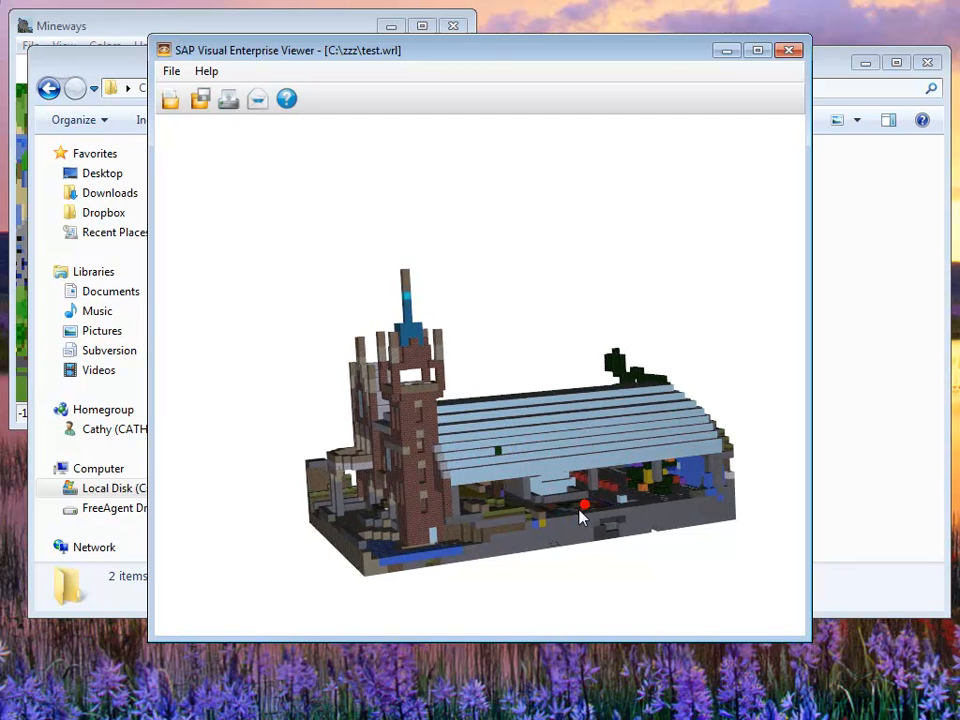
{"action": "left_click_drag", "start_coordinate": [585, 505], "coordinate": [530, 445]}
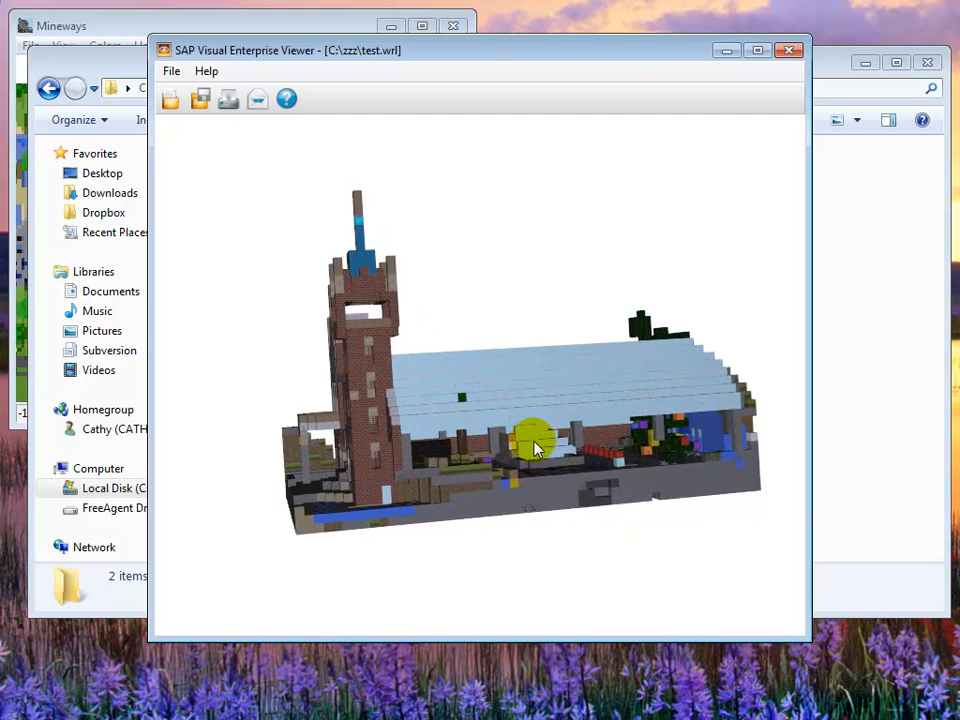
{"action": "left_click_drag", "start_coordinate": [535, 445], "coordinate": [495, 415]}
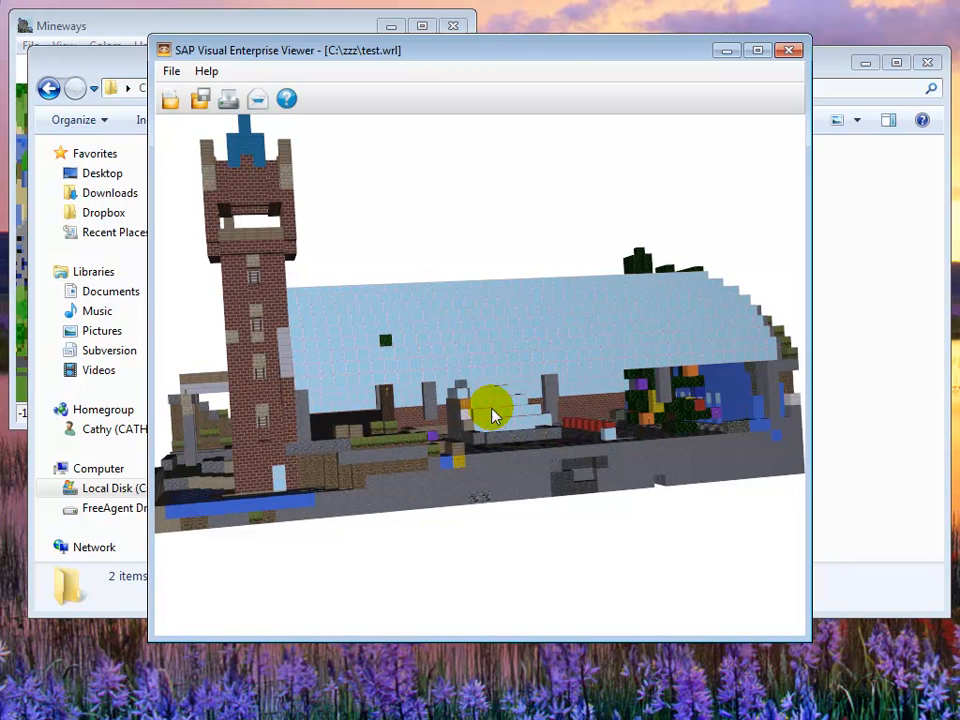
{"action": "left_click_drag", "start_coordinate": [490, 410], "coordinate": [530, 445]}
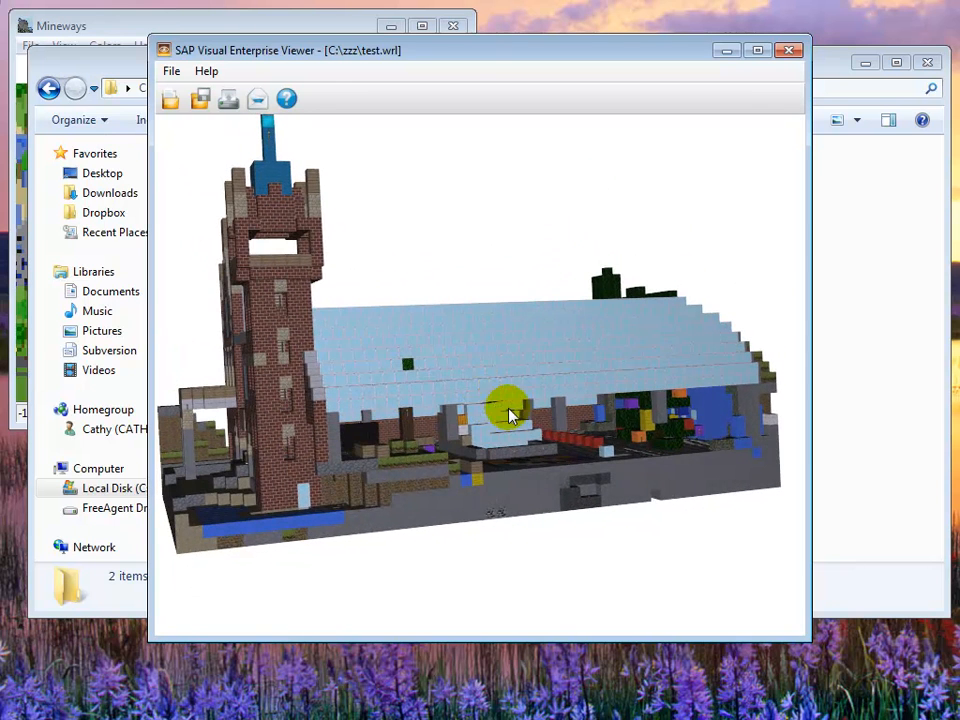
{"action": "mouse_move", "coordinate": [515, 435]}
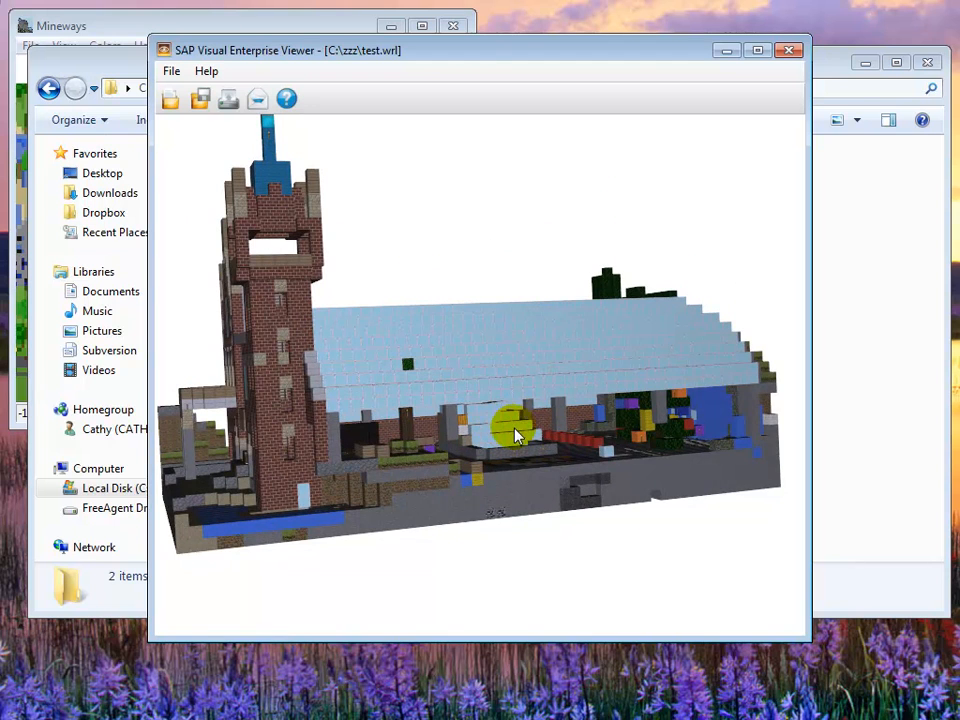
{"action": "left_click_drag", "start_coordinate": [518, 430], "coordinate": [365, 390]}
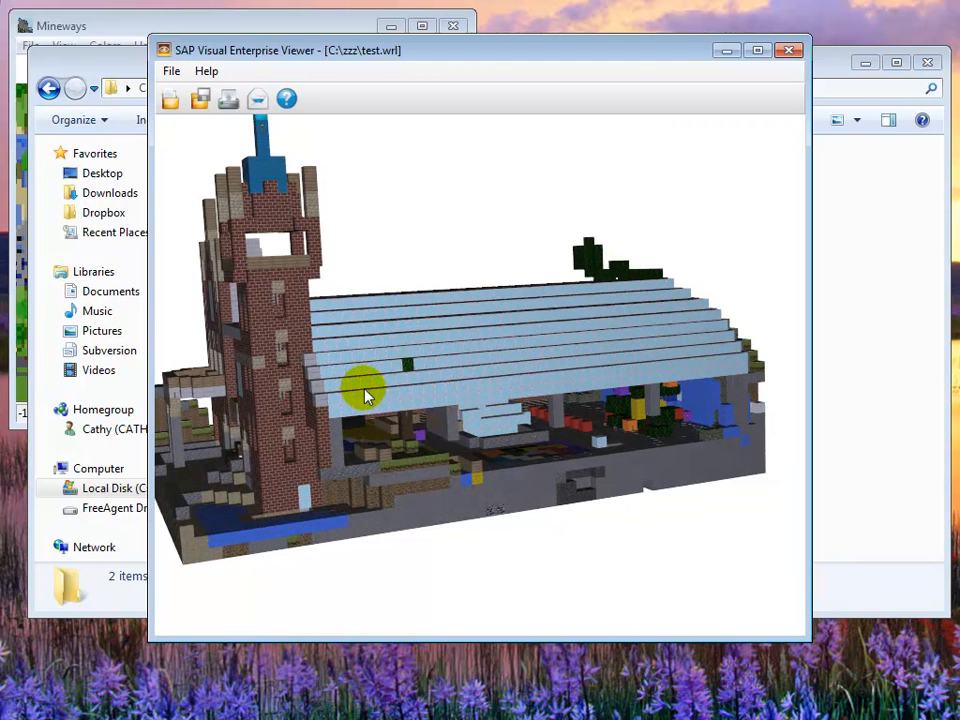
{"action": "mouse_move", "coordinate": [125, 60]}
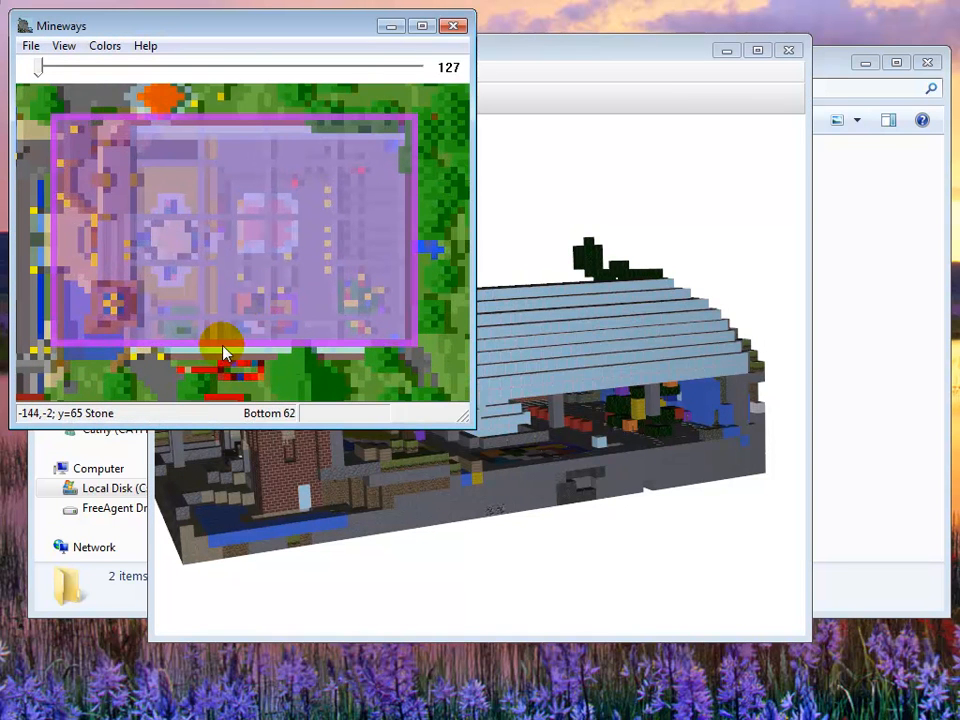
{"action": "mouse_move", "coordinate": [222, 367]}
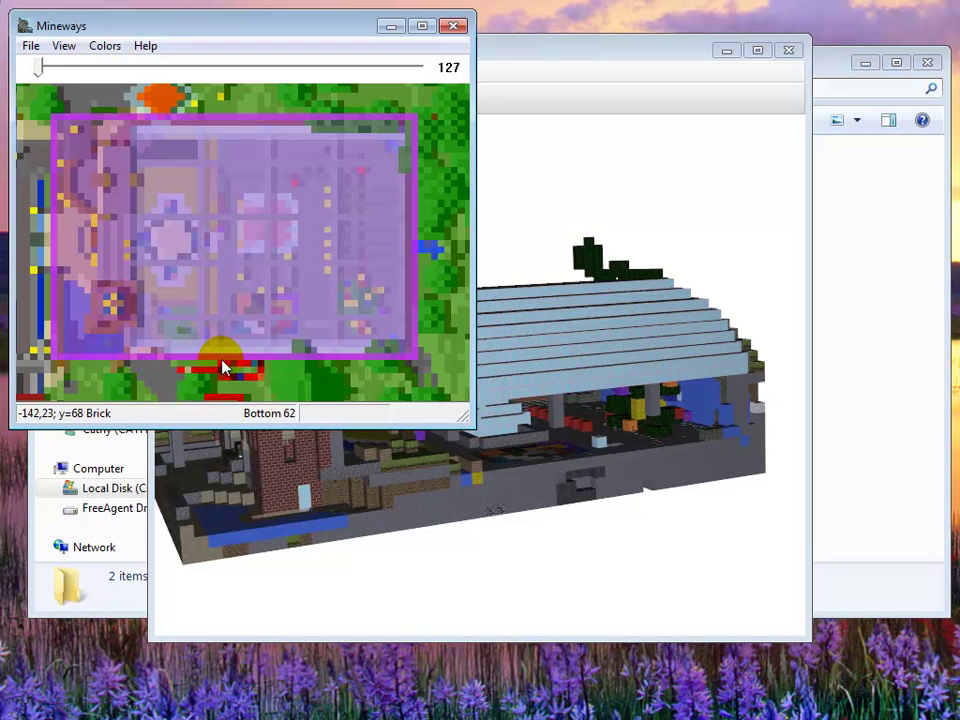
{"action": "mouse_move", "coordinate": [222, 372]}
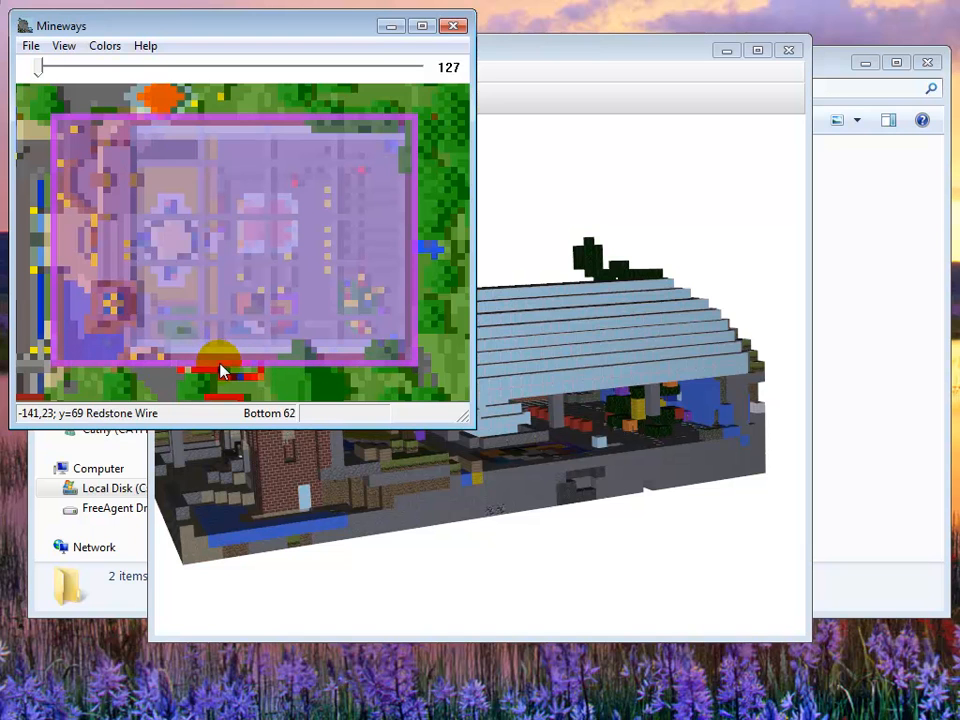
{"action": "mouse_move", "coordinate": [300, 128]}
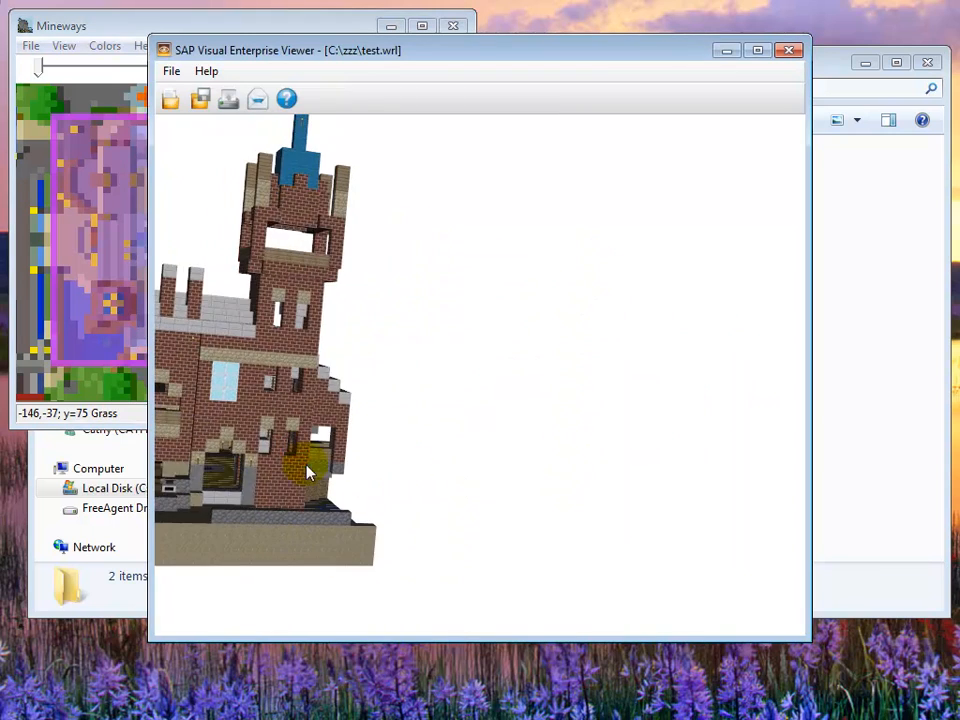
{"action": "left_click_drag", "start_coordinate": [308, 470], "coordinate": [475, 430]}
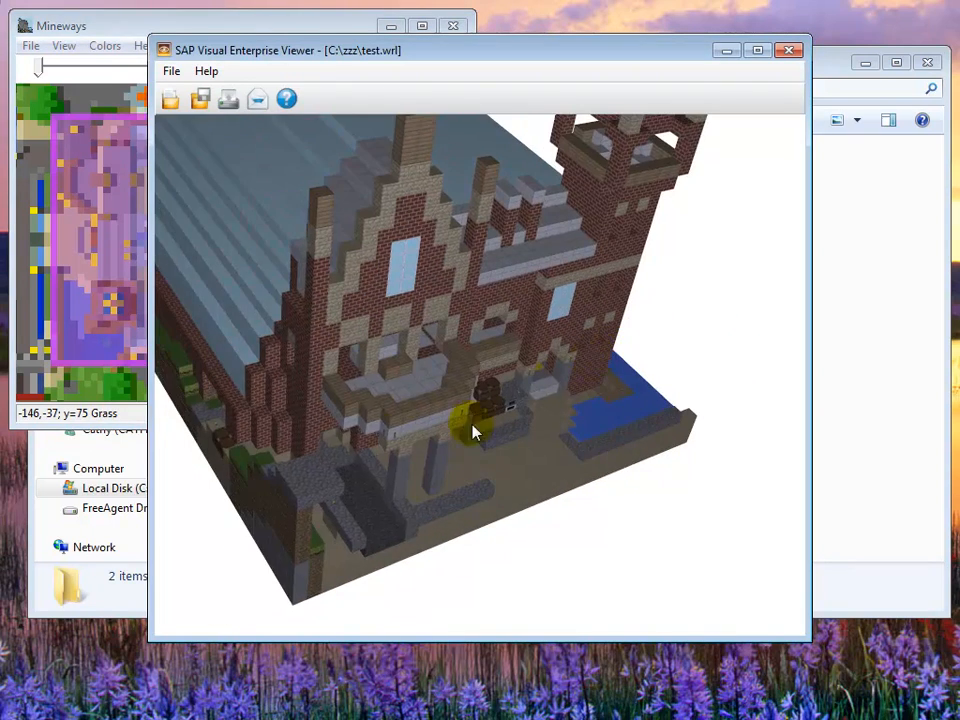
{"action": "left_click_drag", "start_coordinate": [475, 430], "coordinate": [455, 500]}
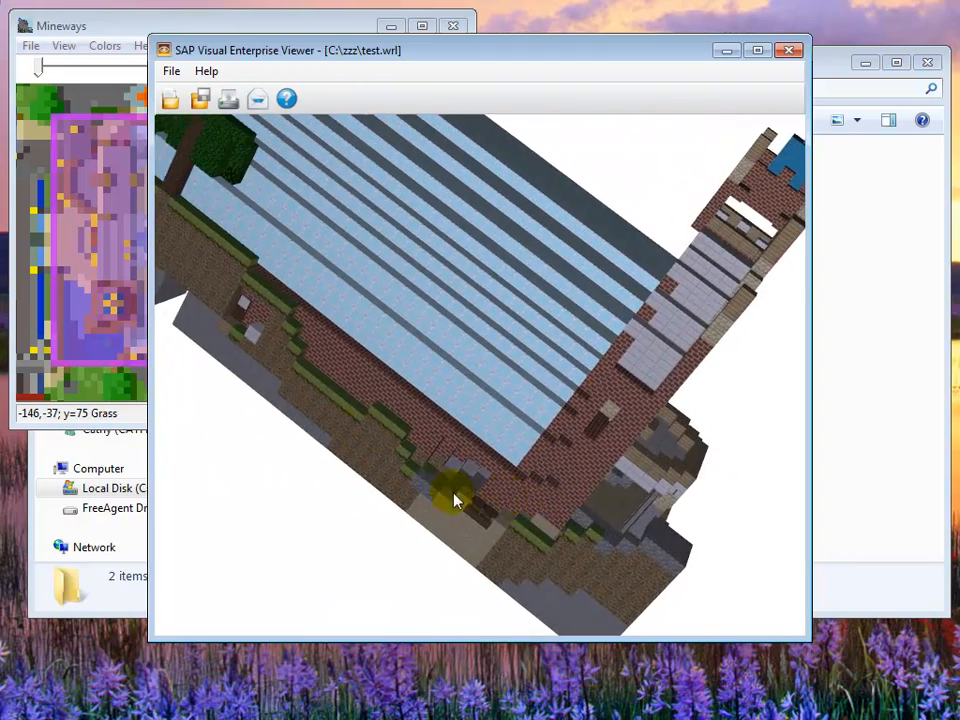
{"action": "left_click_drag", "start_coordinate": [455, 500], "coordinate": [378, 477]}
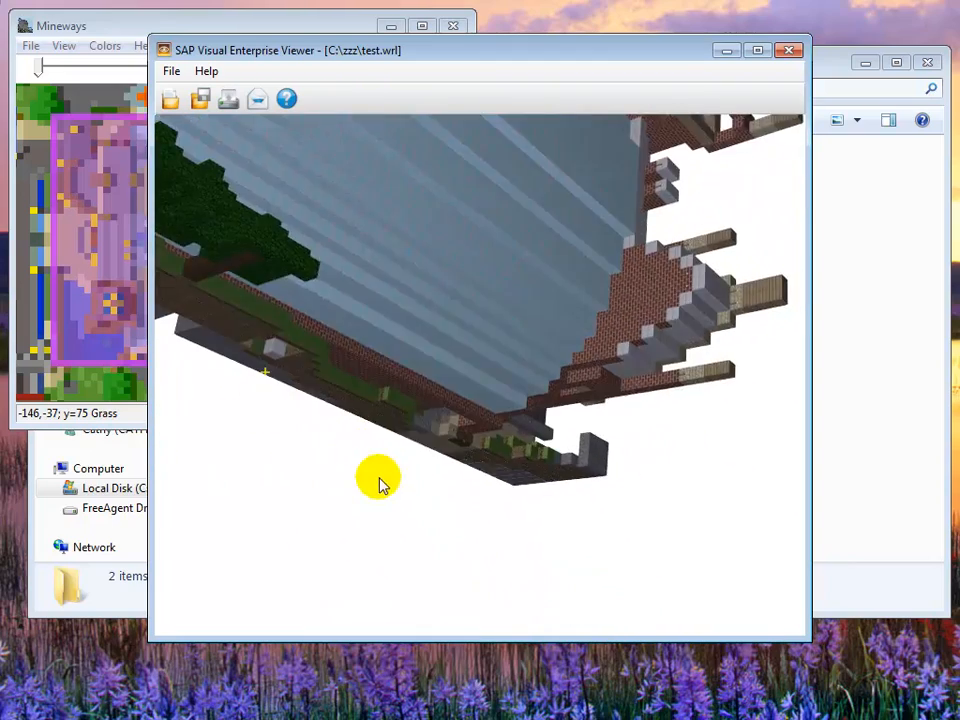
{"action": "left_click_drag", "start_coordinate": [378, 477], "coordinate": [270, 345]}
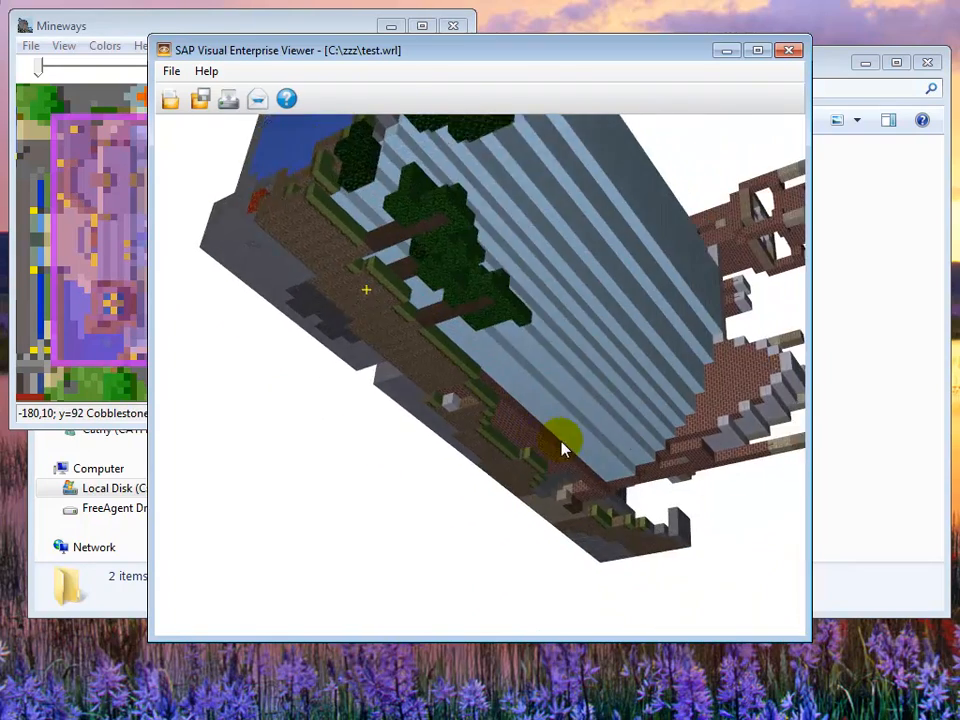
{"action": "left_click_drag", "start_coordinate": [565, 448], "coordinate": [357, 330]}
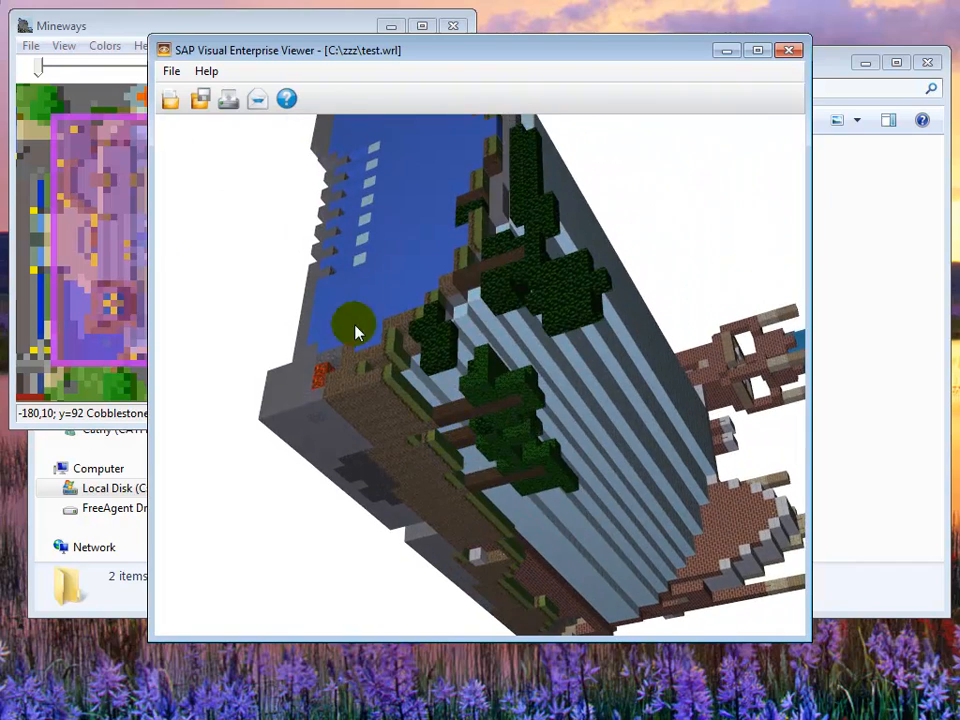
{"action": "left_click_drag", "start_coordinate": [355, 330], "coordinate": [565, 378]}
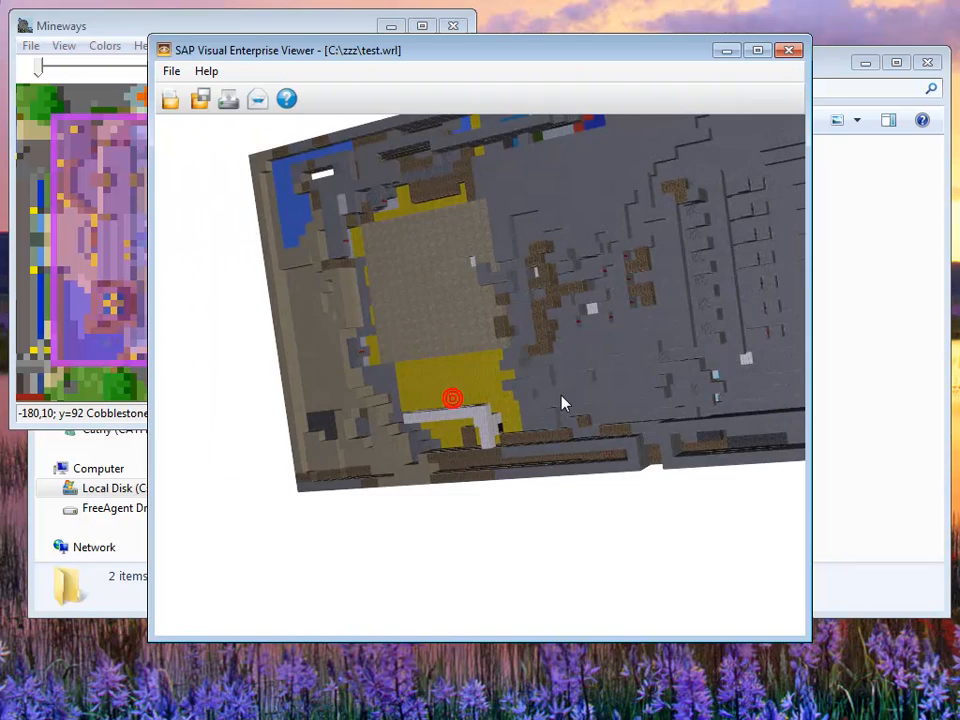
{"action": "left_click_drag", "start_coordinate": [560, 400], "coordinate": [378, 380]}
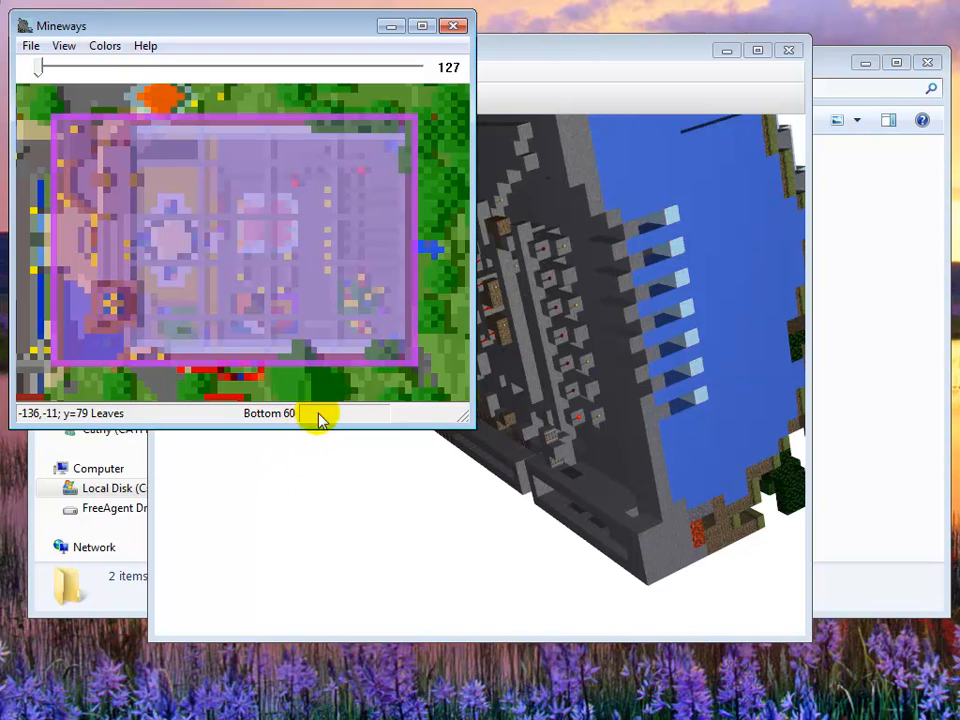
{"action": "mouse_move", "coordinate": [405, 170]}
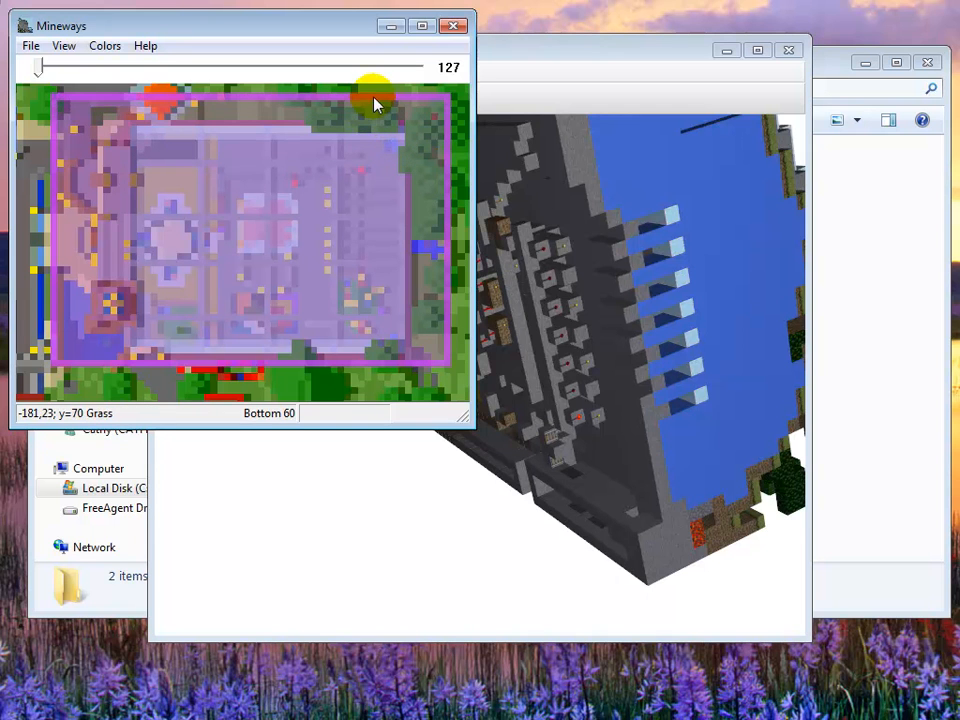
Export for 3D printing again, overwriting test.wrl in the zzz folder
{"action": "left_click", "coordinate": [31, 45]}
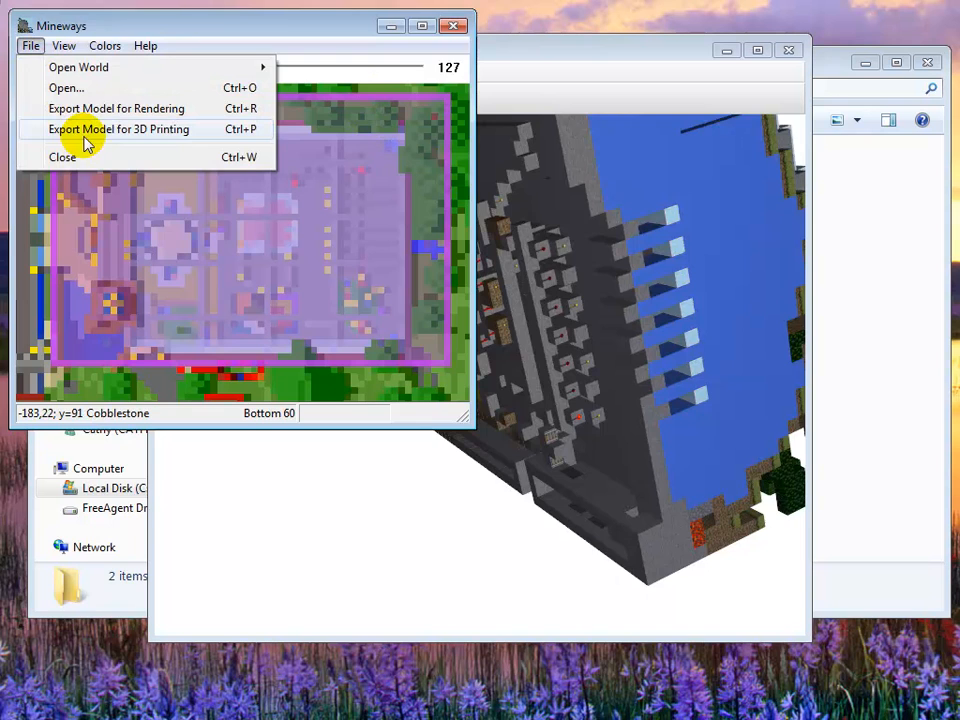
{"action": "left_click", "coordinate": [118, 129]}
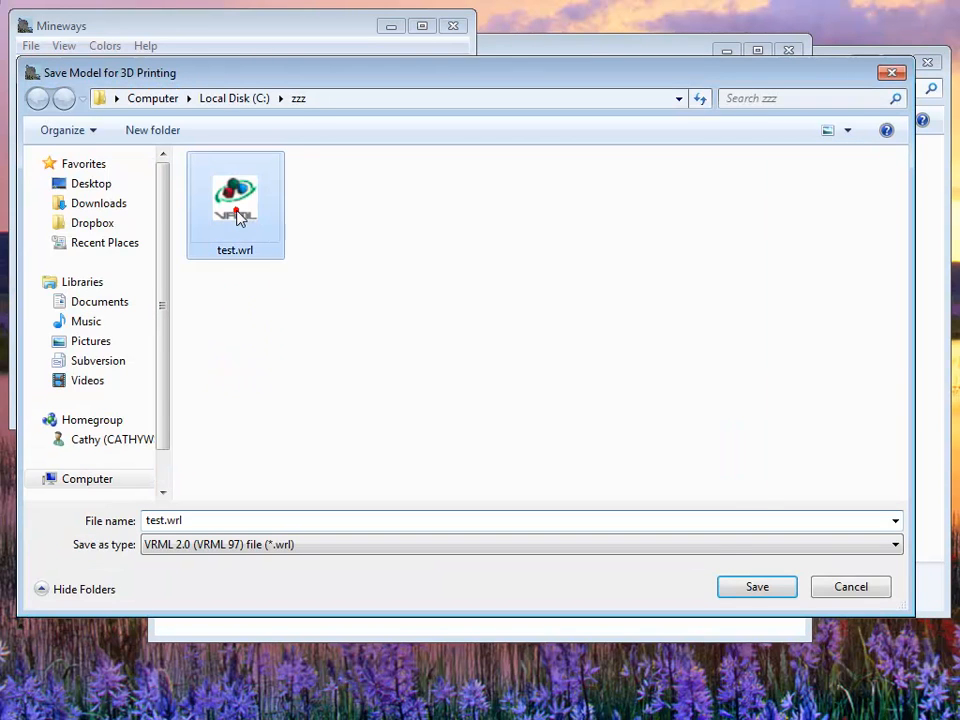
{"action": "left_click", "coordinate": [757, 587]}
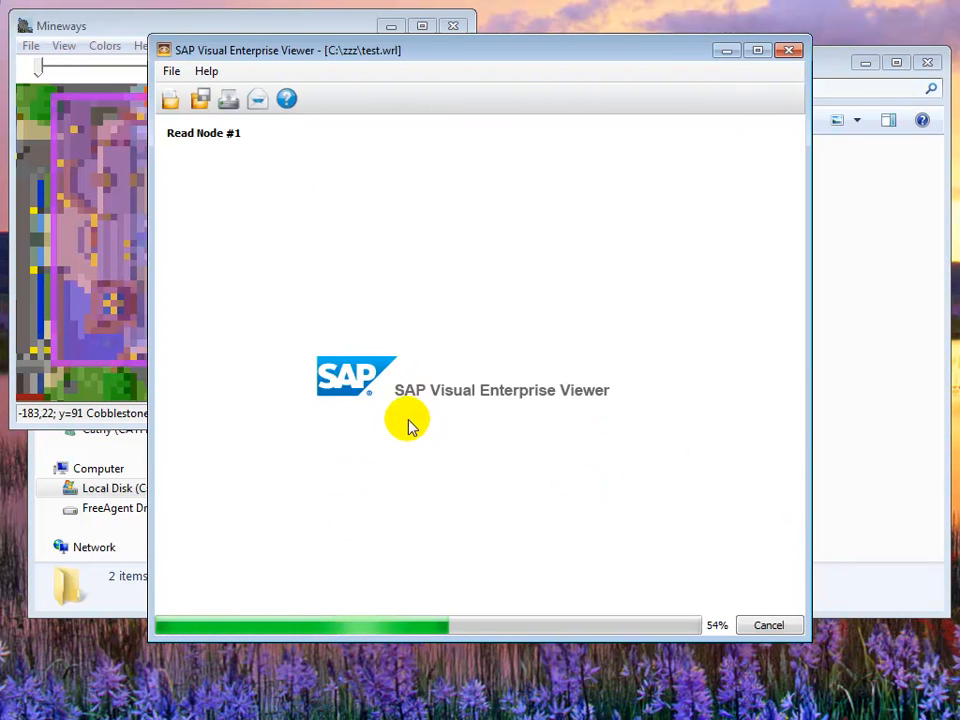
{"action": "mouse_move", "coordinate": [462, 413]}
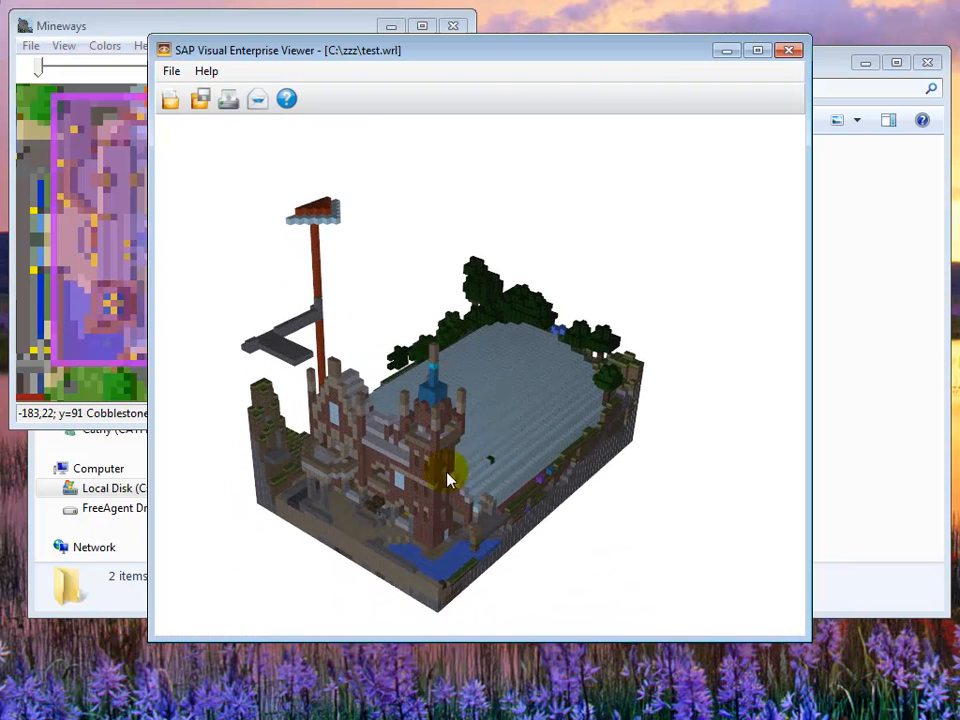
Orbit the reloaded station model to view it from above and see its roof
{"action": "left_click_drag", "start_coordinate": [448, 478], "coordinate": [405, 260]}
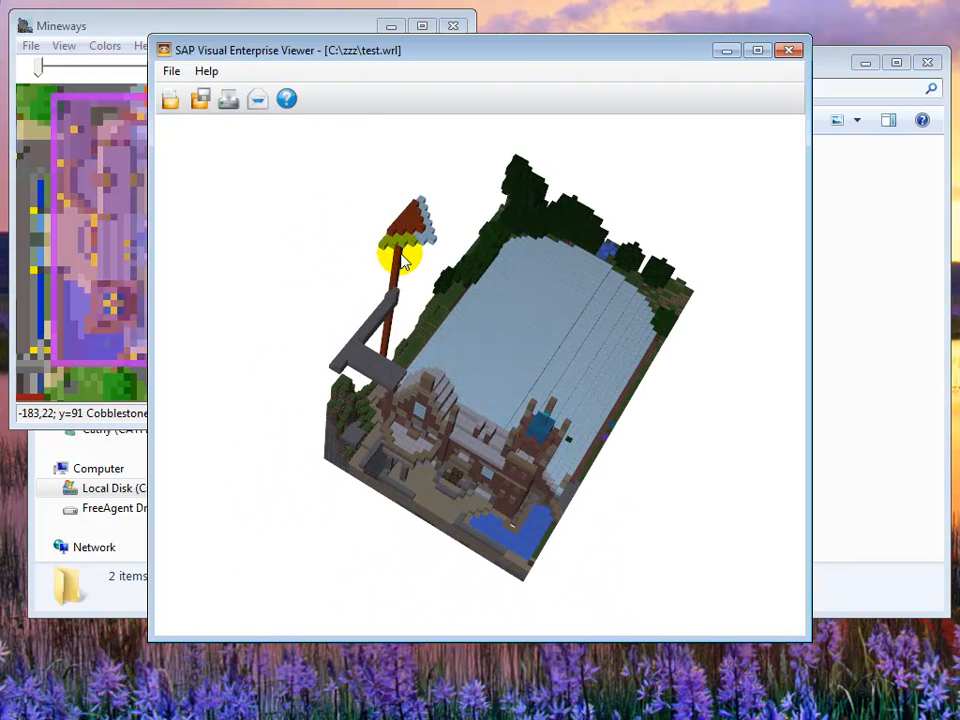
{"action": "left_click_drag", "start_coordinate": [405, 262], "coordinate": [405, 402]}
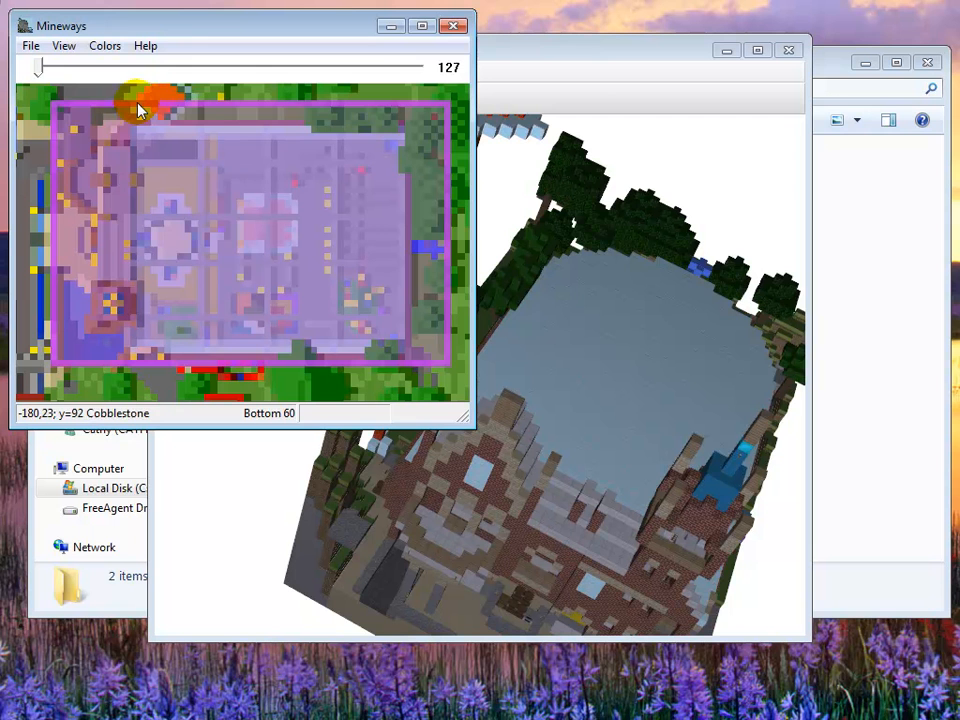
{"action": "mouse_move", "coordinate": [535, 335]}
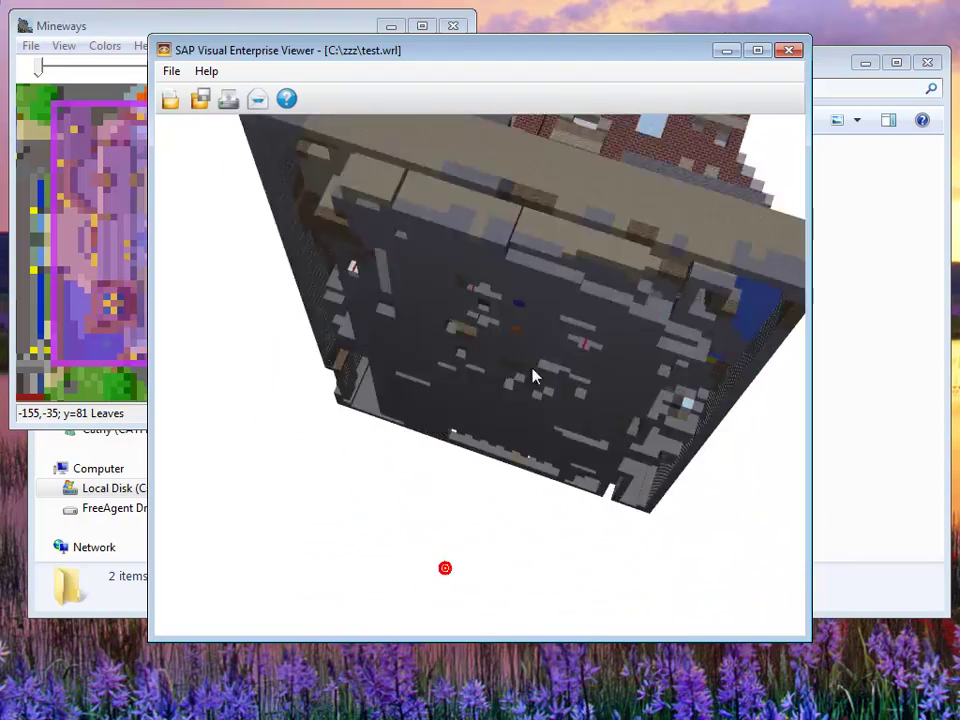
{"action": "left_click_drag", "start_coordinate": [535, 375], "coordinate": [515, 420]}
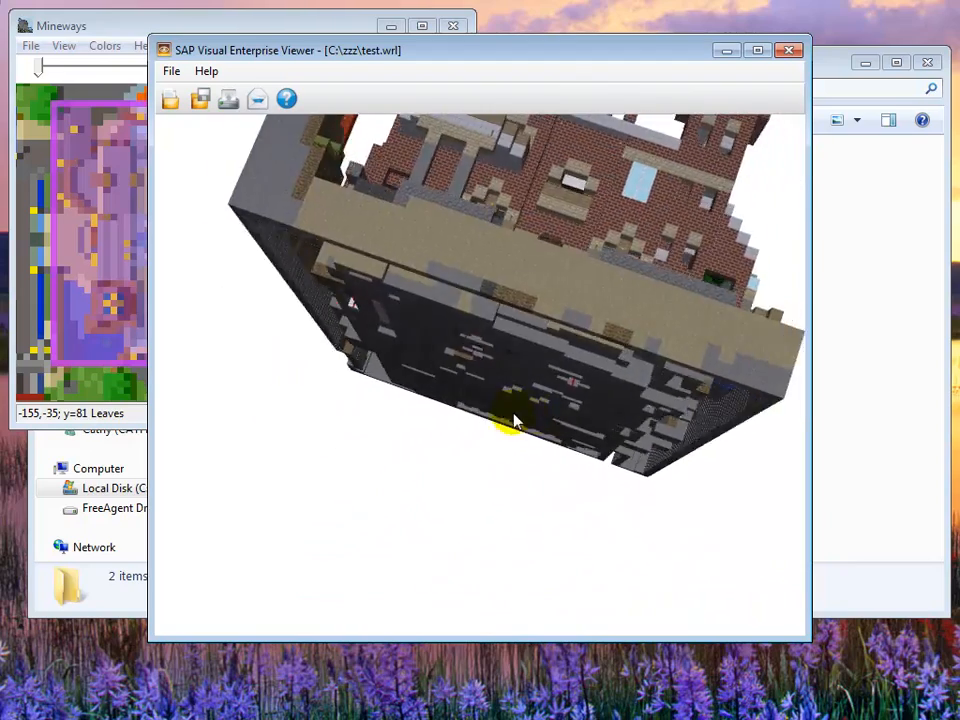
{"action": "left_click_drag", "start_coordinate": [515, 420], "coordinate": [320, 385]}
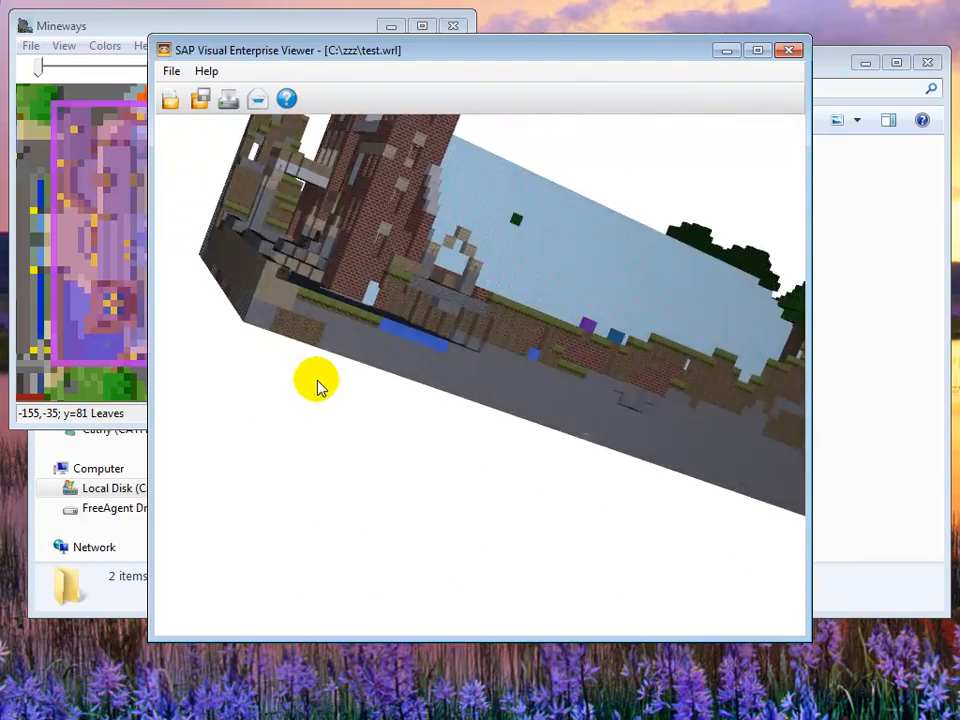
{"action": "left_click_drag", "start_coordinate": [315, 383], "coordinate": [570, 397]}
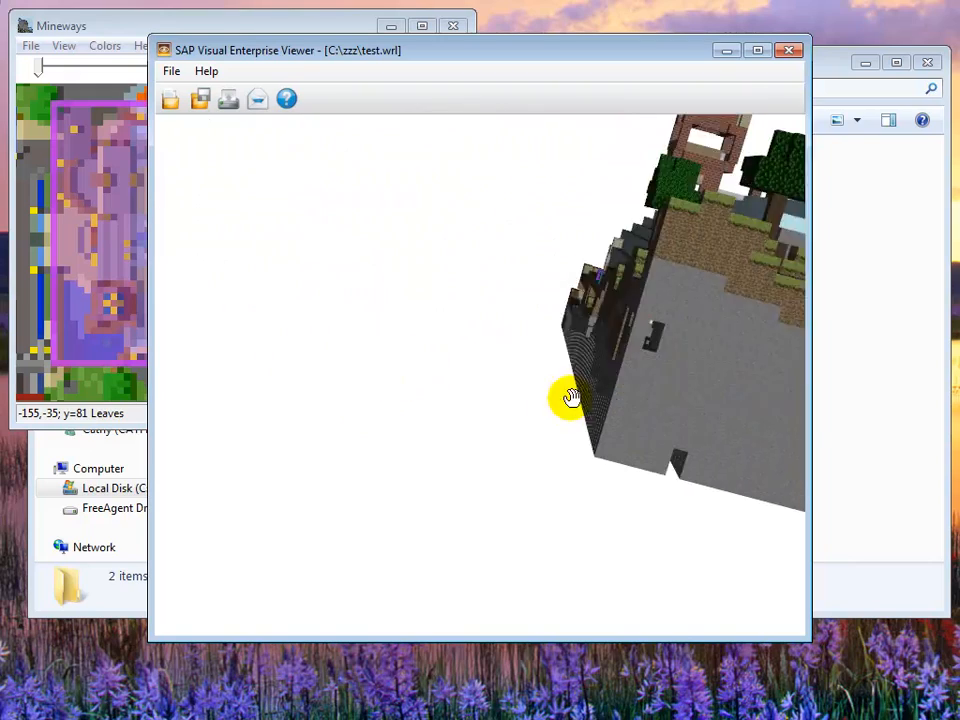
{"action": "left_click_drag", "start_coordinate": [570, 398], "coordinate": [447, 503]}
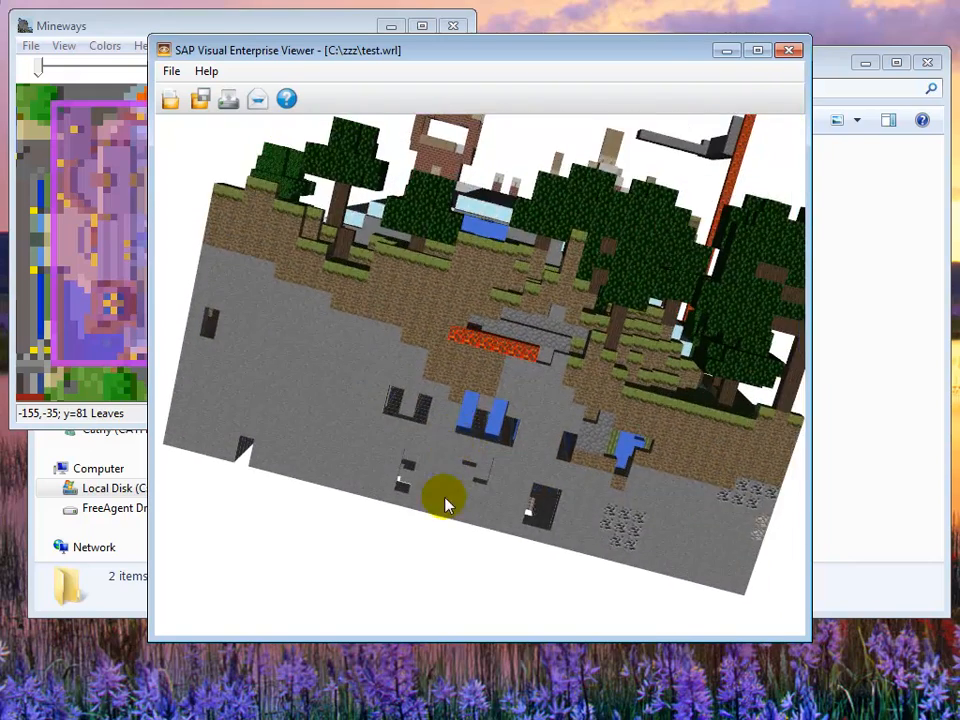
{"action": "left_click_drag", "start_coordinate": [445, 503], "coordinate": [470, 460]}
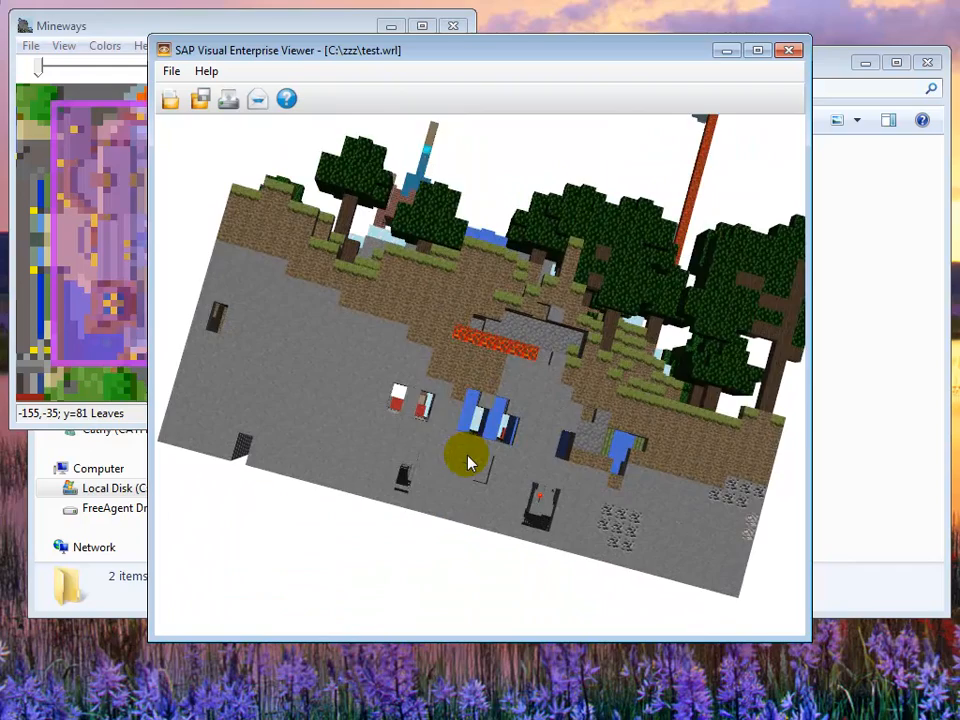
{"action": "left_click_drag", "start_coordinate": [470, 460], "coordinate": [545, 440]}
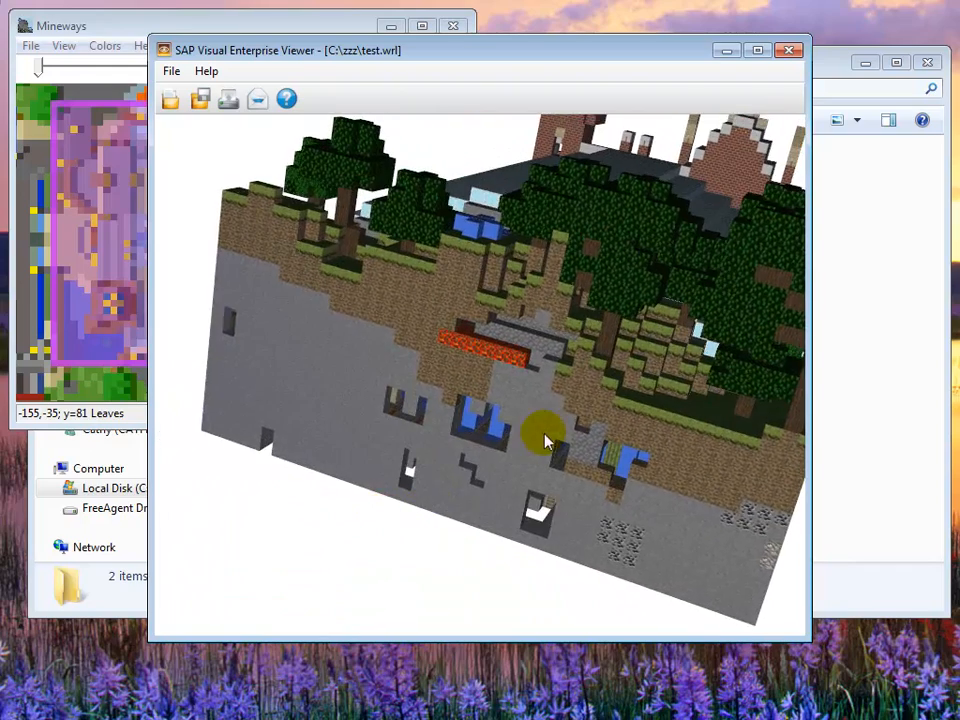
{"action": "left_click_drag", "start_coordinate": [545, 440], "coordinate": [510, 438]}
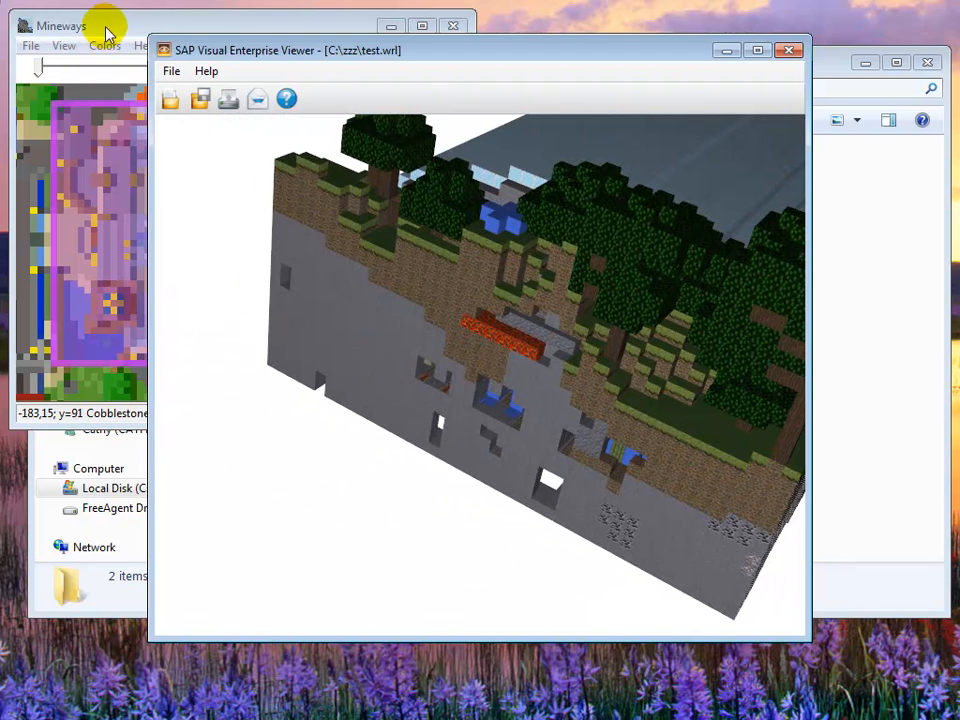
{"action": "left_click", "coordinate": [31, 46]}
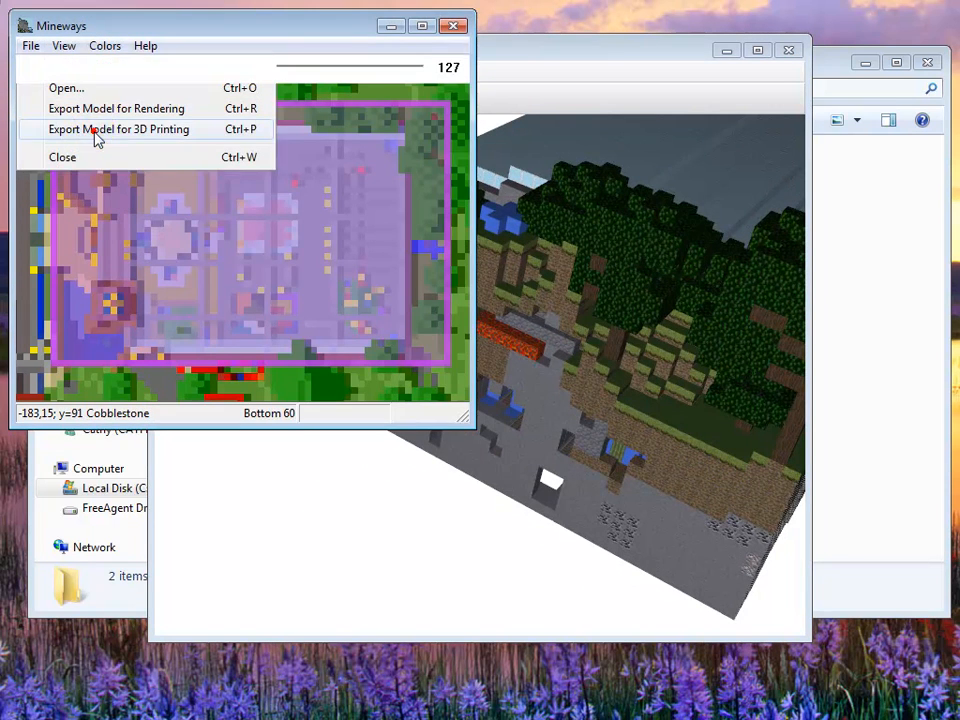
Re-export the station for 3D printing, overwriting test.wrl with the export dialog's settings
{"action": "left_click", "coordinate": [118, 128]}
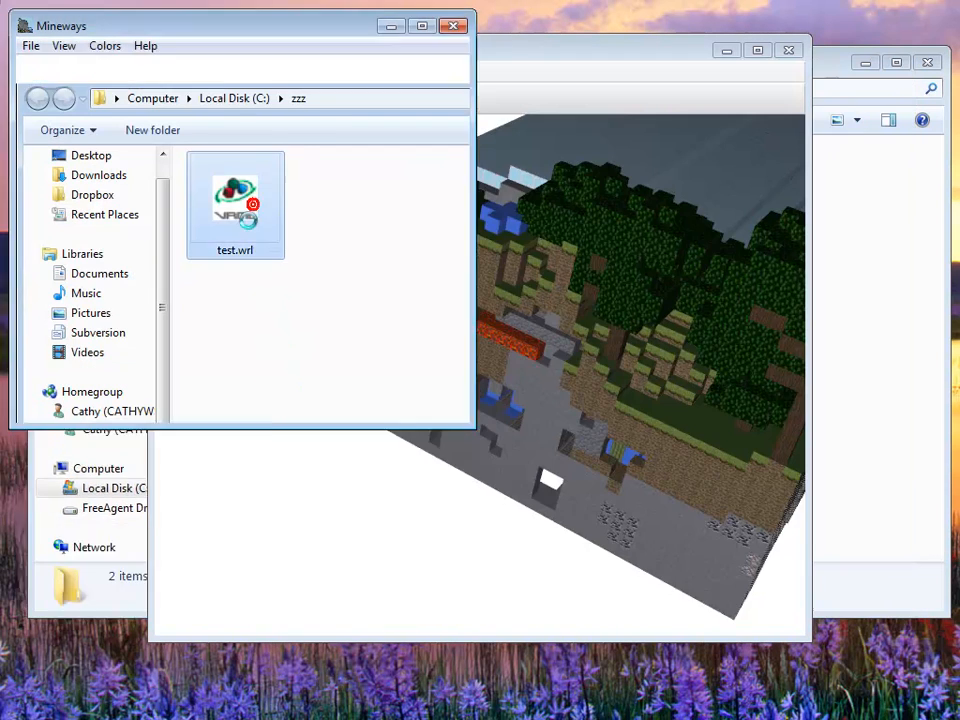
{"action": "double_click", "coordinate": [235, 200]}
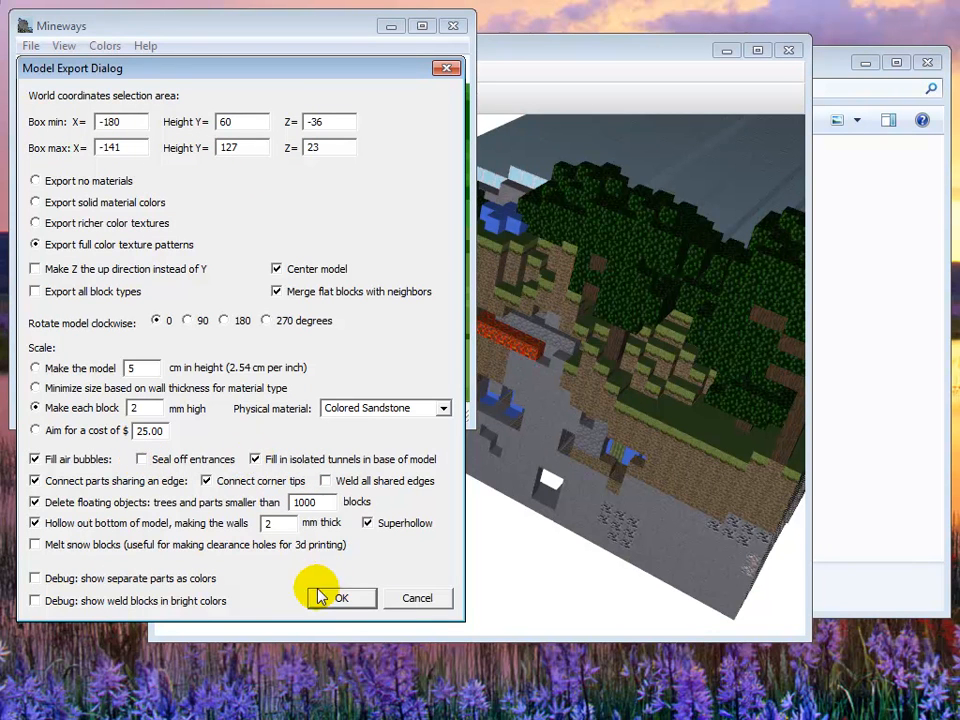
{"action": "left_click", "coordinate": [341, 597]}
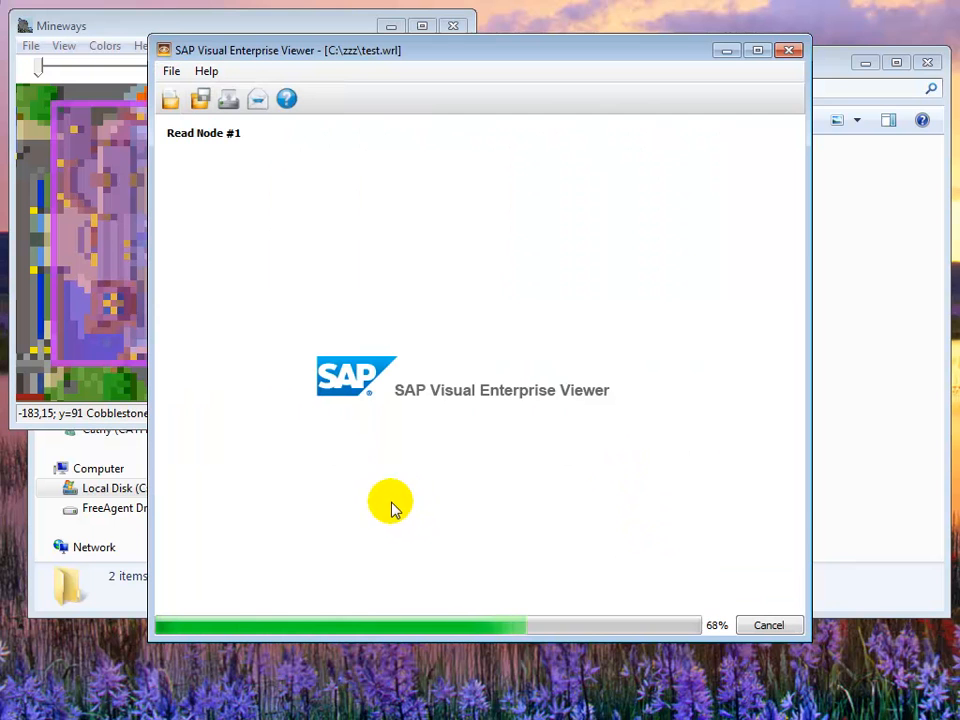
{"action": "mouse_move", "coordinate": [505, 442]}
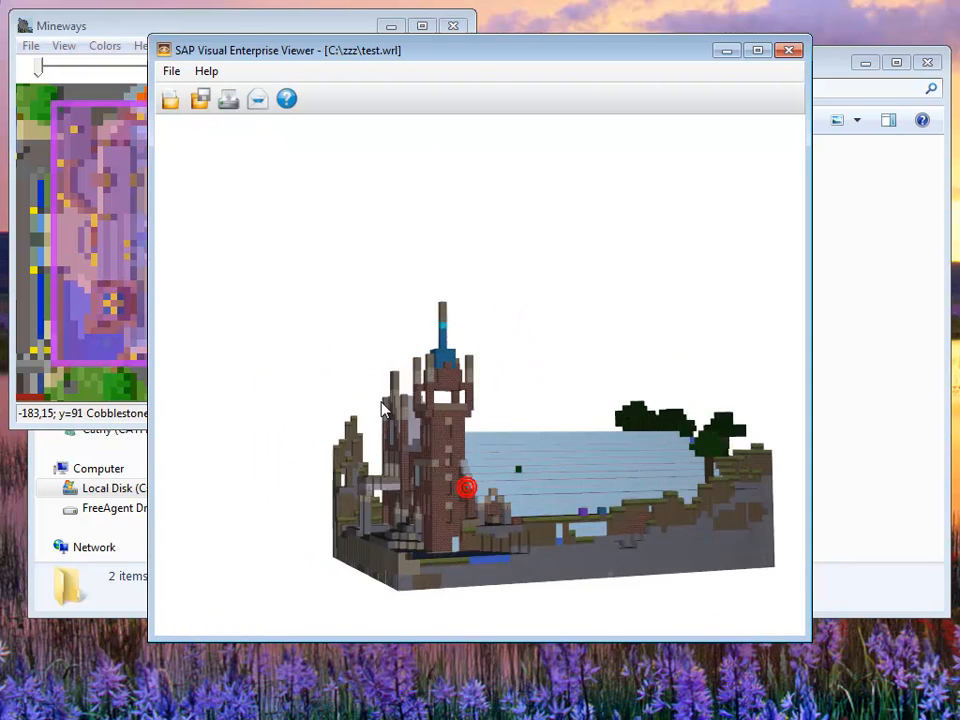
Orbit the reloaded model to view its terrain side and ground blocks
{"action": "left_click_drag", "start_coordinate": [467, 487], "coordinate": [420, 410]}
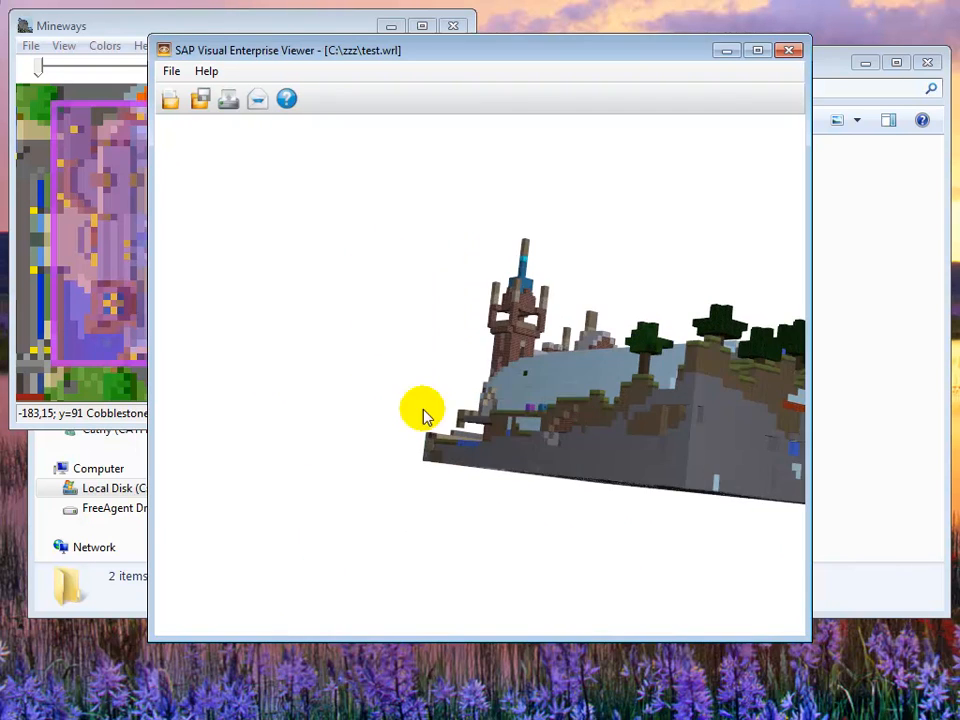
{"action": "left_click_drag", "start_coordinate": [420, 413], "coordinate": [680, 463]}
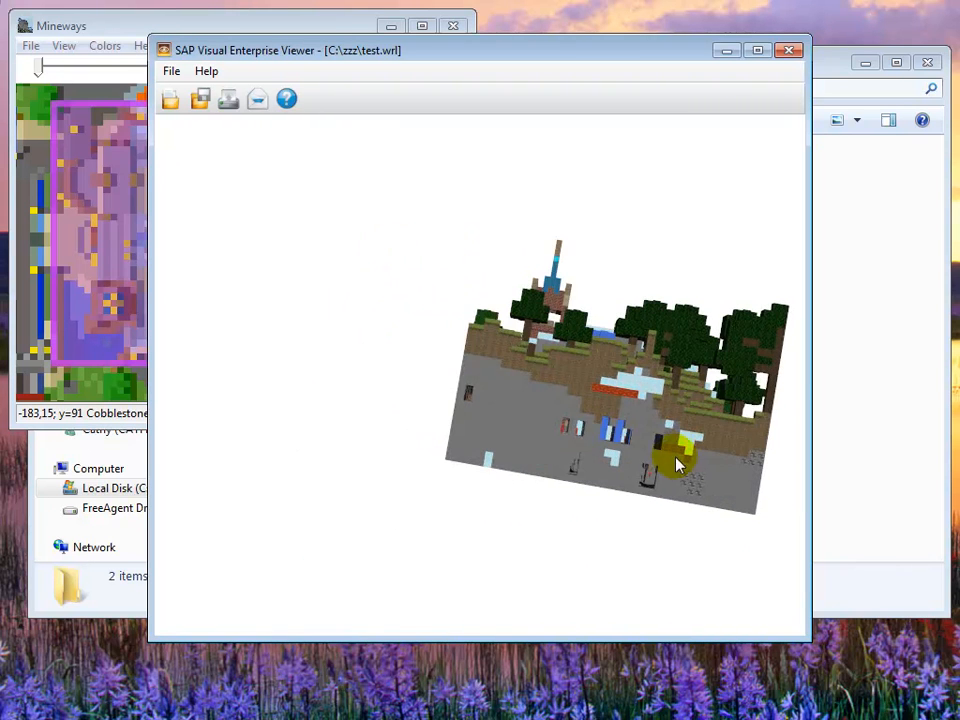
{"action": "left_click_drag", "start_coordinate": [678, 465], "coordinate": [538, 433]}
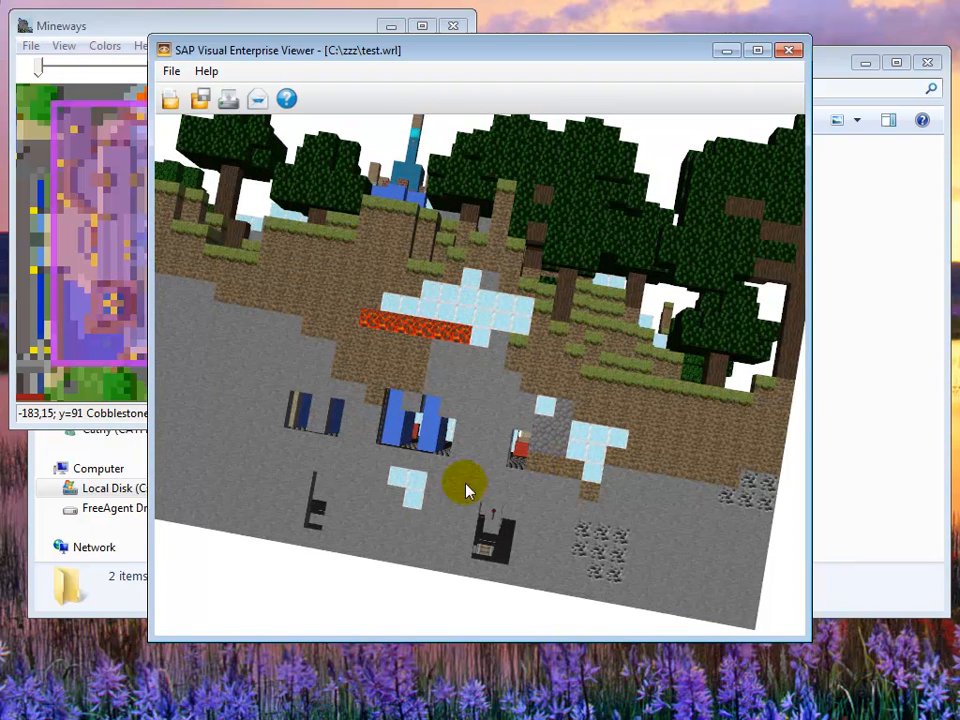
{"action": "left_click_drag", "start_coordinate": [465, 490], "coordinate": [258, 510]}
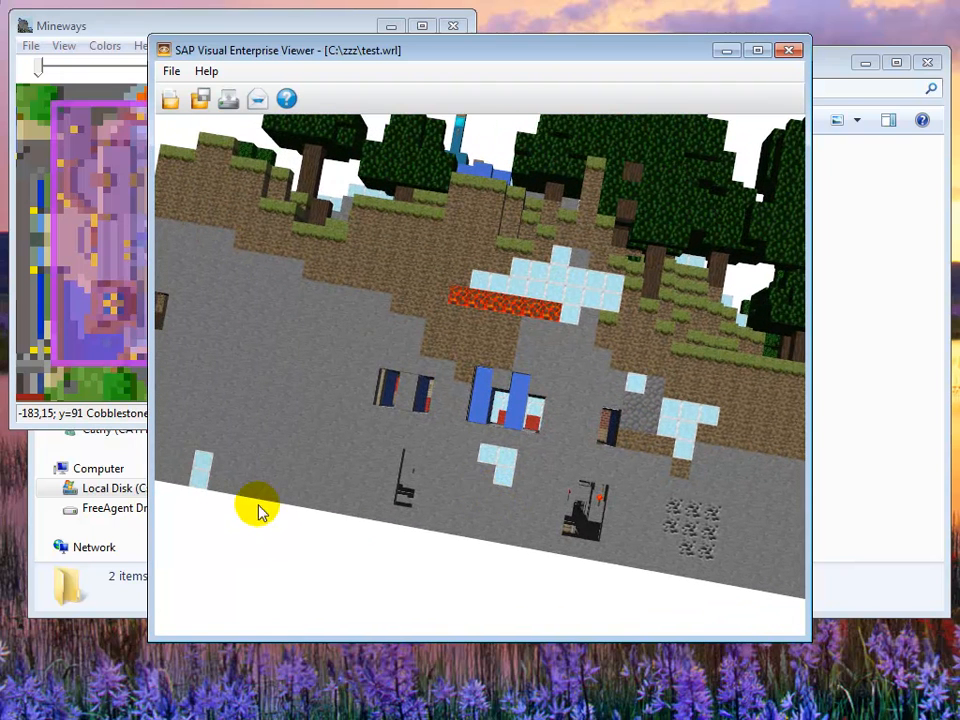
Tilt the model to inspect its hollowed underside and lower edge
{"action": "left_click_drag", "start_coordinate": [258, 505], "coordinate": [490, 375]}
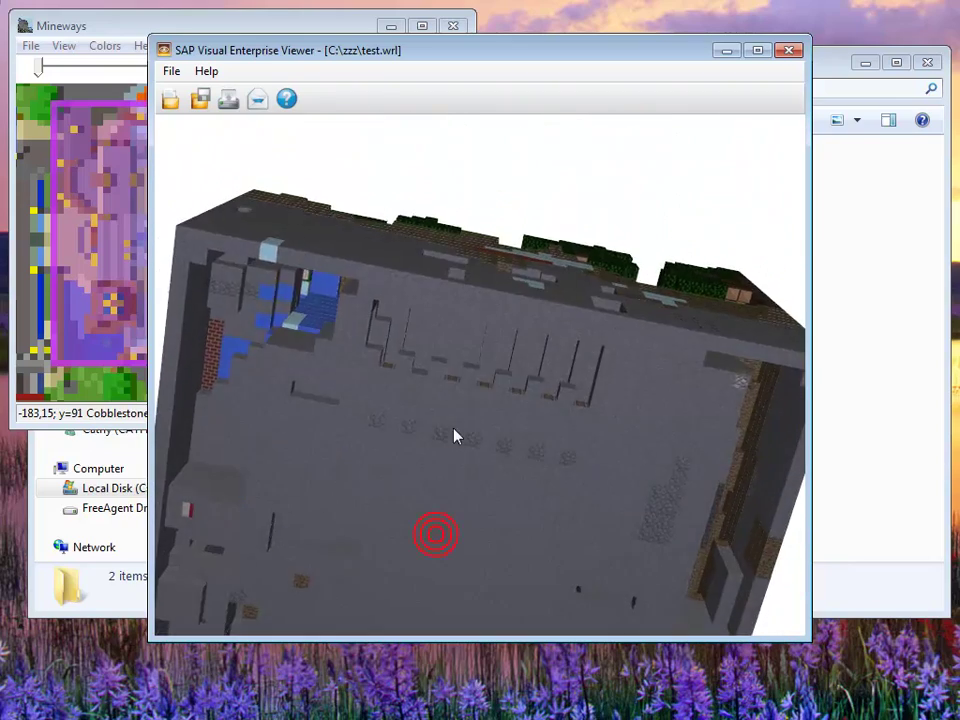
{"action": "left_click_drag", "start_coordinate": [455, 435], "coordinate": [415, 540]}
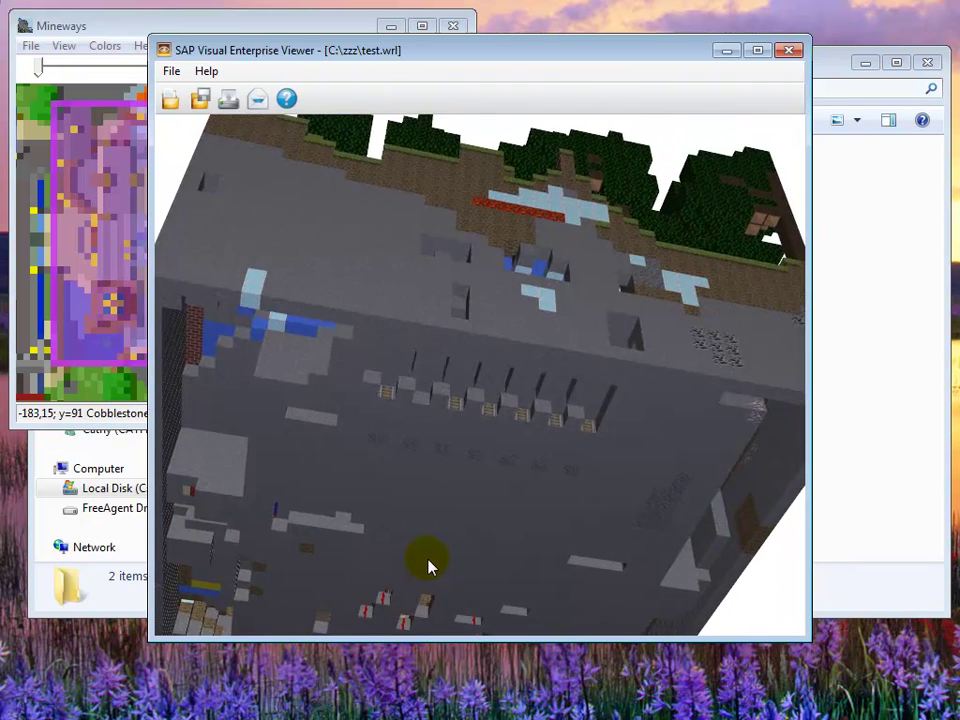
{"action": "left_click_drag", "start_coordinate": [428, 565], "coordinate": [500, 485]}
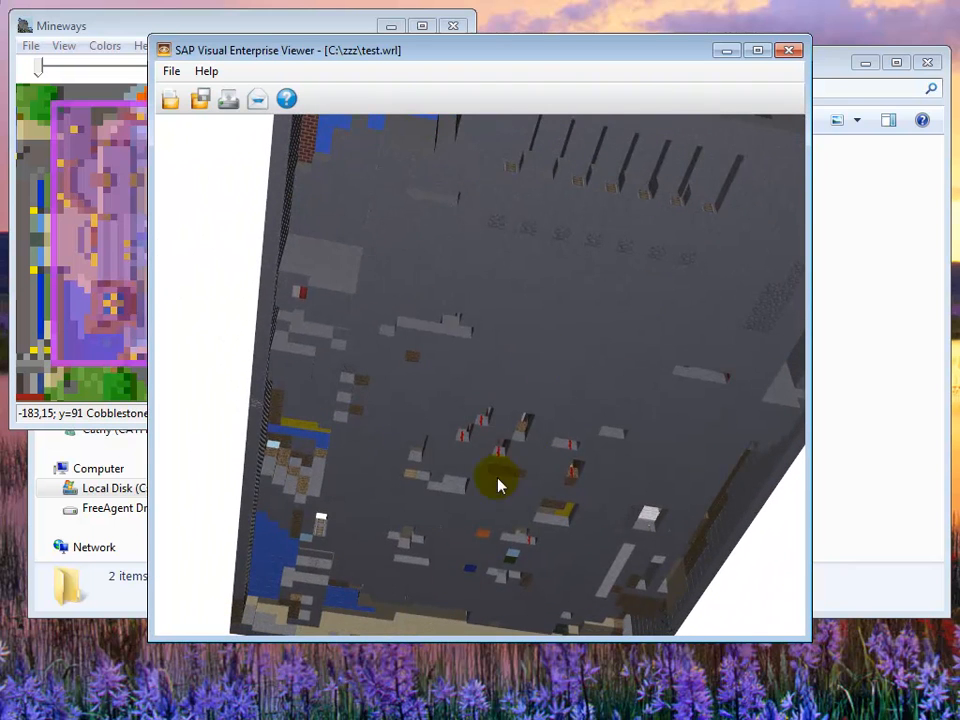
{"action": "left_click_drag", "start_coordinate": [500, 485], "coordinate": [520, 345]}
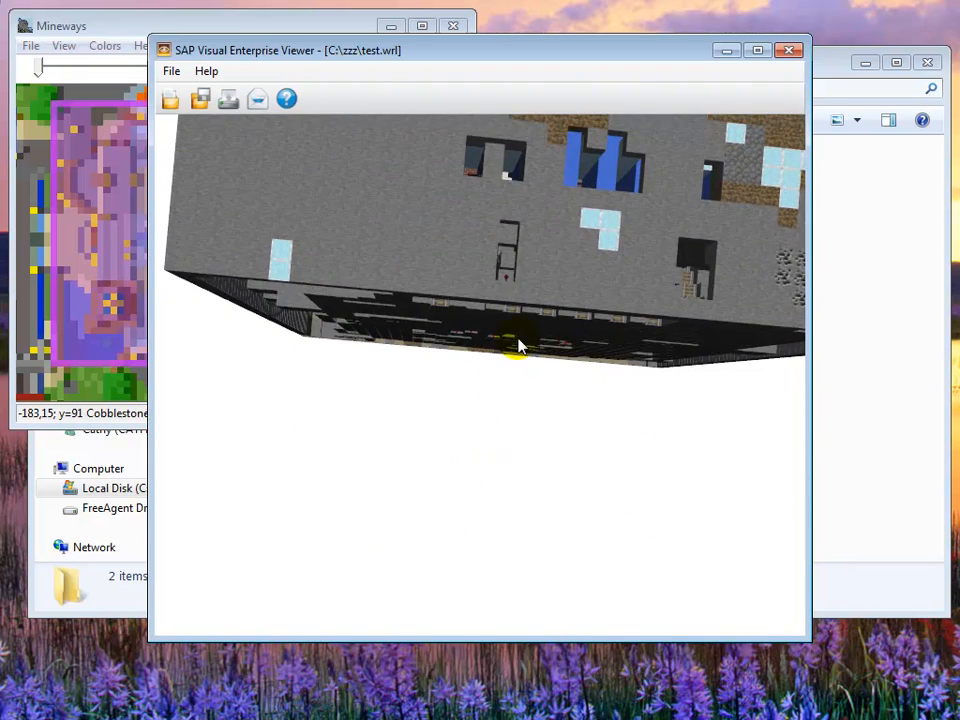
{"action": "left_click_drag", "start_coordinate": [520, 345], "coordinate": [535, 250]}
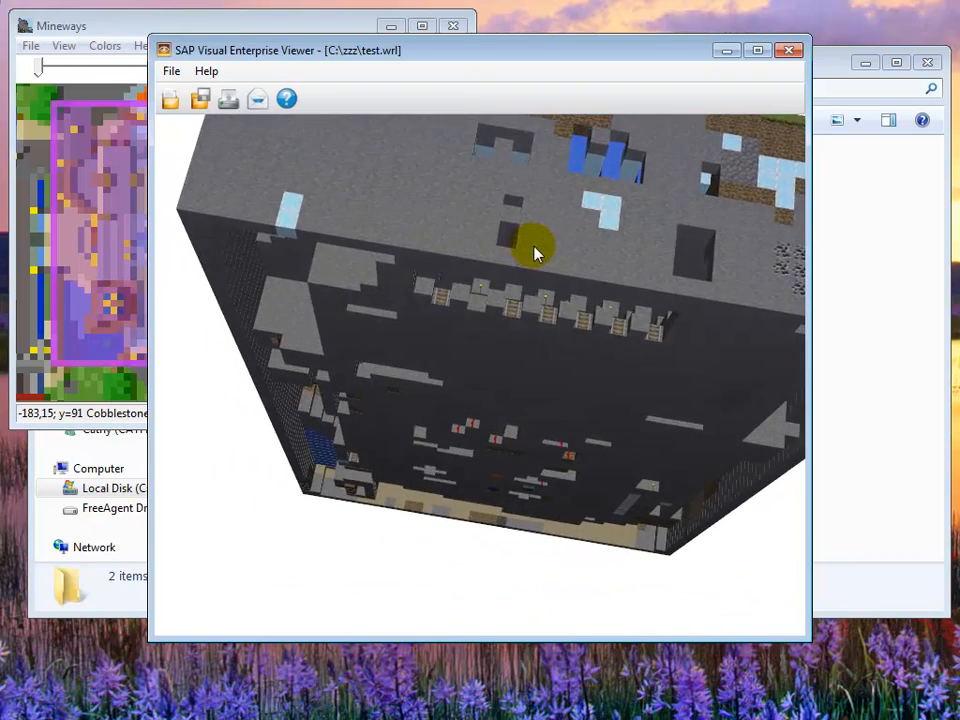
Turn the model to see its wooded side and striped glass roof
{"action": "left_click_drag", "start_coordinate": [535, 250], "coordinate": [460, 457]}
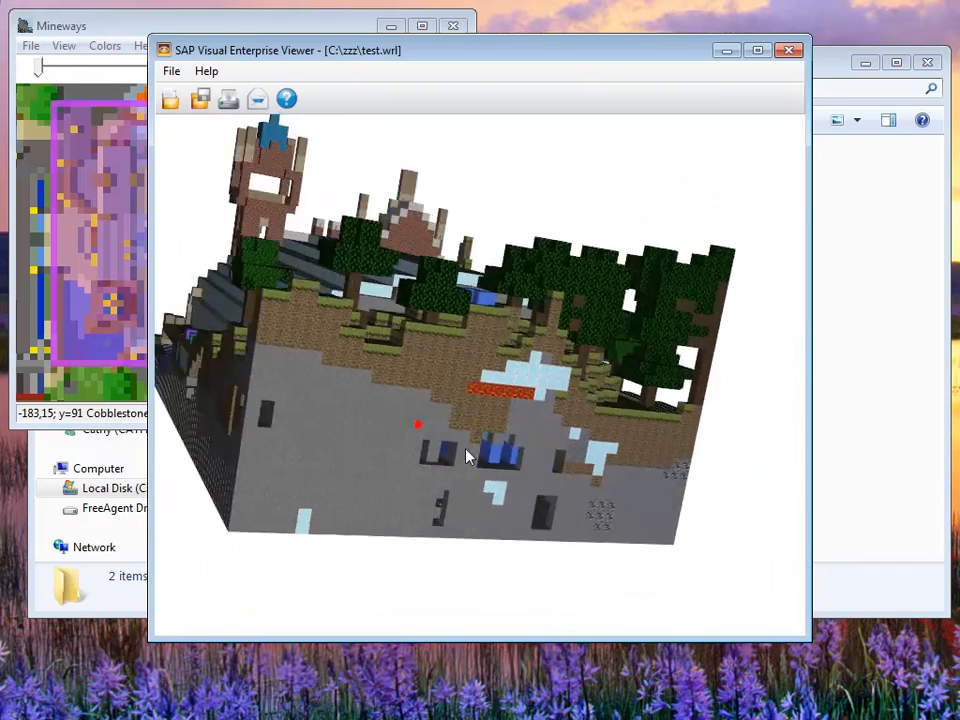
{"action": "left_click_drag", "start_coordinate": [465, 457], "coordinate": [450, 503]}
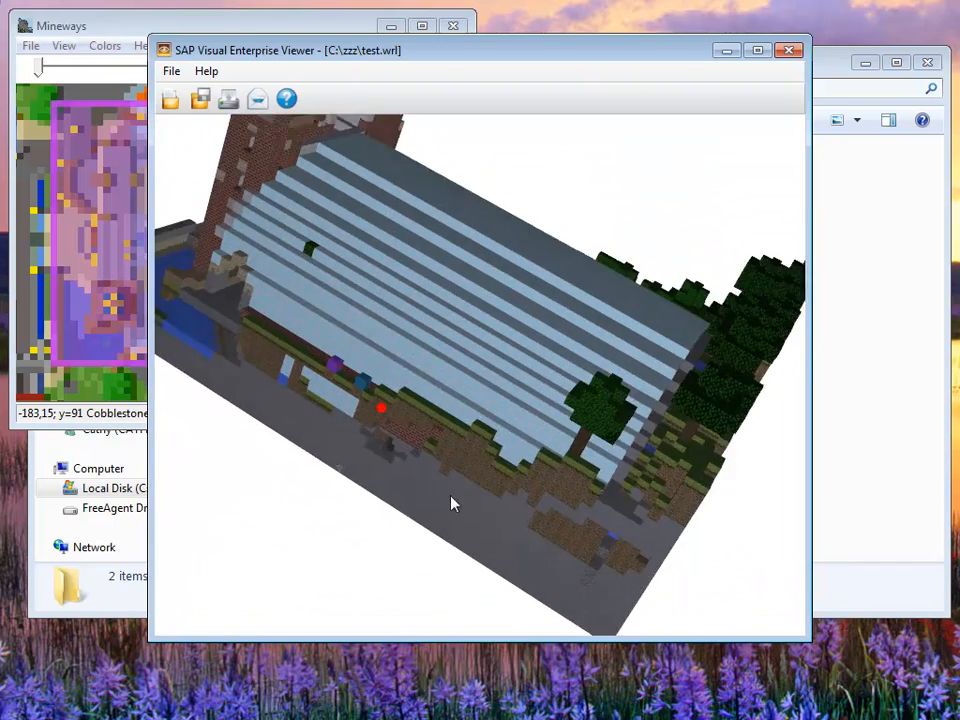
{"action": "left_click_drag", "start_coordinate": [450, 503], "coordinate": [213, 167]}
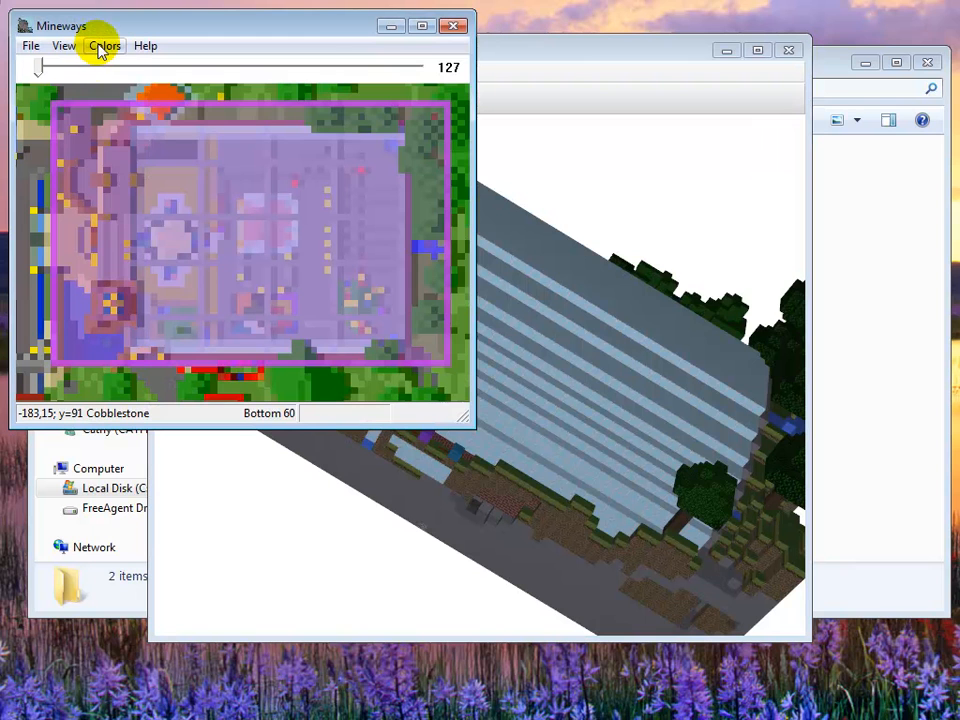
Add a new colour scheme, Color Scheme 1, from Colors > Color Schemes and edit it
{"action": "left_click", "coordinate": [105, 45]}
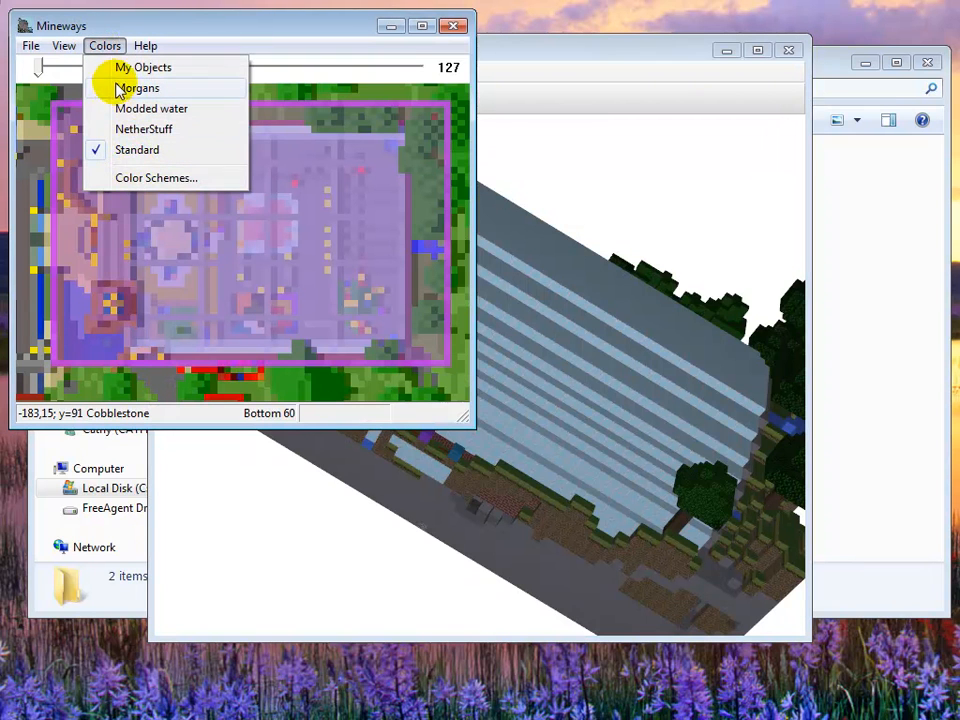
{"action": "left_click", "coordinate": [156, 178]}
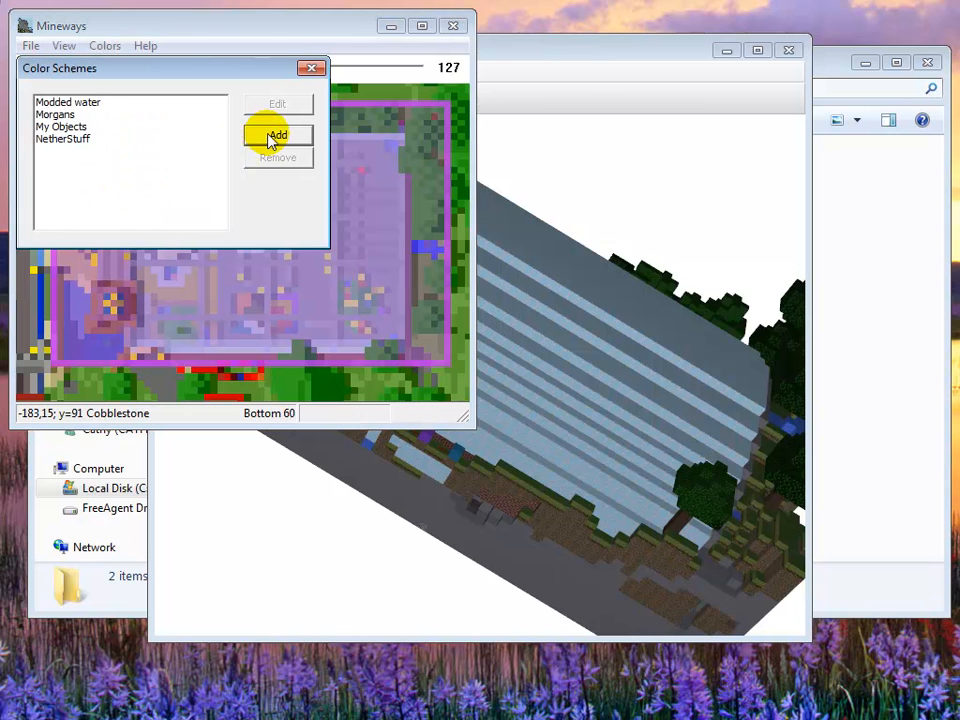
{"action": "left_click", "coordinate": [278, 134]}
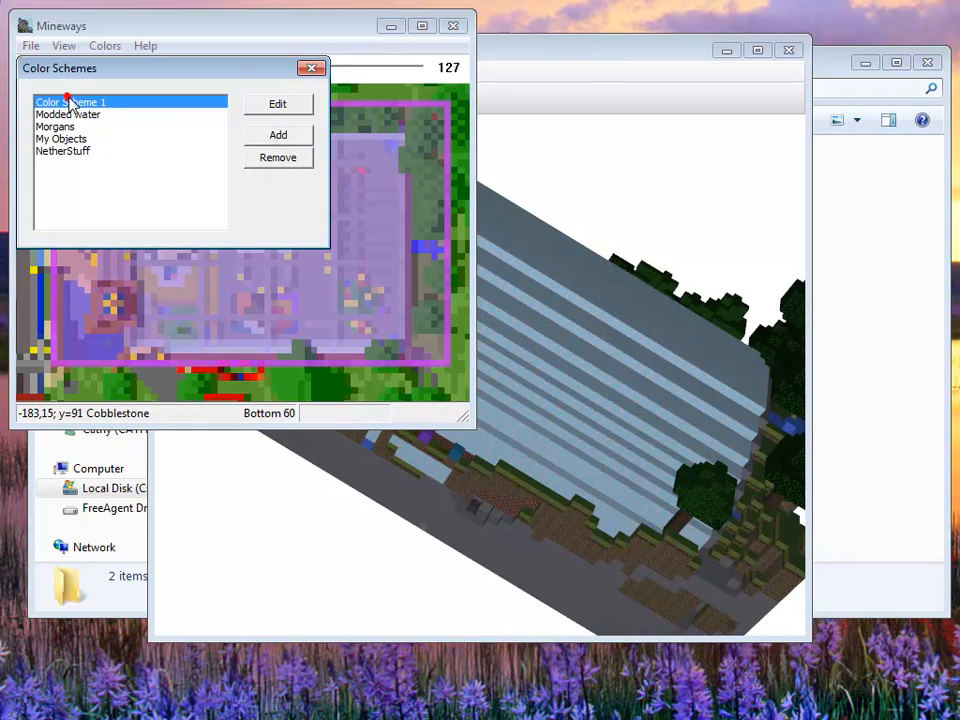
{"action": "left_click", "coordinate": [277, 104]}
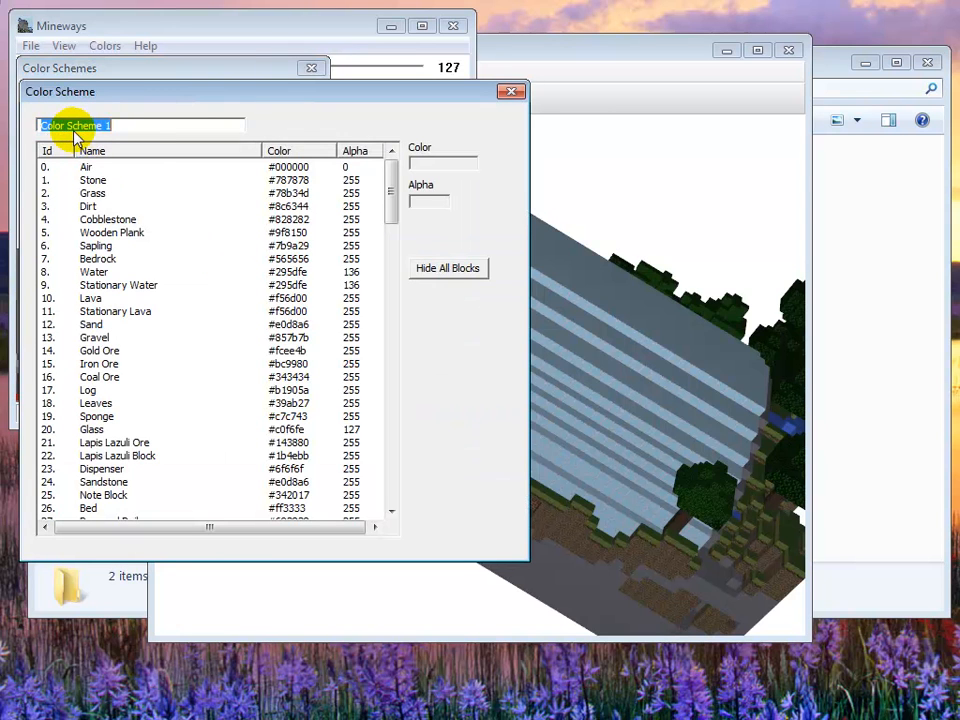
Name the scheme 'No Gla…', select Glass's alpha, and mistakenly hide all blocks
{"action": "type", "text": "No Glass"}
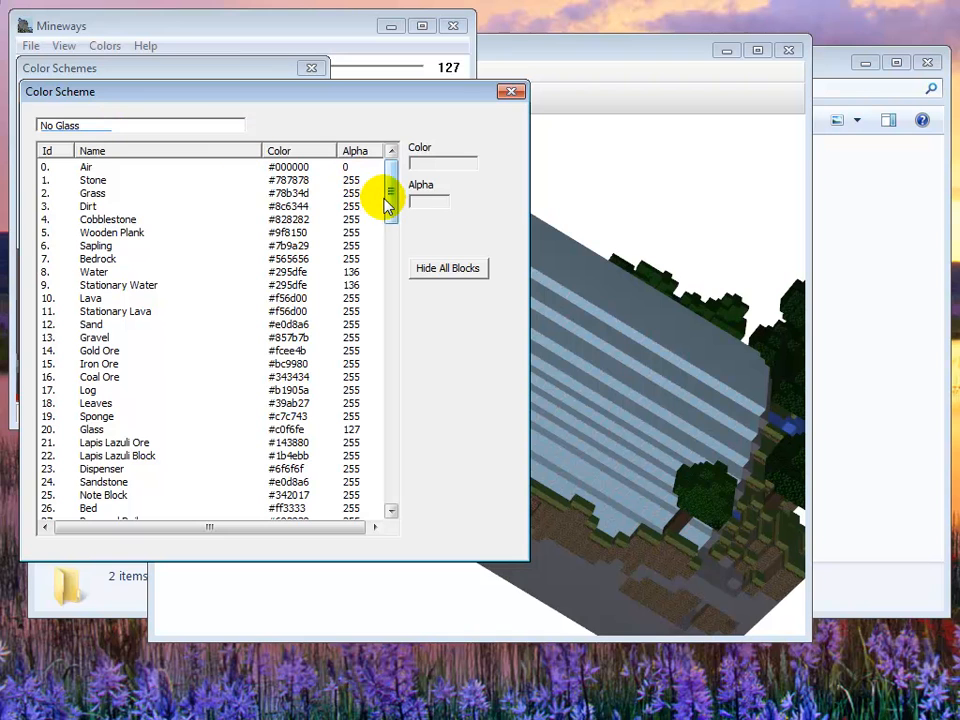
{"action": "left_click", "coordinate": [112, 232]}
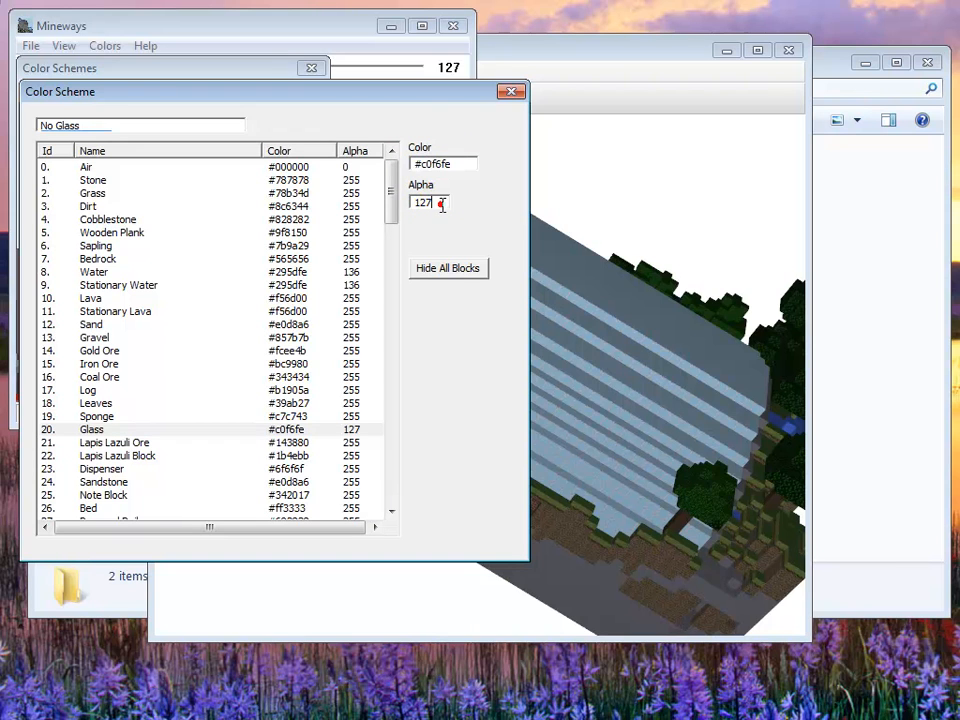
{"action": "triple_click", "coordinate": [422, 202]}
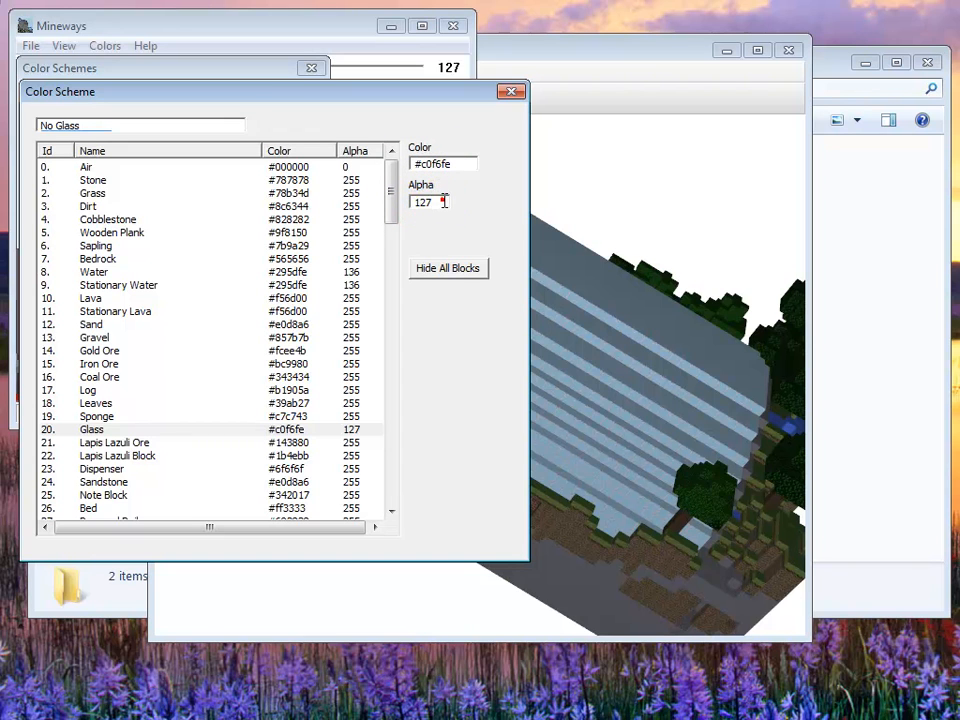
{"action": "triple_click", "coordinate": [428, 202]}
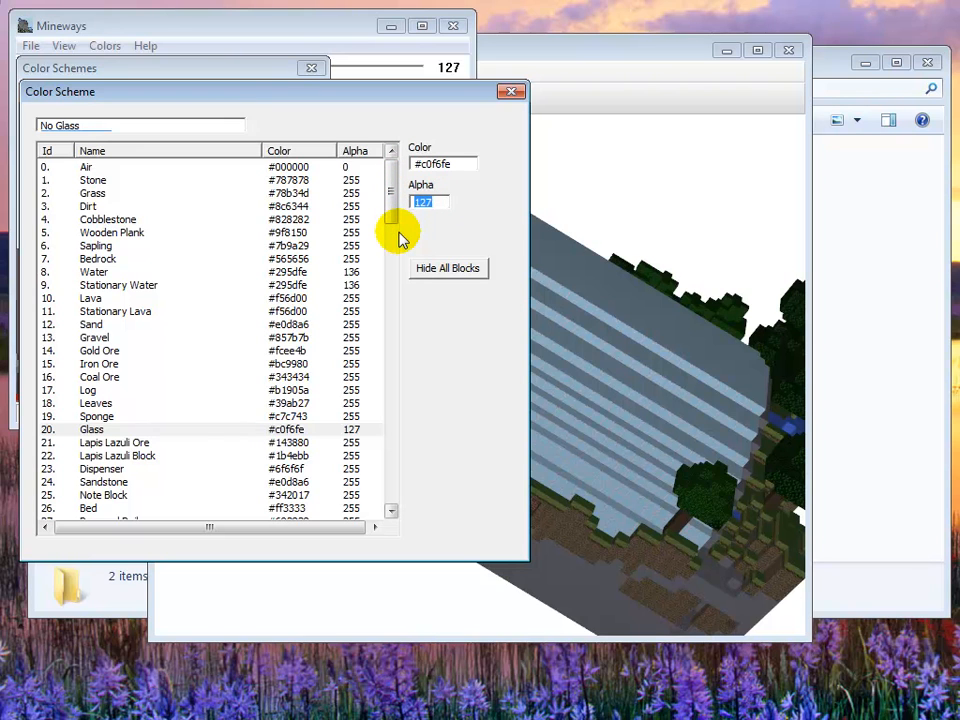
{"action": "mouse_move", "coordinate": [395, 248]}
{"action": "type", "text": "0"}
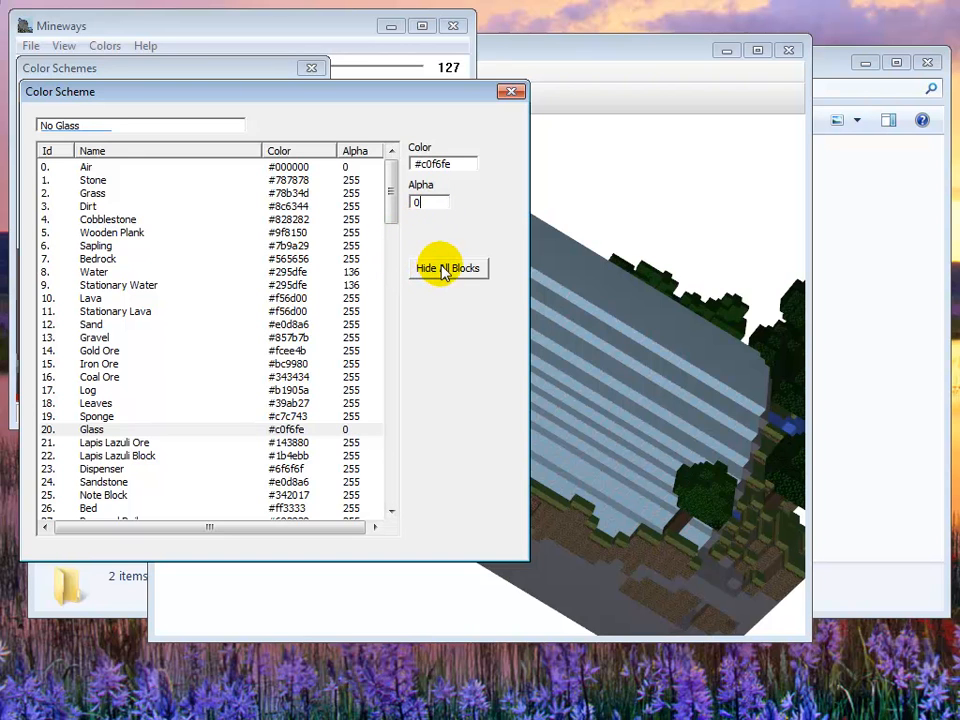
{"action": "left_click", "coordinate": [448, 268]}
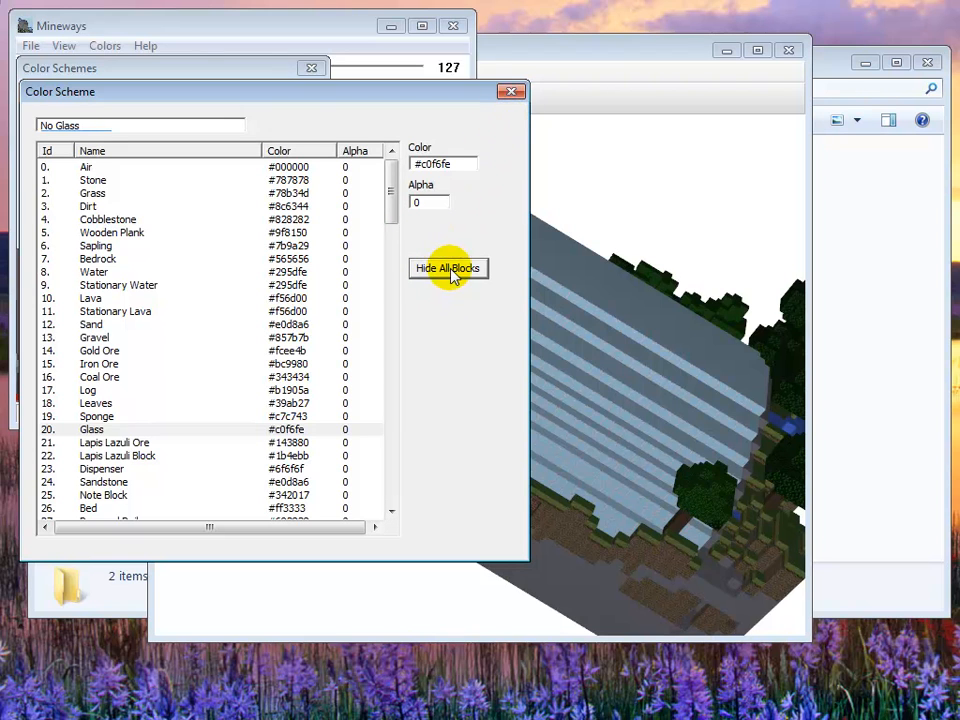
{"action": "mouse_move", "coordinate": [510, 91]}
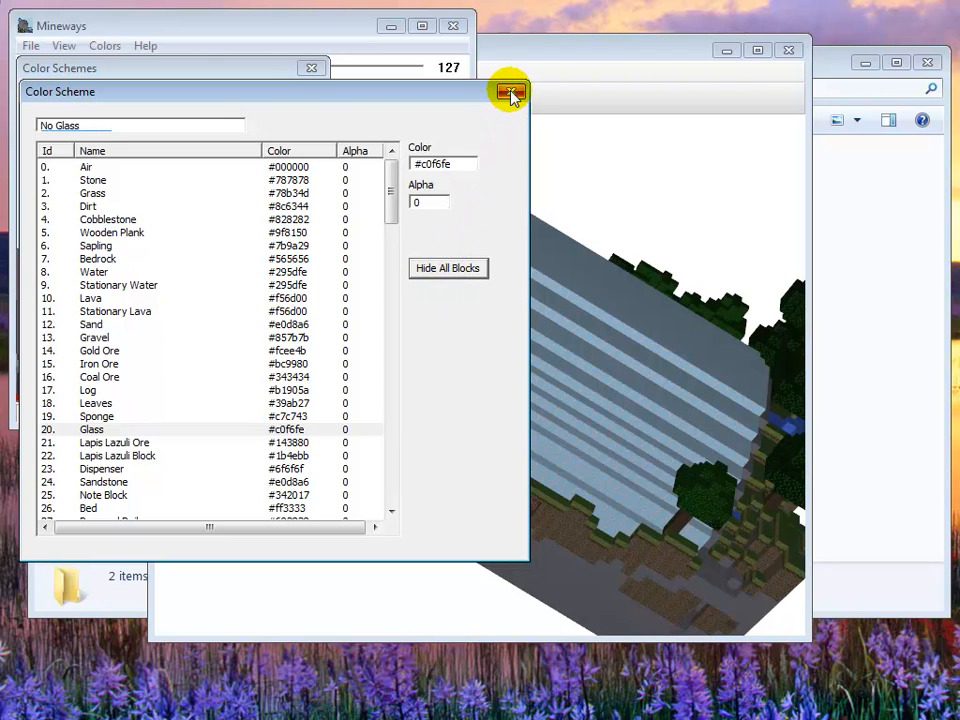
Close the editor, remove the faulty No Glass scheme, and add a fresh scheme
{"action": "left_click", "coordinate": [510, 91]}
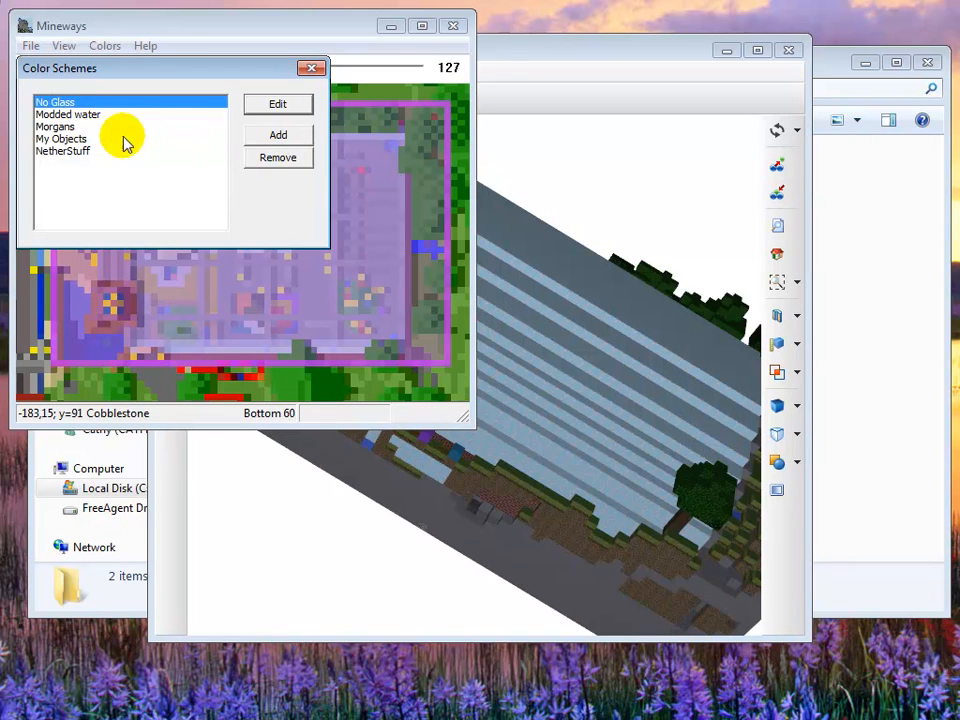
{"action": "left_click", "coordinate": [277, 157]}
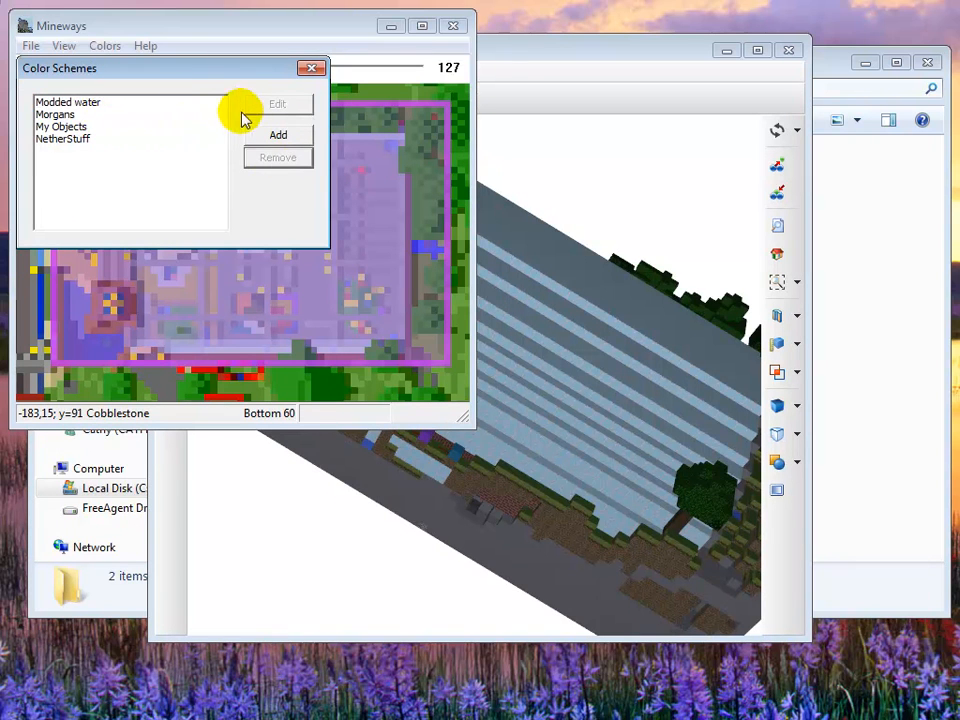
{"action": "left_click", "coordinate": [278, 134]}
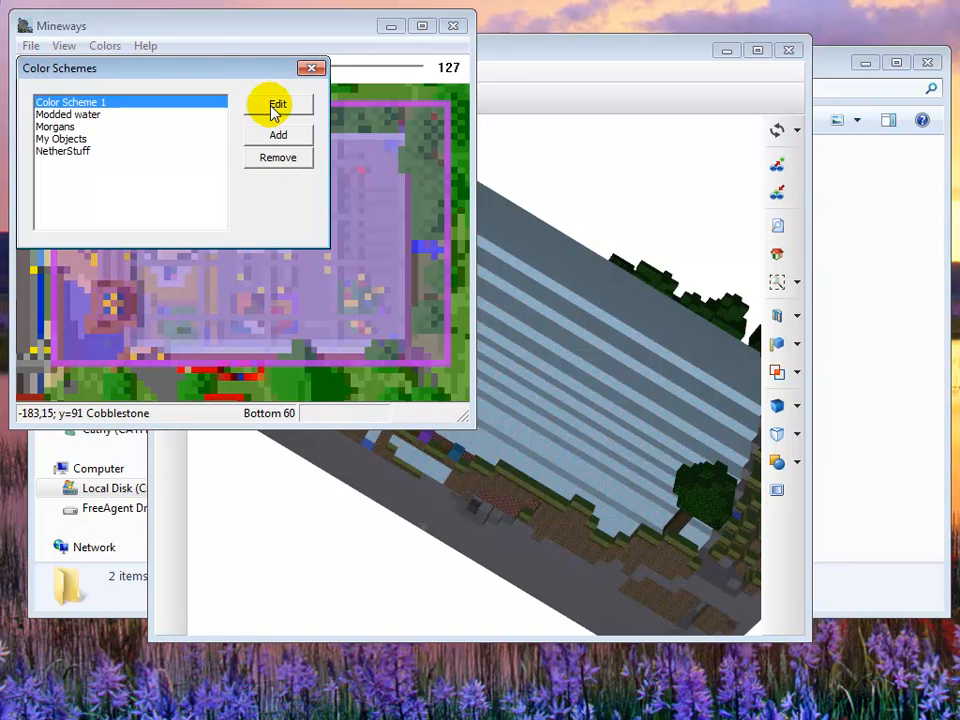
Name the new scheme 'No Glass', give Glass (id 20) alpha 0, and close the editor
{"action": "left_click", "coordinate": [277, 107]}
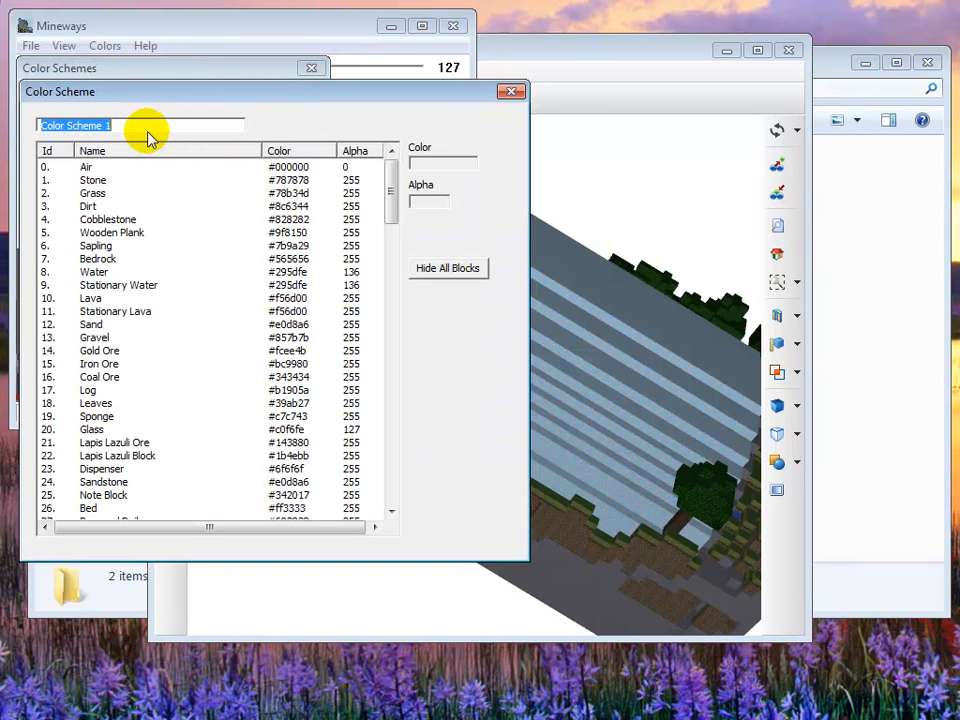
{"action": "type", "text": "No Glass"}
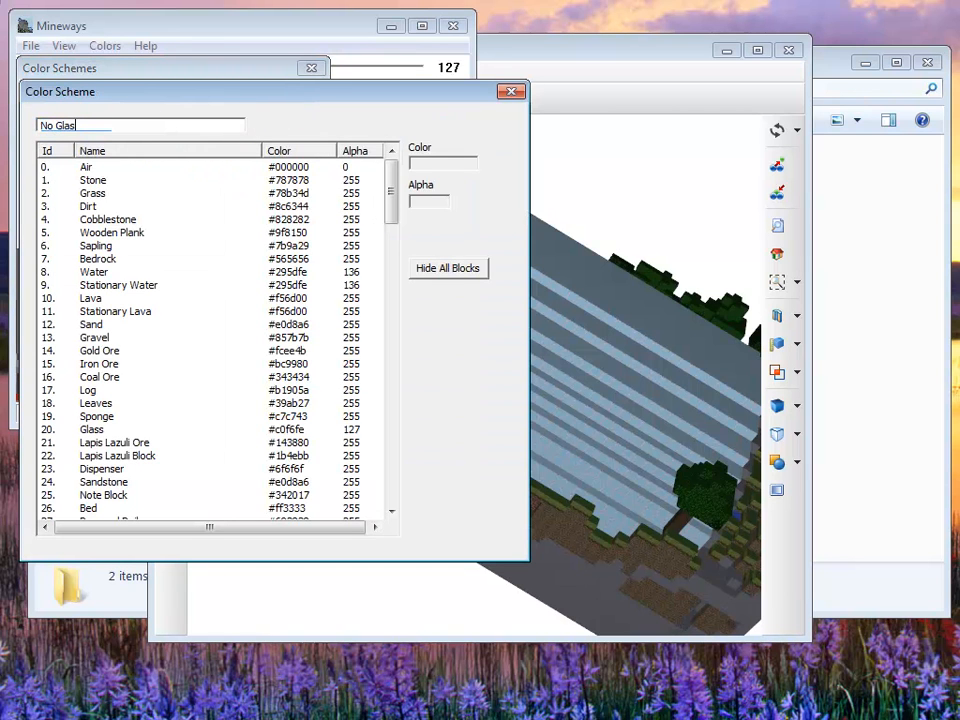
{"action": "scroll", "scroll_direction": "down", "scroll_amount": 3}
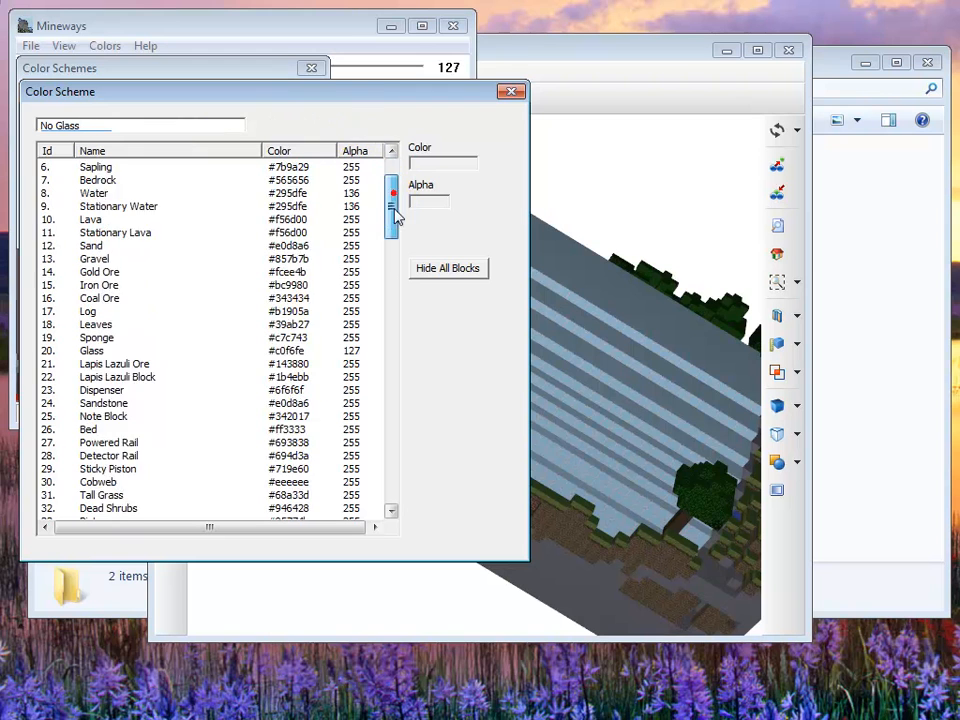
{"action": "scroll", "scroll_direction": "down", "scroll_amount": 3}
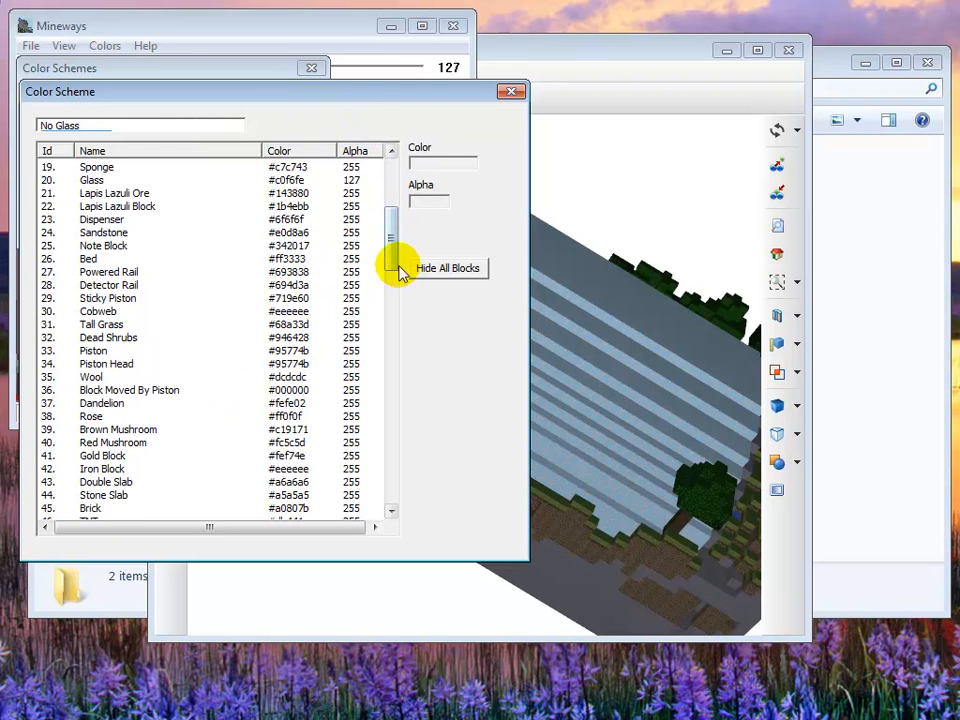
{"action": "left_click", "coordinate": [91, 180]}
{"action": "type", "text": "0"}
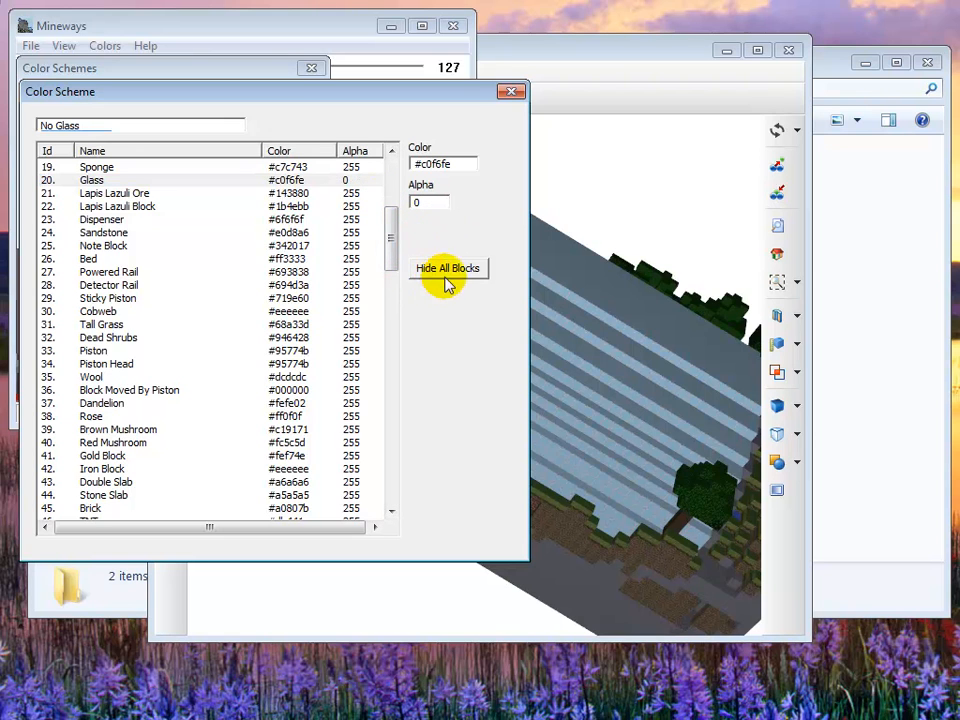
{"action": "mouse_move", "coordinate": [372, 158]}
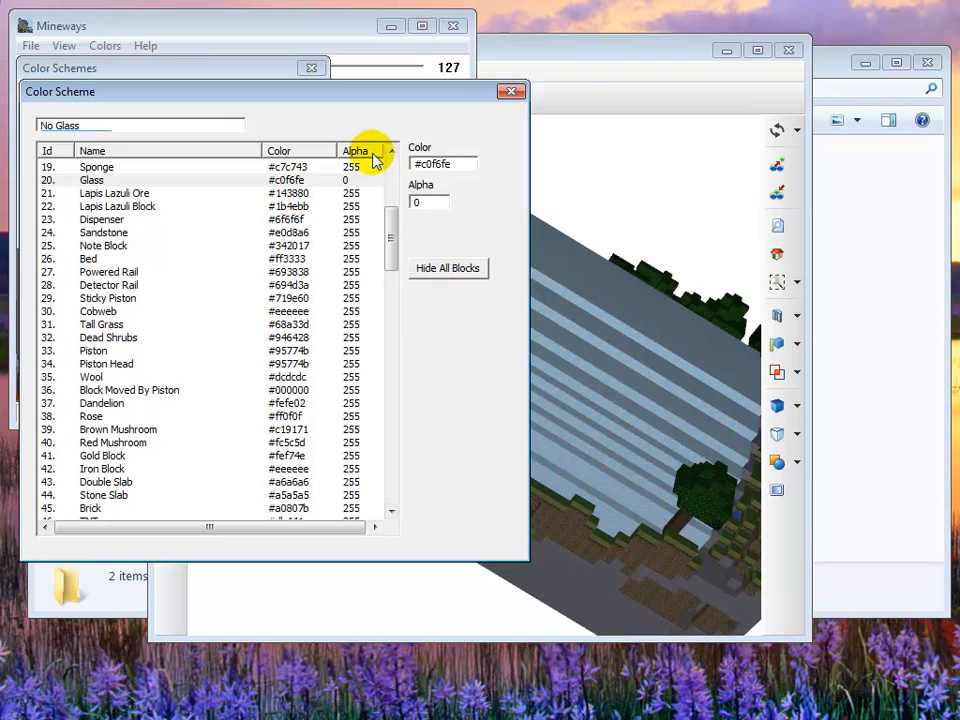
{"action": "mouse_move", "coordinate": [365, 497]}
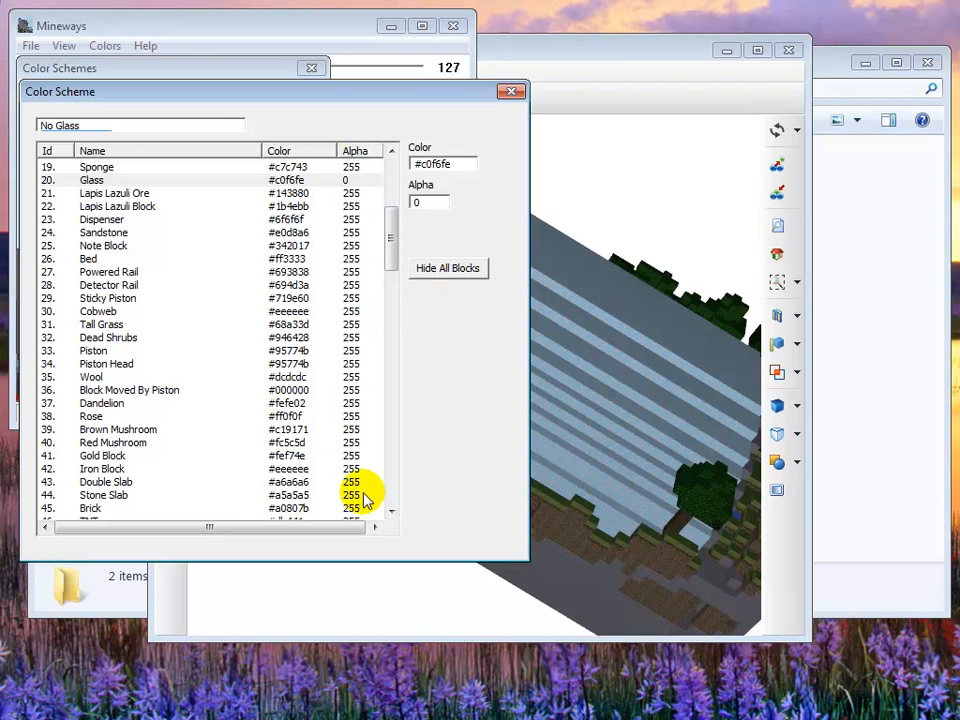
{"action": "mouse_move", "coordinate": [218, 302]}
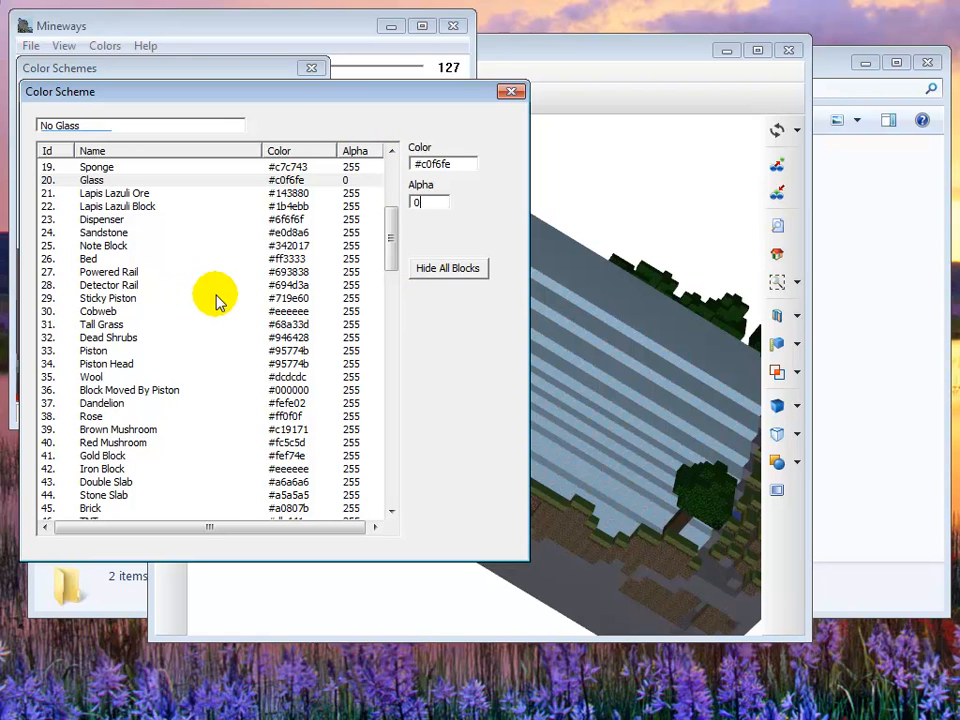
{"action": "mouse_move", "coordinate": [238, 307]}
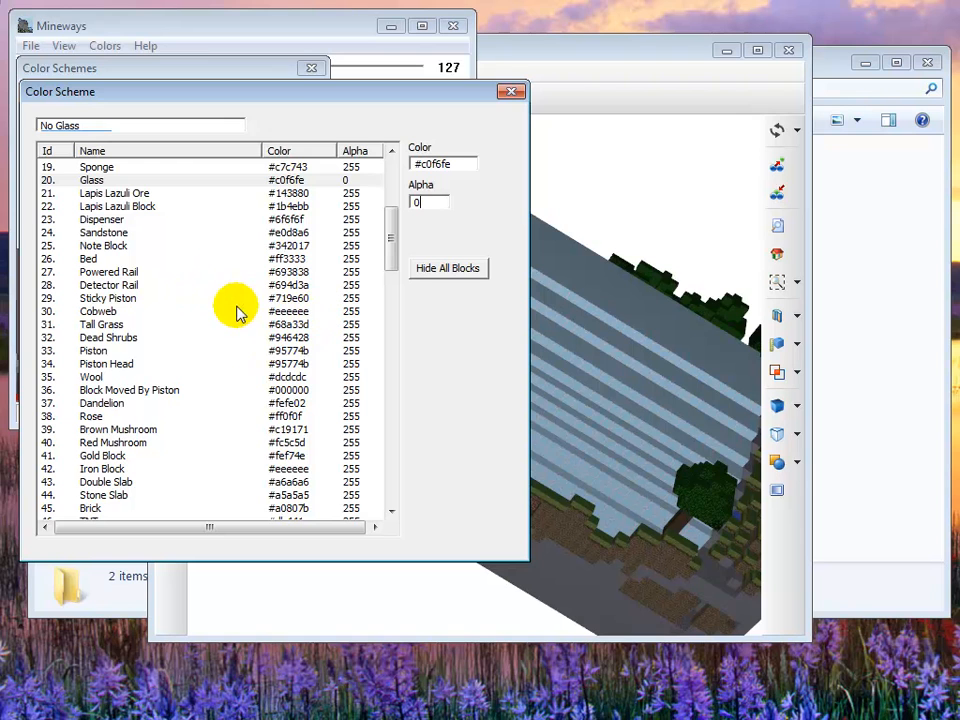
{"action": "mouse_move", "coordinate": [440, 380]}
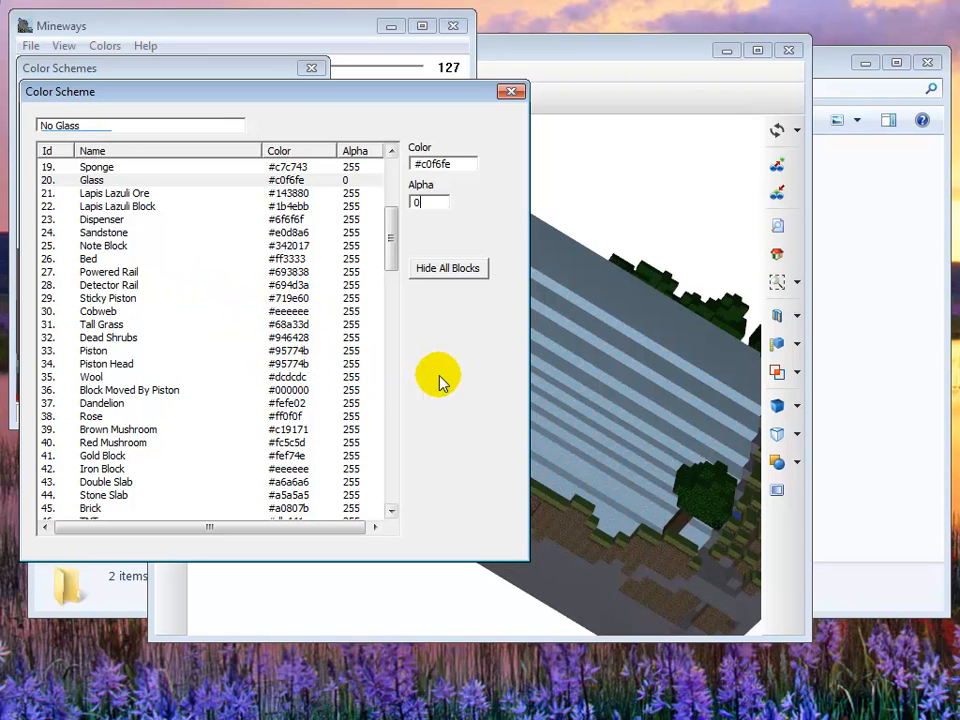
{"action": "mouse_move", "coordinate": [525, 135]}
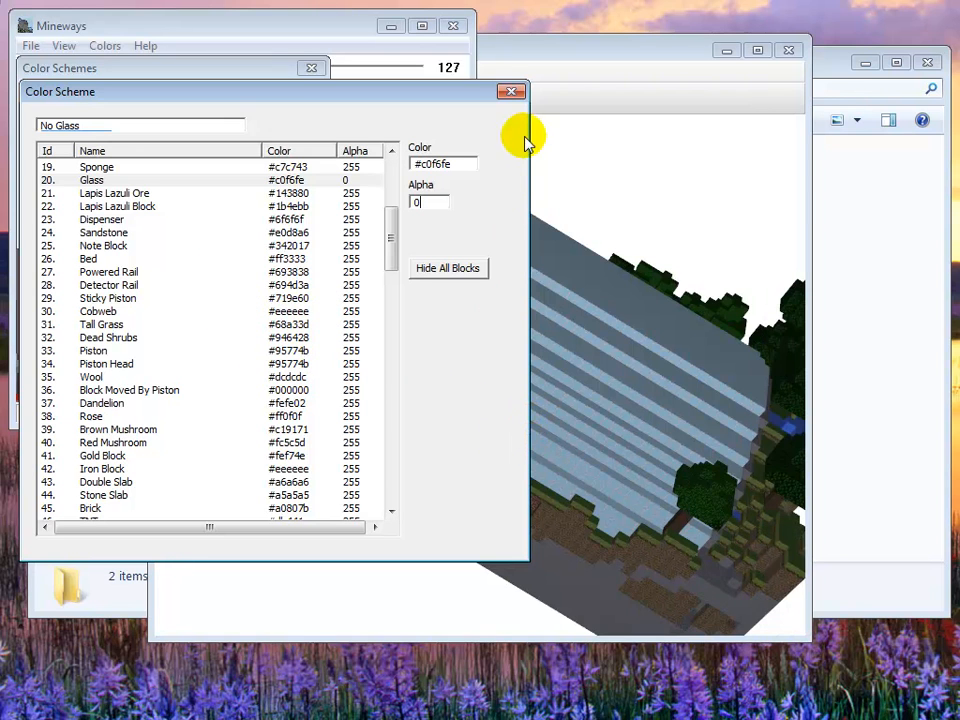
{"action": "left_click", "coordinate": [511, 91]}
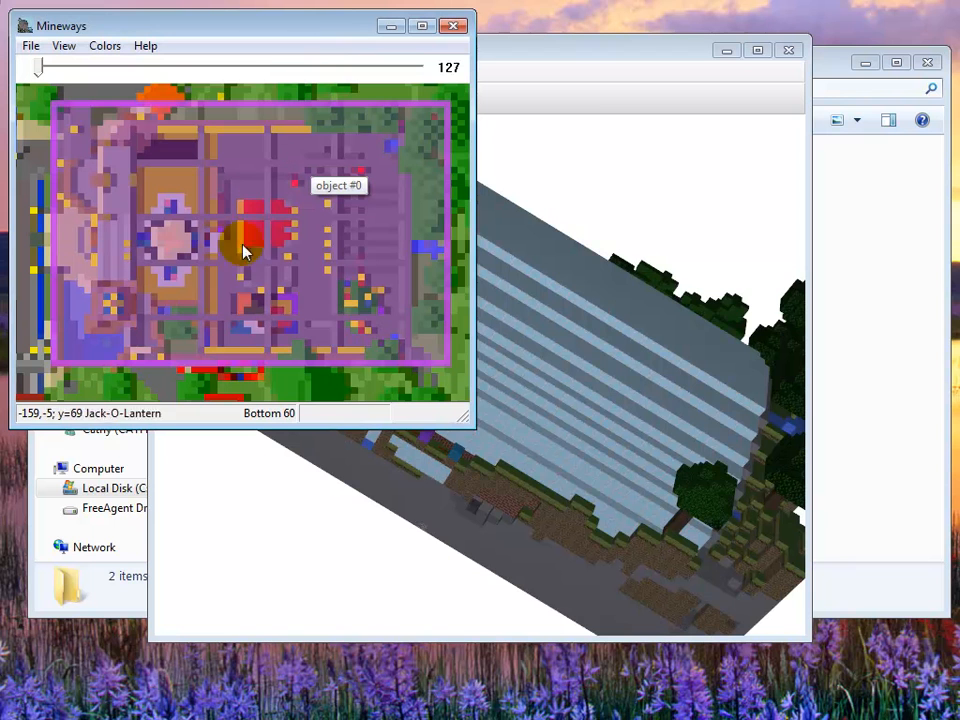
{"action": "mouse_move", "coordinate": [253, 237]}
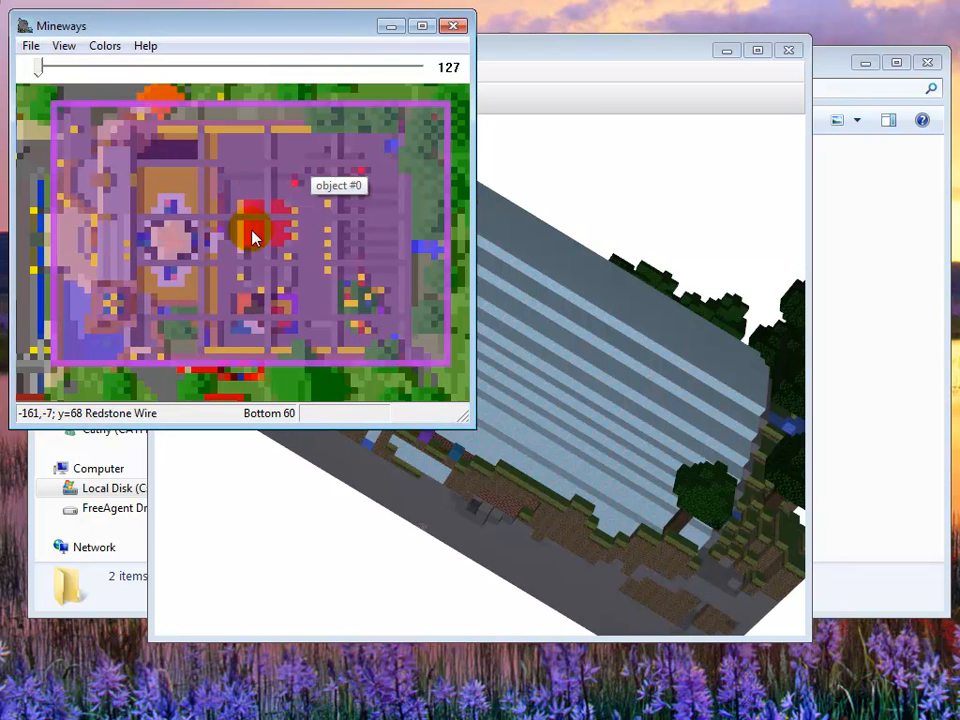
Export the model for 3D printing as VRML 2.0 over C:\zzz\test.wrl
{"action": "left_click", "coordinate": [31, 45]}
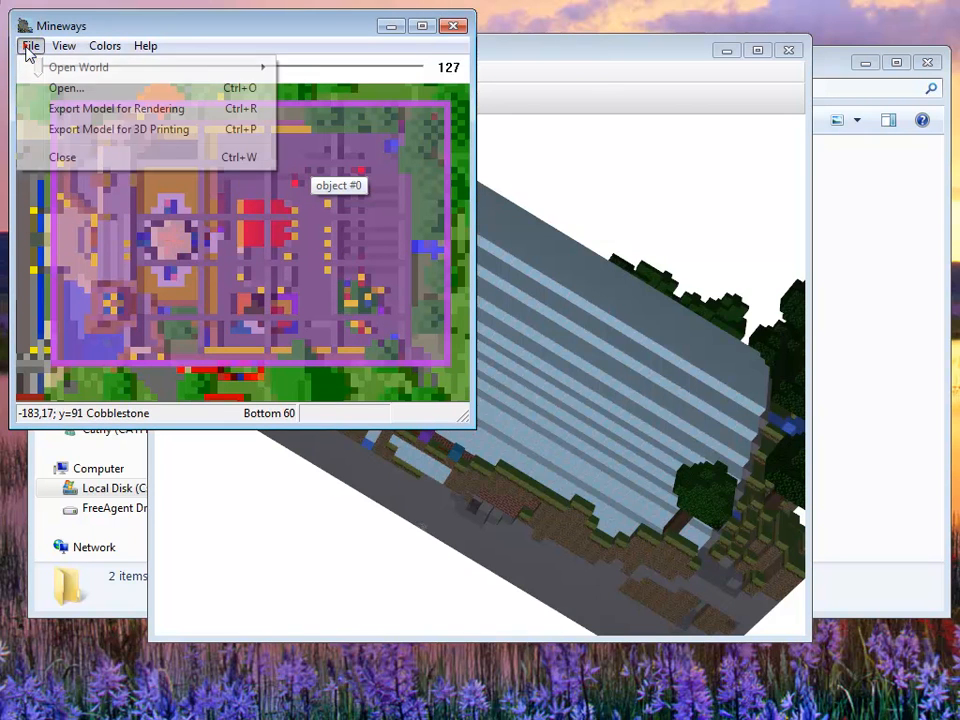
{"action": "left_click", "coordinate": [320, 328]}
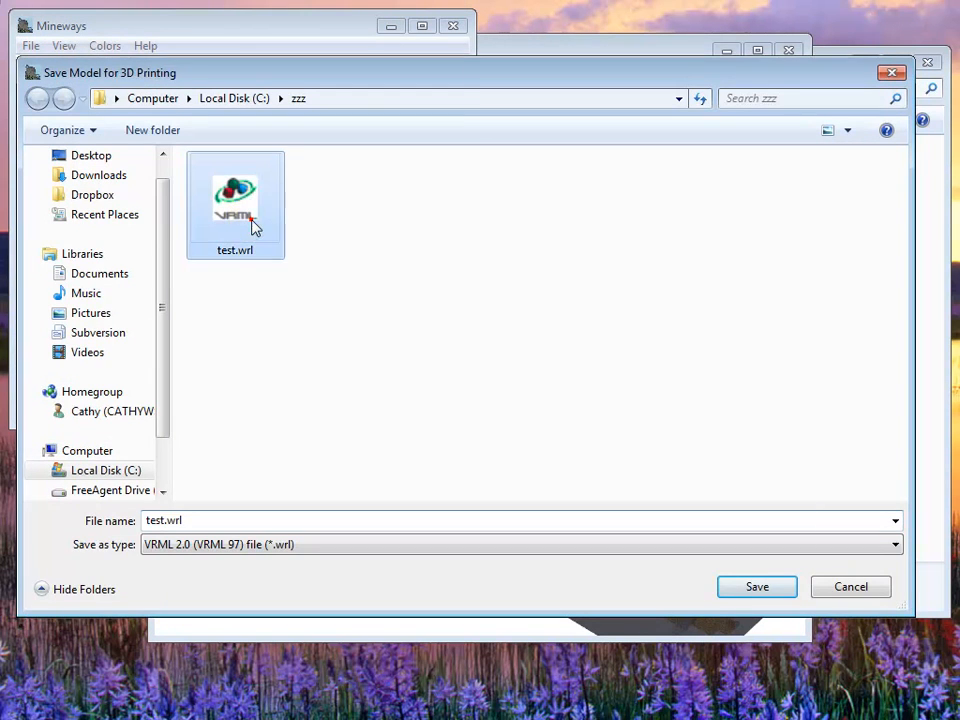
{"action": "left_click", "coordinate": [757, 586]}
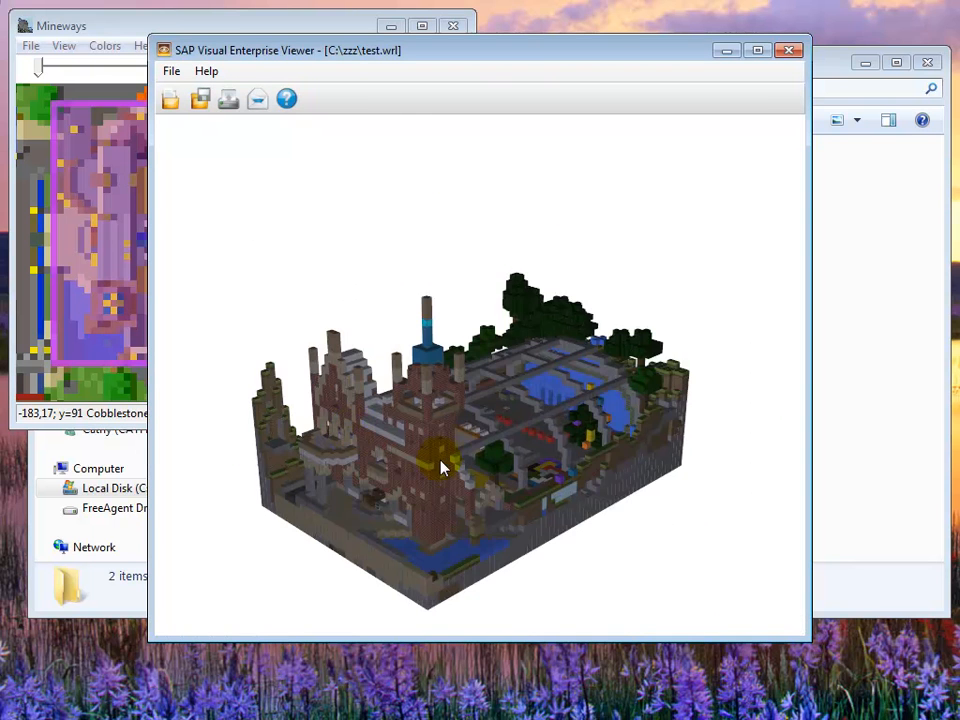
Orbit and zoom the glassless station model to look across its platforms
{"action": "left_click_drag", "start_coordinate": [445, 468], "coordinate": [495, 427]}
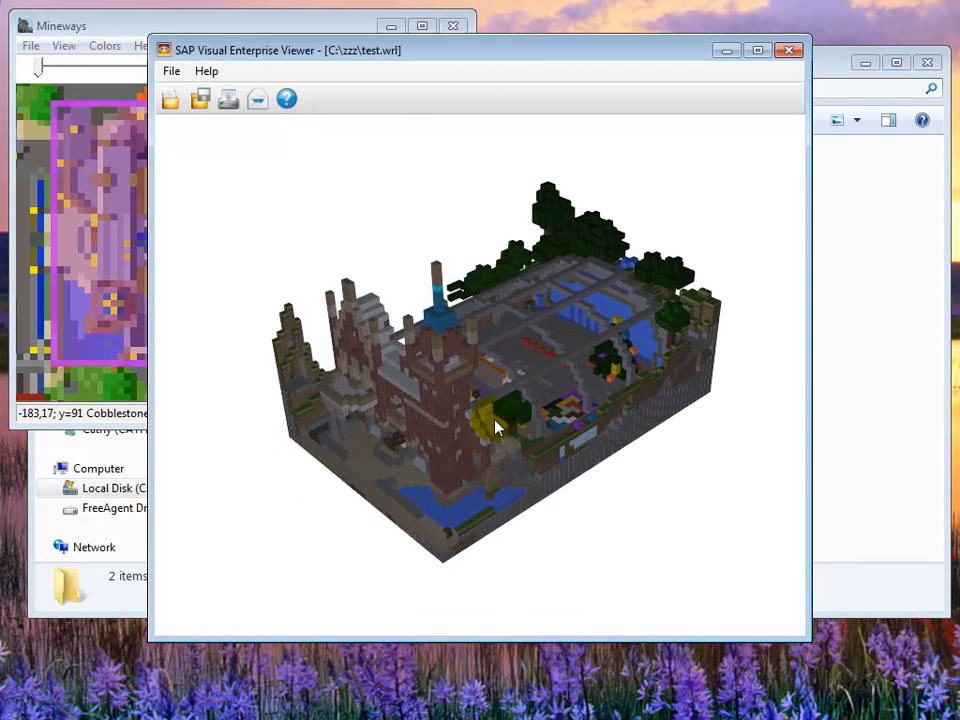
{"action": "left_click_drag", "start_coordinate": [495, 427], "coordinate": [515, 415]}
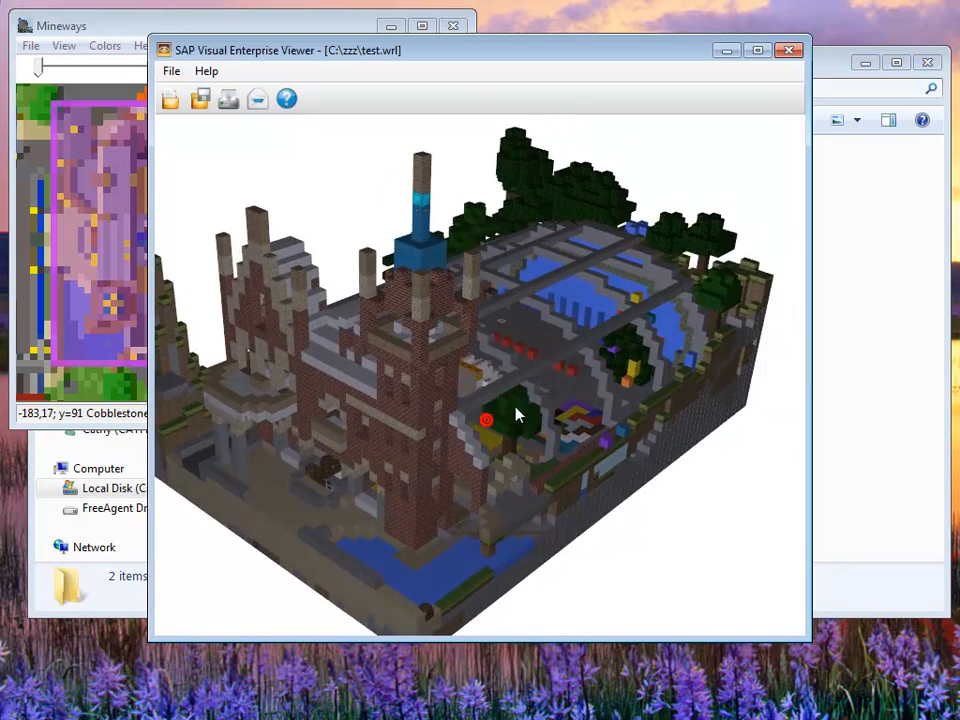
{"action": "left_click_drag", "start_coordinate": [518, 414], "coordinate": [452, 385]}
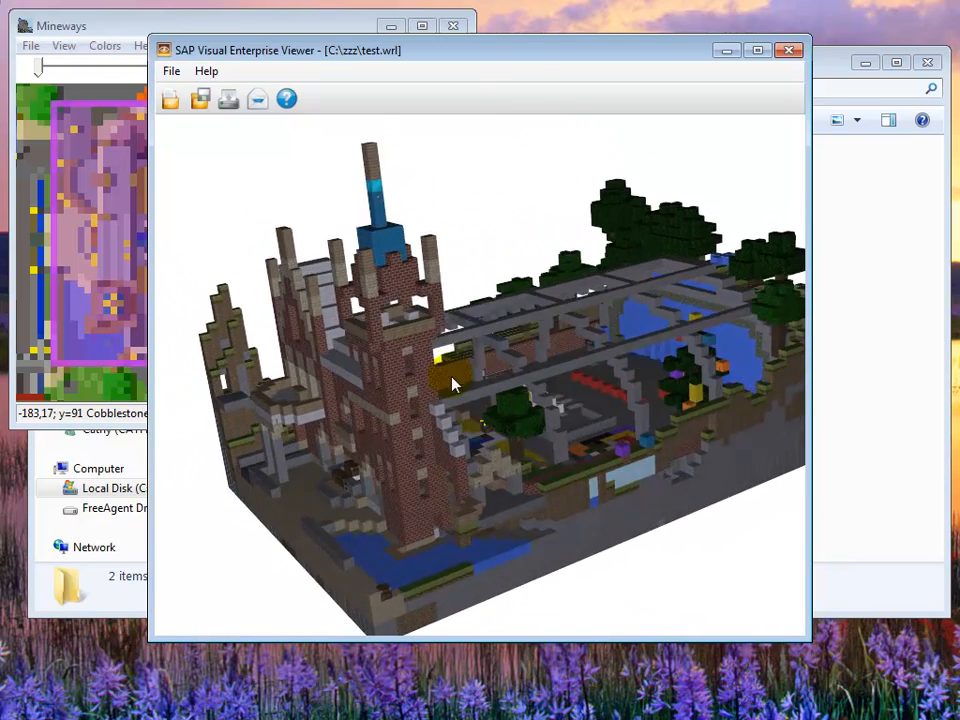
{"action": "left_click_drag", "start_coordinate": [452, 385], "coordinate": [505, 307]}
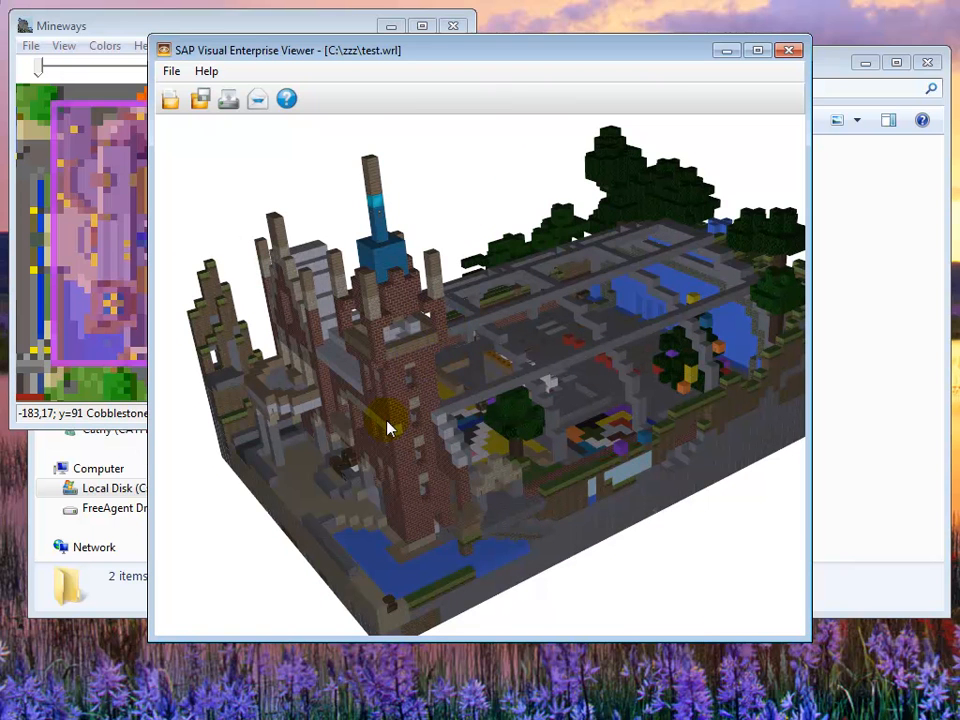
{"action": "mouse_move", "coordinate": [680, 308]}
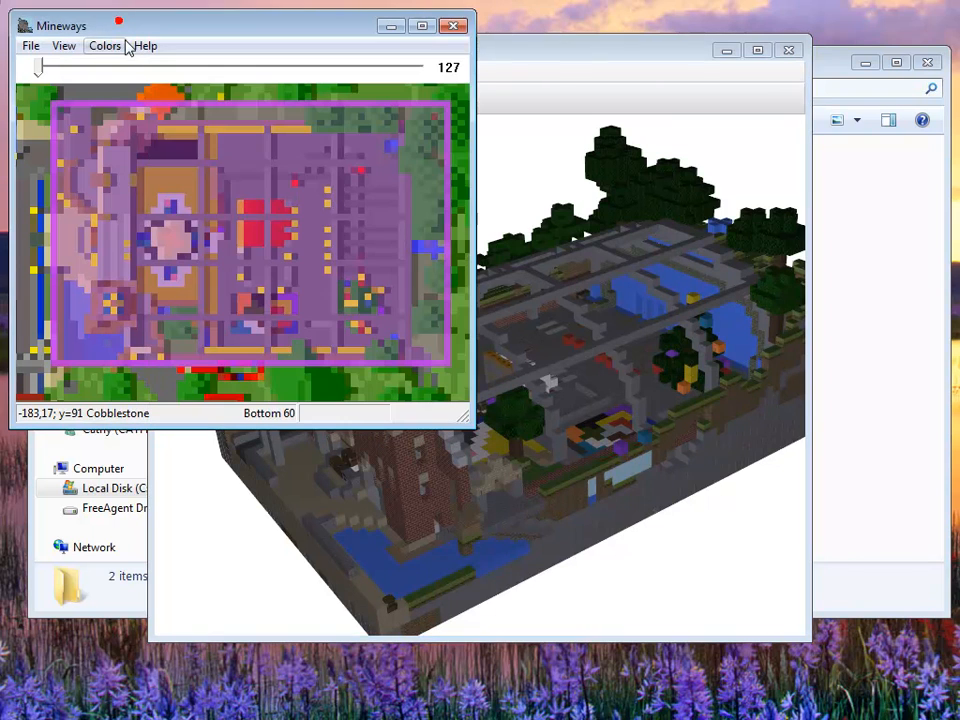
{"action": "left_click", "coordinate": [104, 46]}
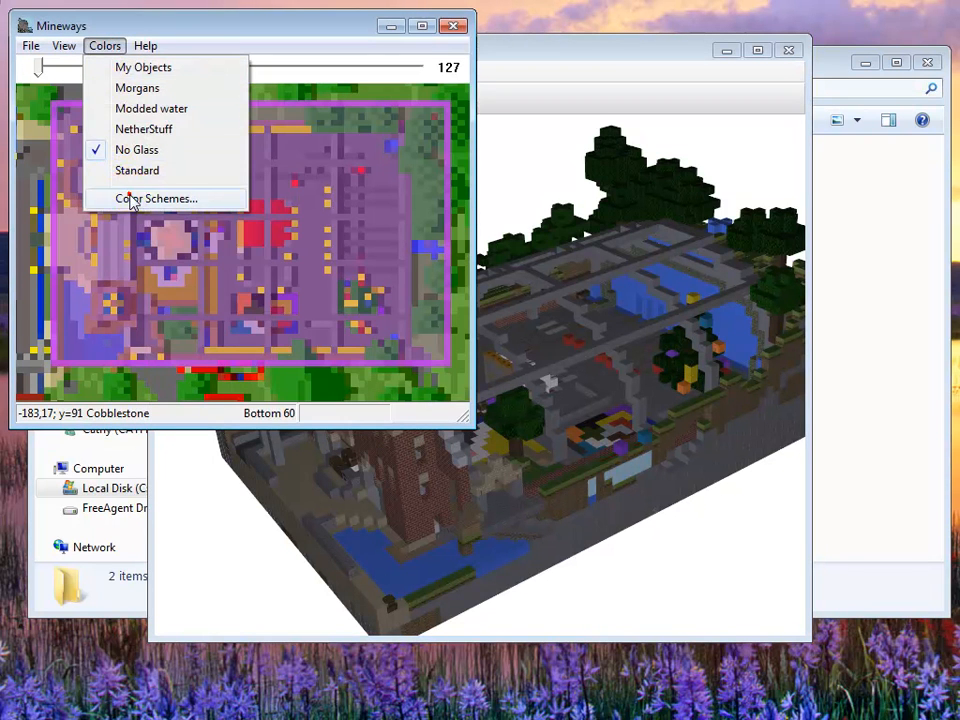
{"action": "left_click", "coordinate": [155, 198]}
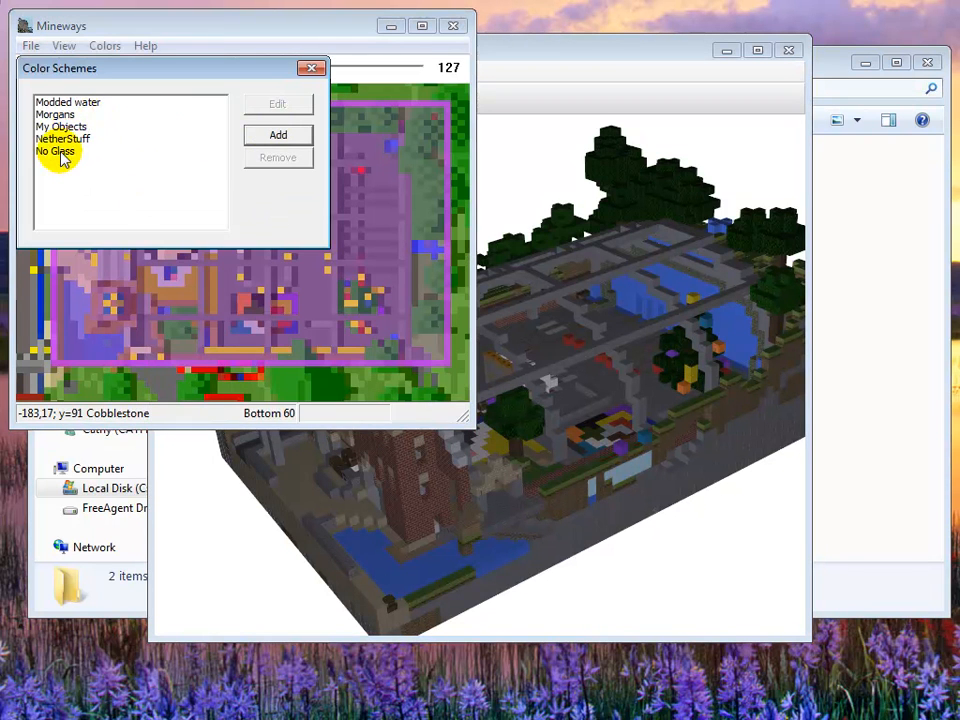
{"action": "left_click", "coordinate": [277, 103]}
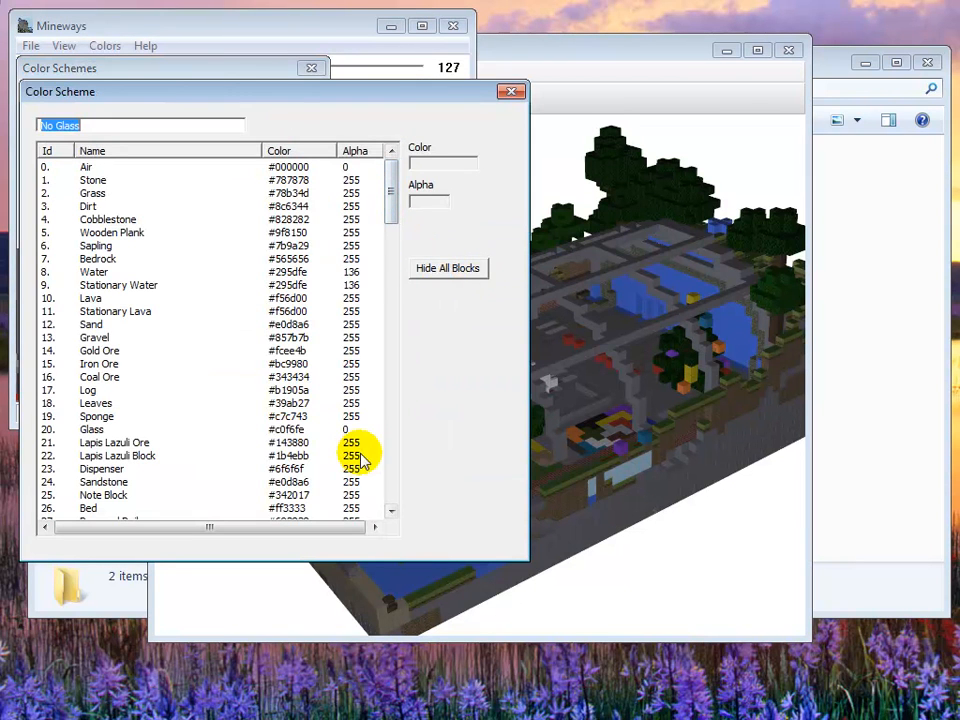
{"action": "left_click", "coordinate": [335, 442]}
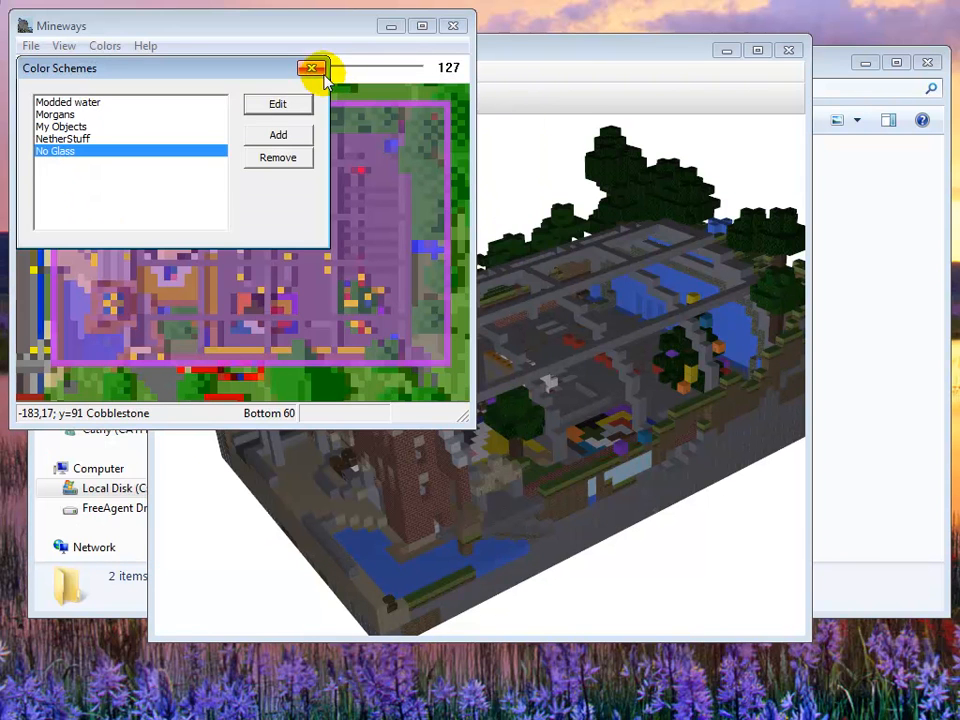
{"action": "left_click", "coordinate": [312, 68]}
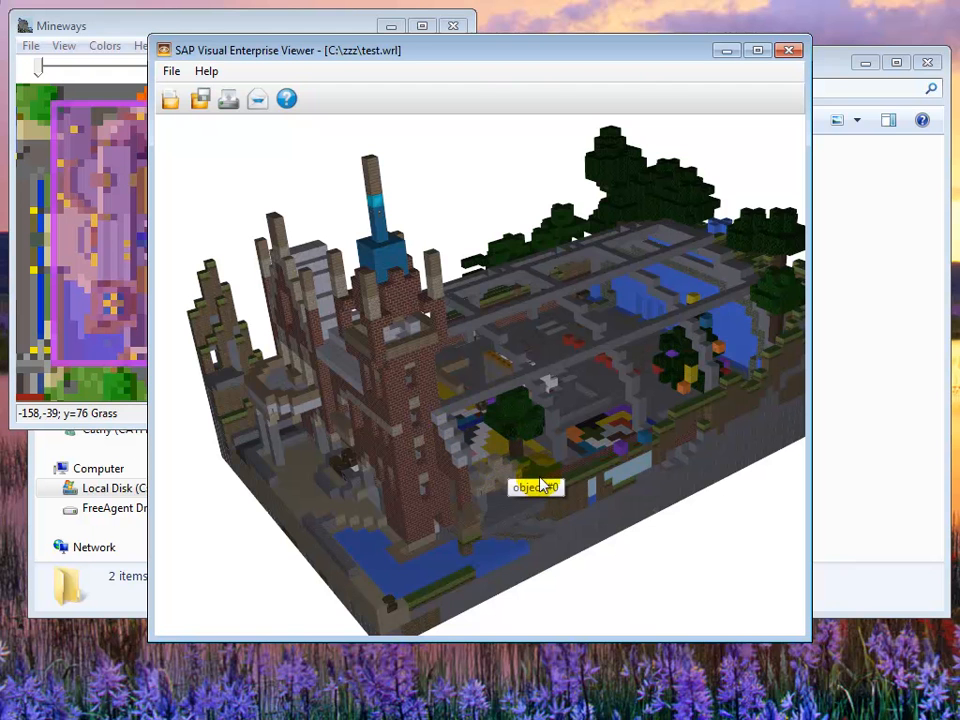
Orbit the station to view its brick front, platform area and underside
{"action": "left_click_drag", "start_coordinate": [540, 487], "coordinate": [465, 445]}
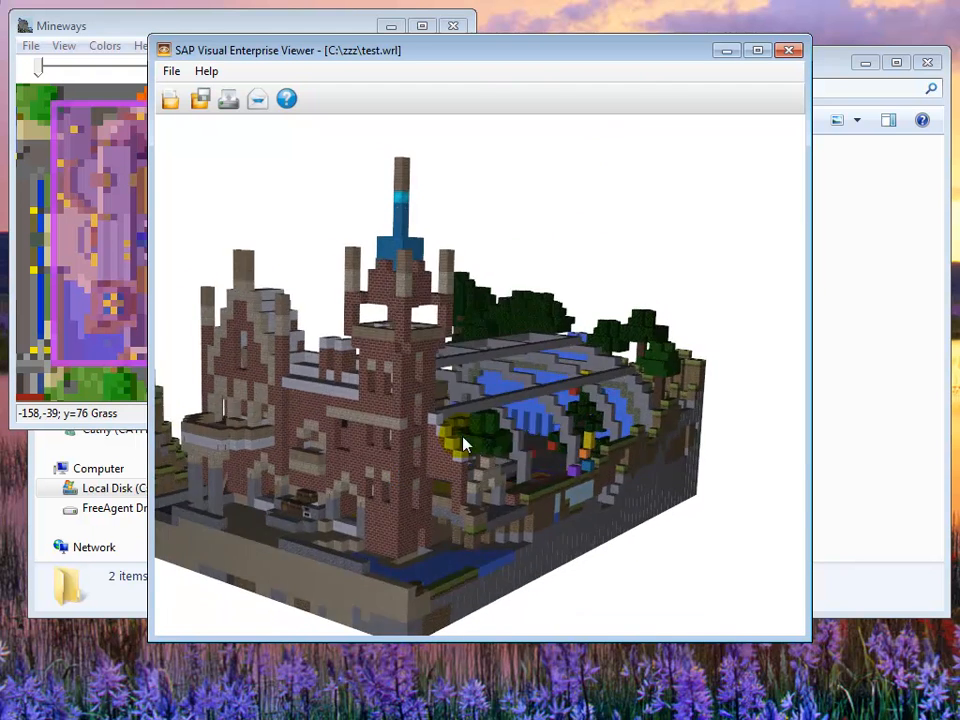
{"action": "left_click_drag", "start_coordinate": [465, 445], "coordinate": [490, 305]}
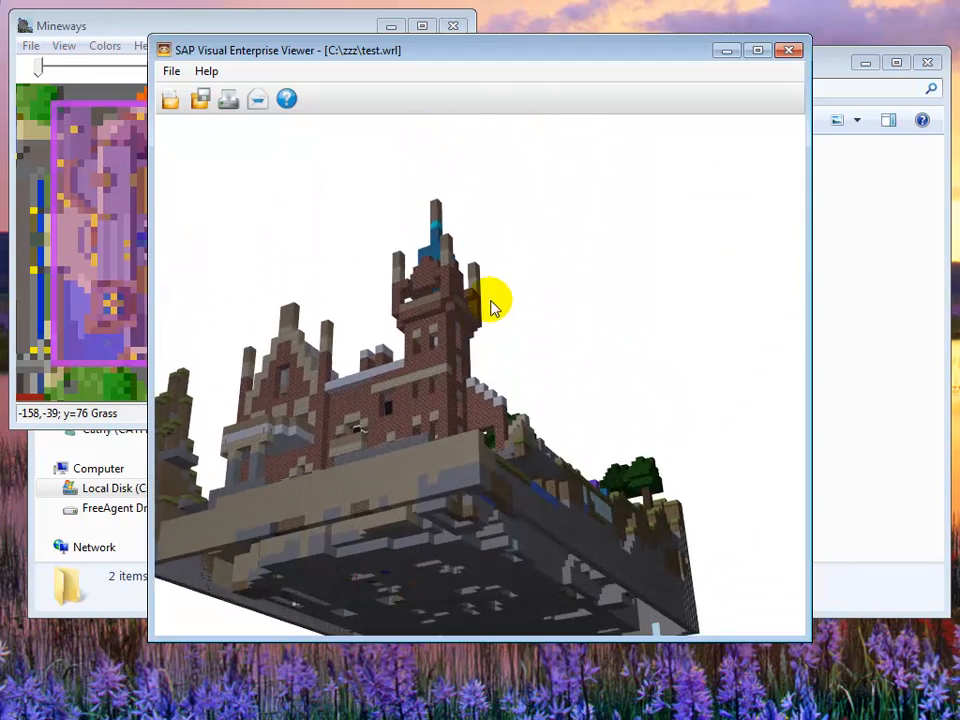
{"action": "left_click_drag", "start_coordinate": [490, 305], "coordinate": [518, 320]}
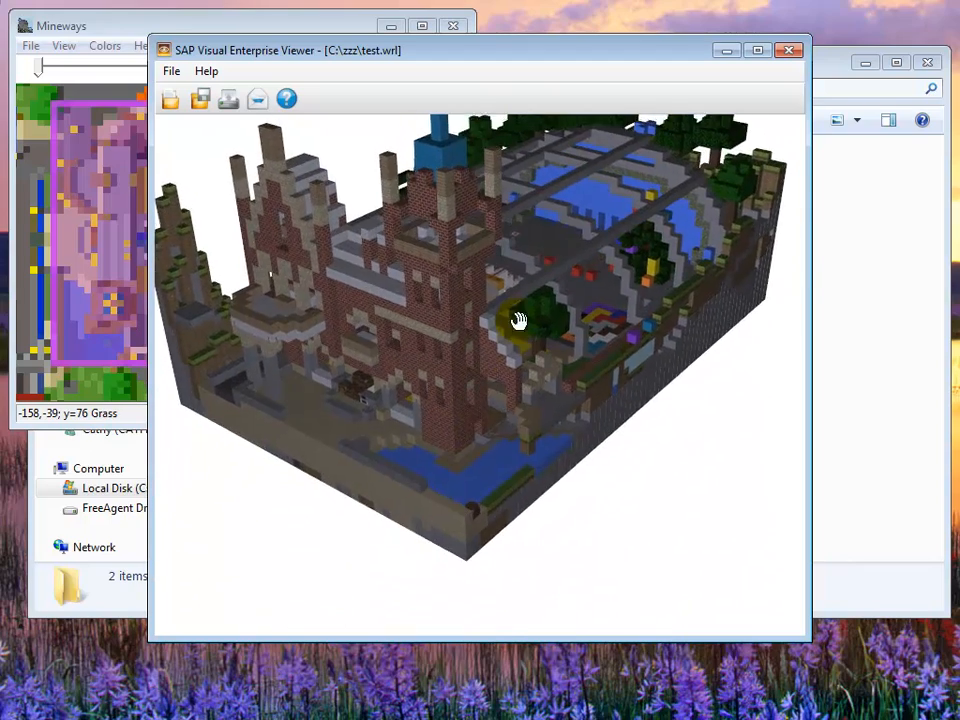
{"action": "left_click_drag", "start_coordinate": [518, 320], "coordinate": [537, 438]}
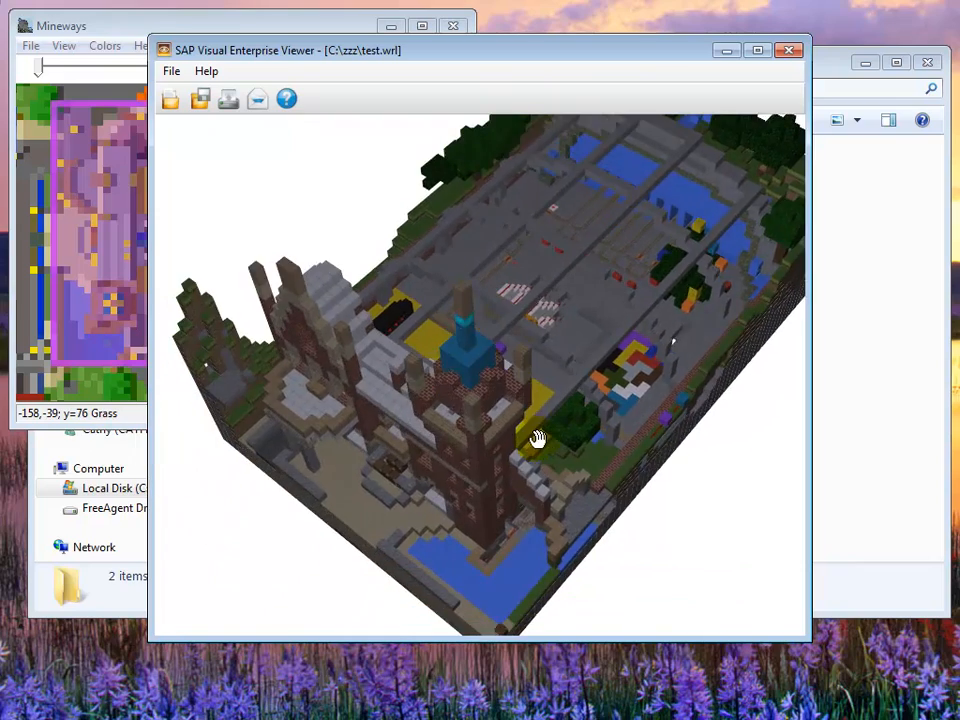
{"action": "left_click_drag", "start_coordinate": [538, 438], "coordinate": [408, 338]}
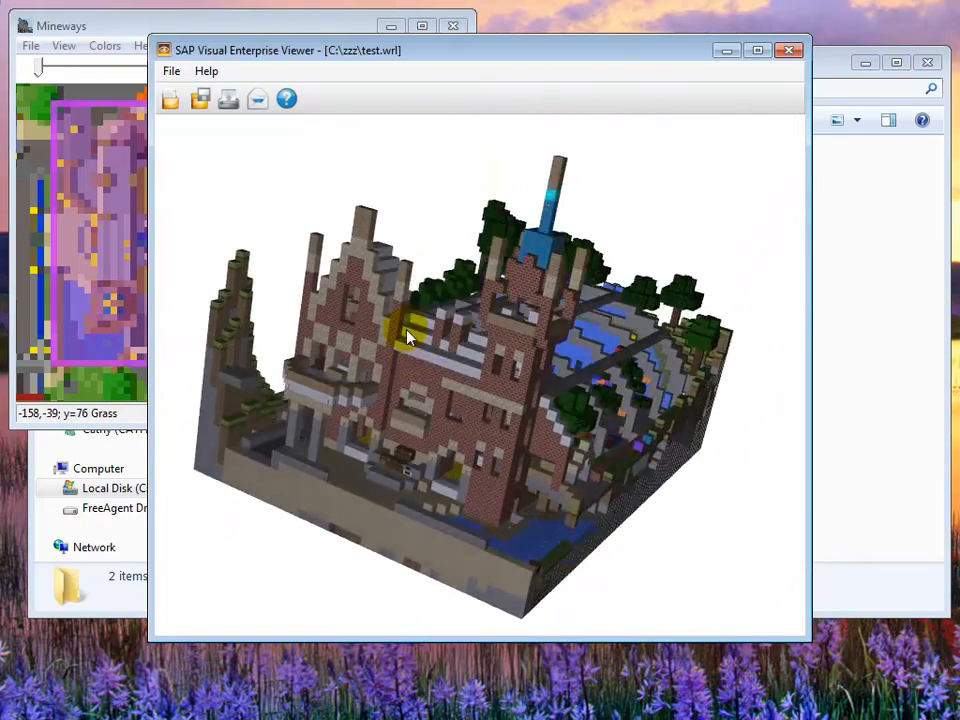
{"action": "left_click_drag", "start_coordinate": [408, 337], "coordinate": [470, 528]}
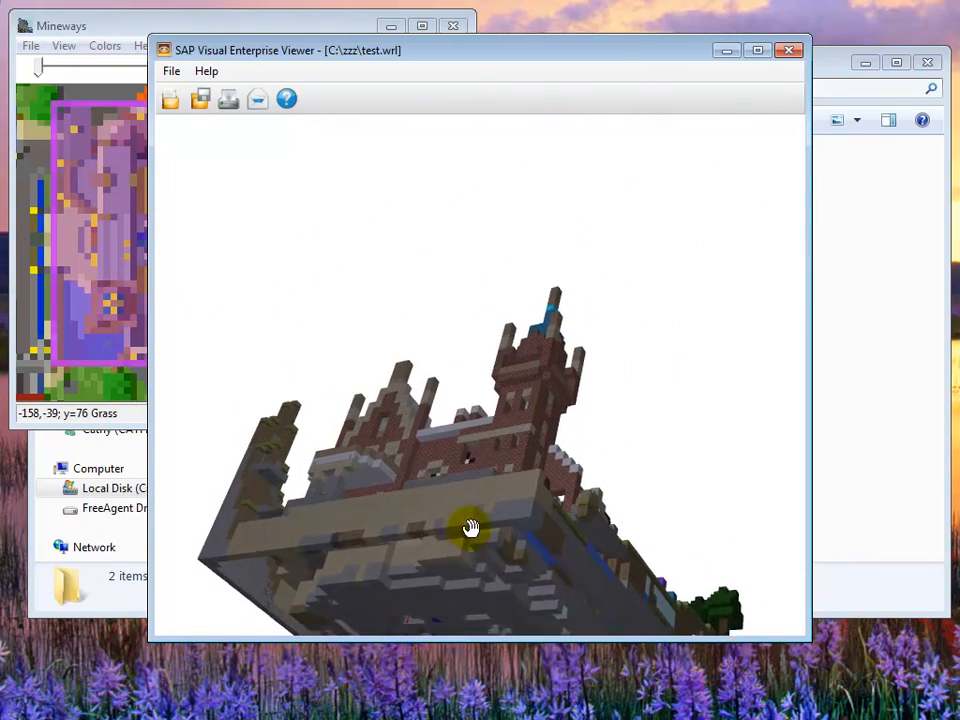
{"action": "left_click_drag", "start_coordinate": [470, 527], "coordinate": [628, 450]}
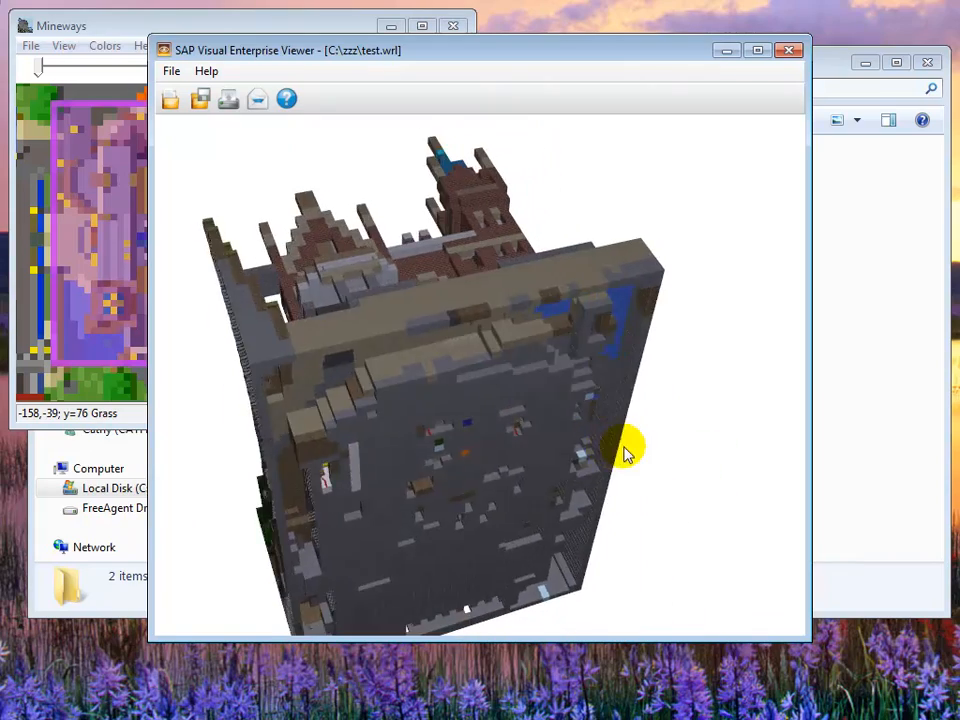
Rotate to the tree-lined back side, then zoom onto the platforms and tracks
{"action": "left_click_drag", "start_coordinate": [630, 445], "coordinate": [505, 405]}
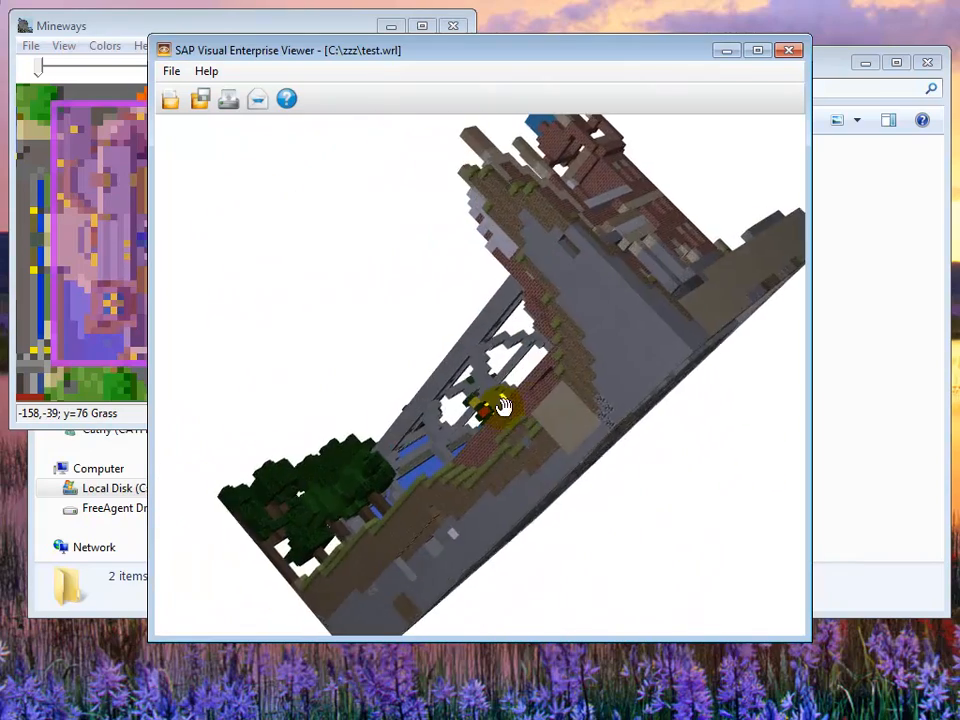
{"action": "left_click_drag", "start_coordinate": [505, 405], "coordinate": [378, 472]}
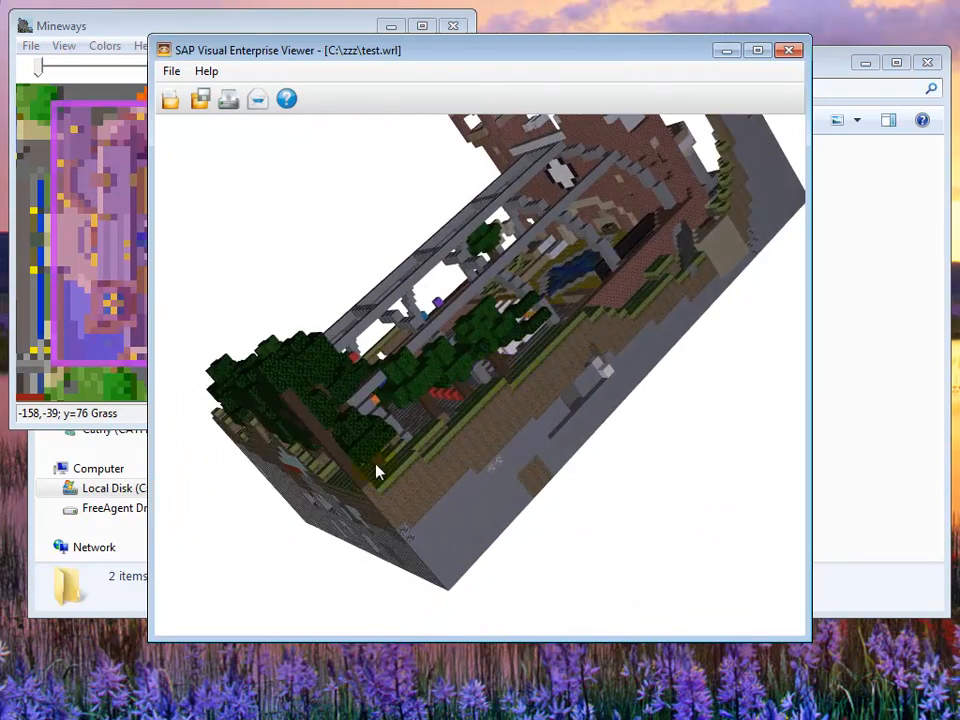
{"action": "left_click_drag", "start_coordinate": [378, 472], "coordinate": [295, 478]}
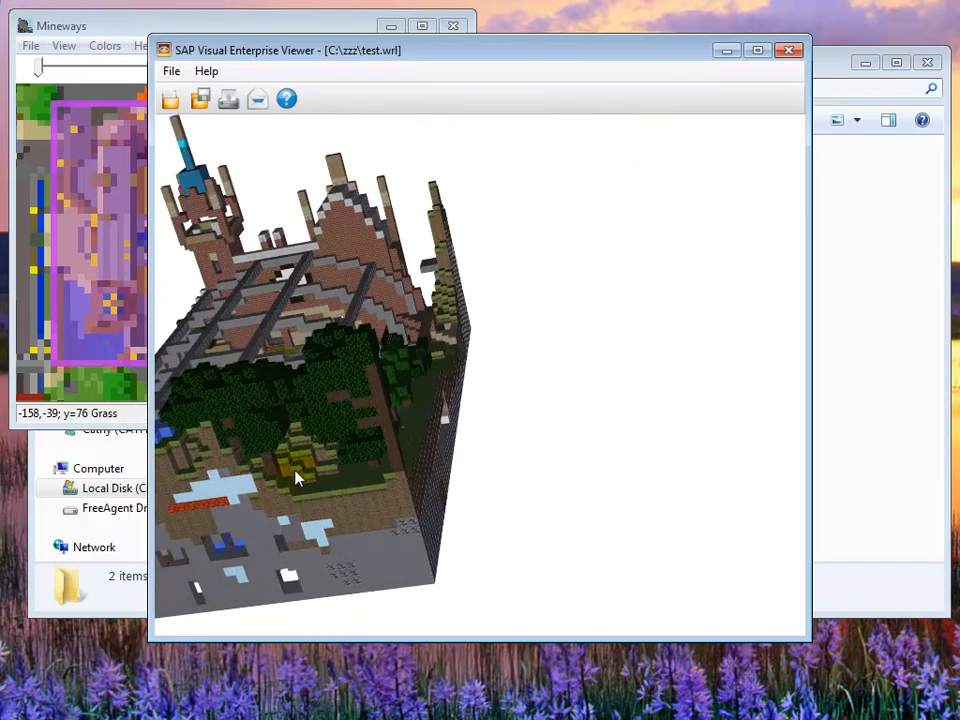
{"action": "left_click_drag", "start_coordinate": [300, 480], "coordinate": [310, 440]}
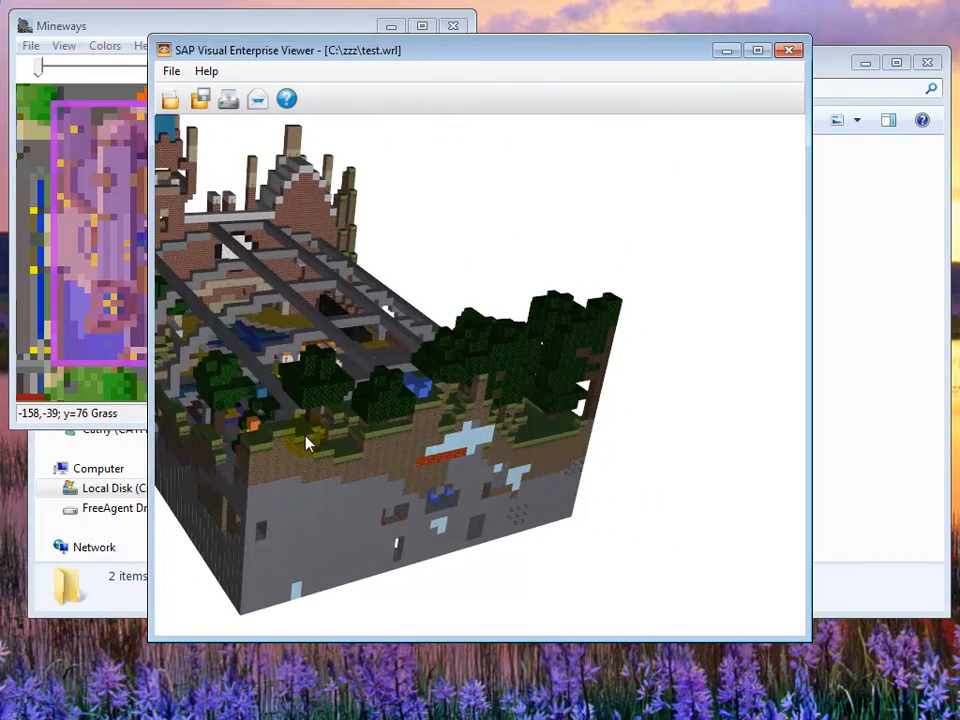
{"action": "left_click_drag", "start_coordinate": [305, 445], "coordinate": [415, 540]}
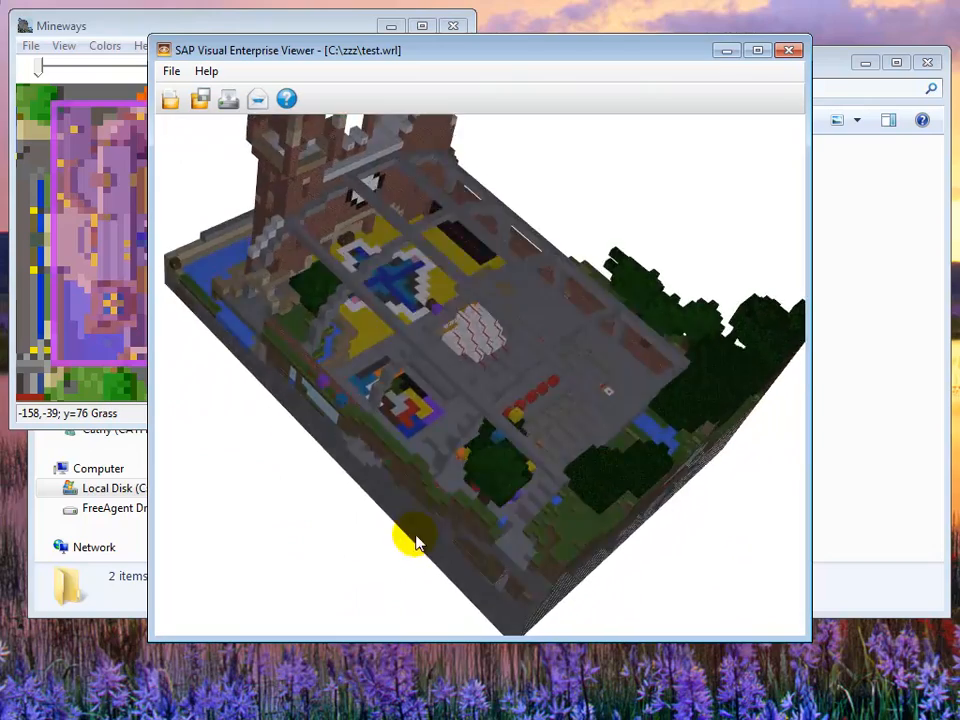
{"action": "left_click_drag", "start_coordinate": [415, 540], "coordinate": [430, 415]}
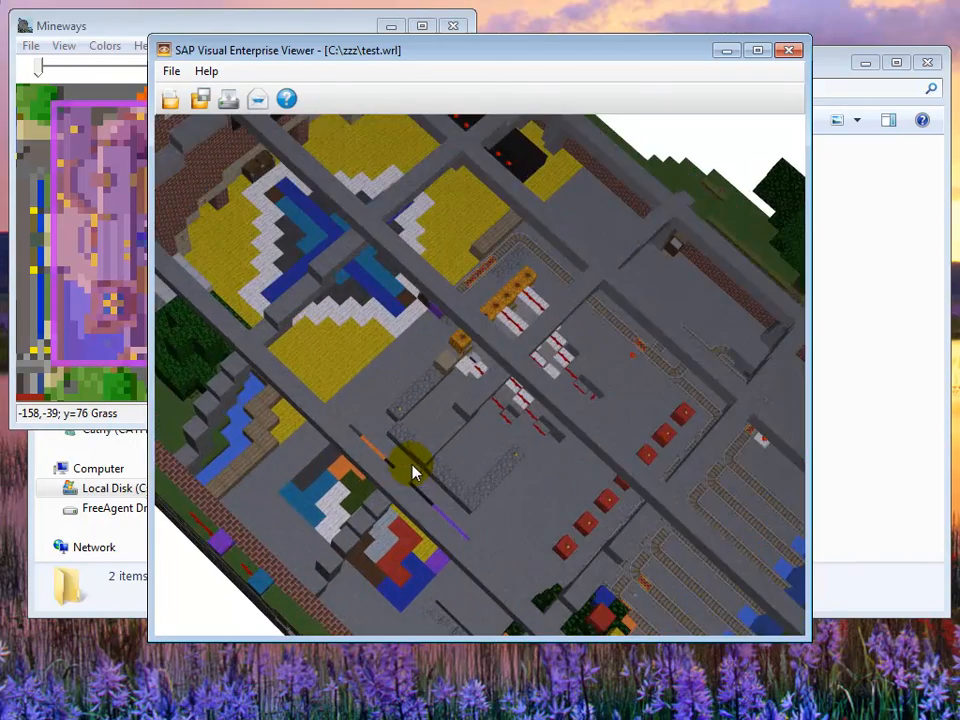
Pan along the open side wall, arches, trees and lower ground layers
{"action": "left_click_drag", "start_coordinate": [415, 470], "coordinate": [480, 440]}
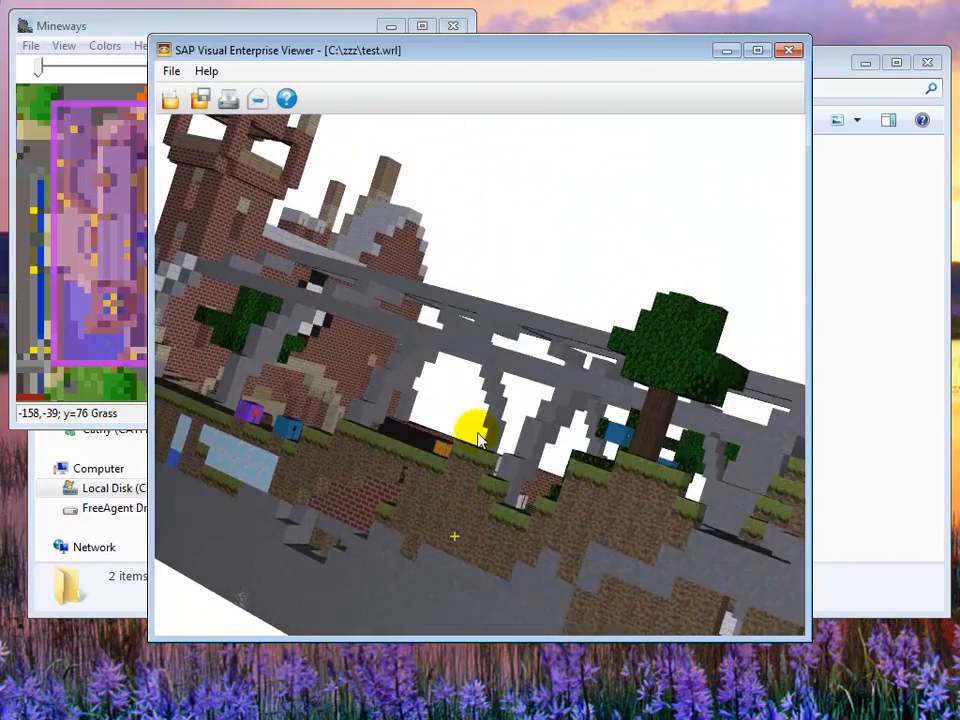
{"action": "left_click_drag", "start_coordinate": [480, 440], "coordinate": [485, 560]}
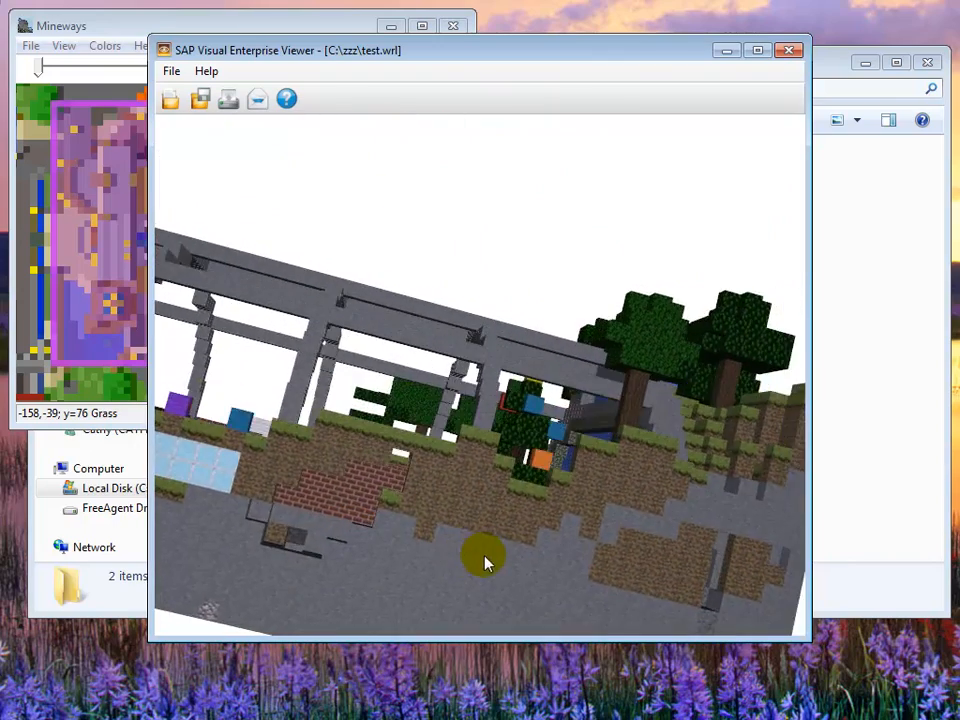
{"action": "left_click_drag", "start_coordinate": [485, 560], "coordinate": [475, 440]}
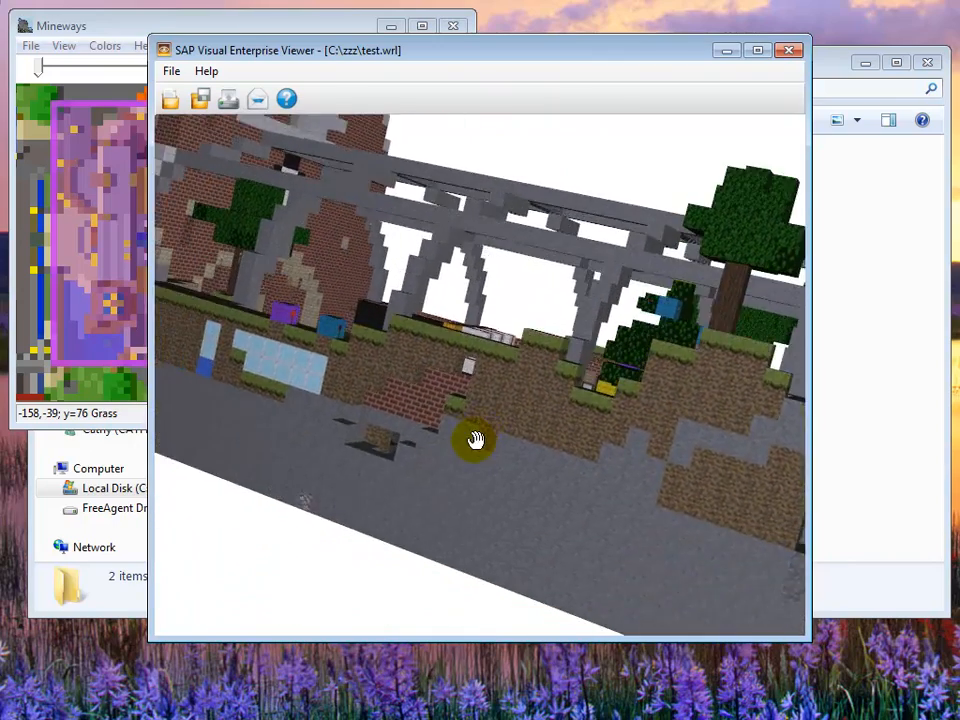
{"action": "left_click_drag", "start_coordinate": [475, 440], "coordinate": [432, 494]}
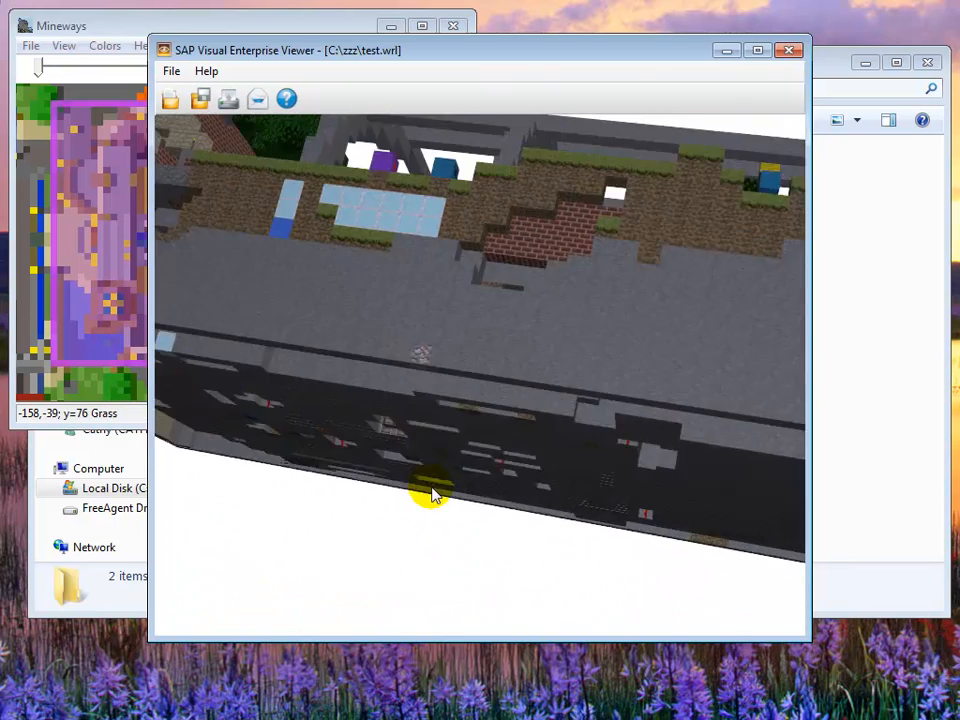
{"action": "left_click_drag", "start_coordinate": [432, 495], "coordinate": [368, 477]}
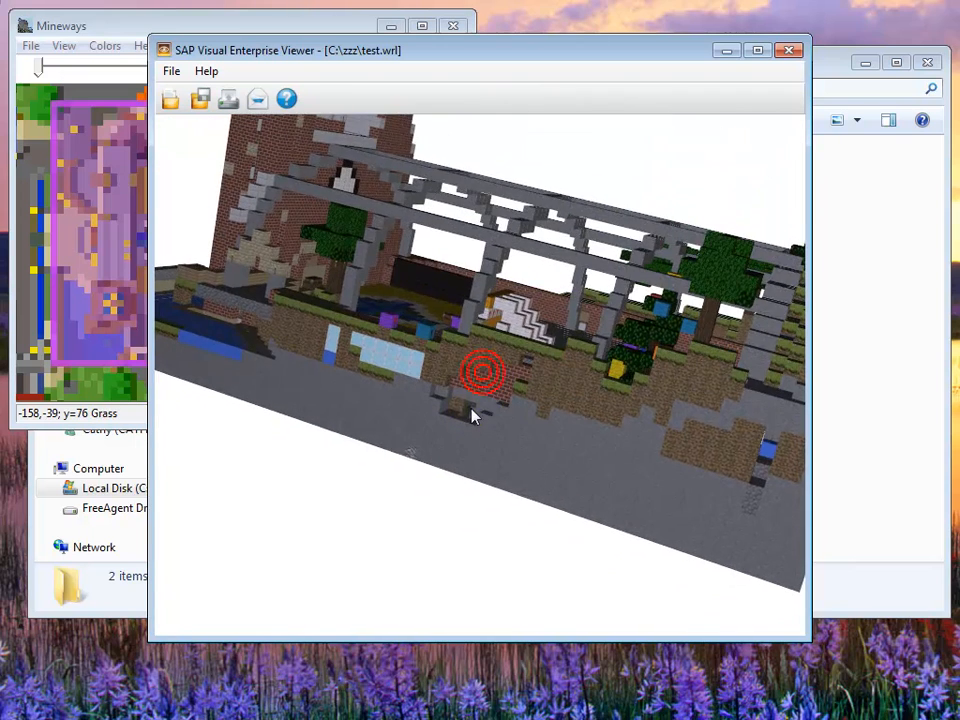
{"action": "mouse_move", "coordinate": [750, 533]}
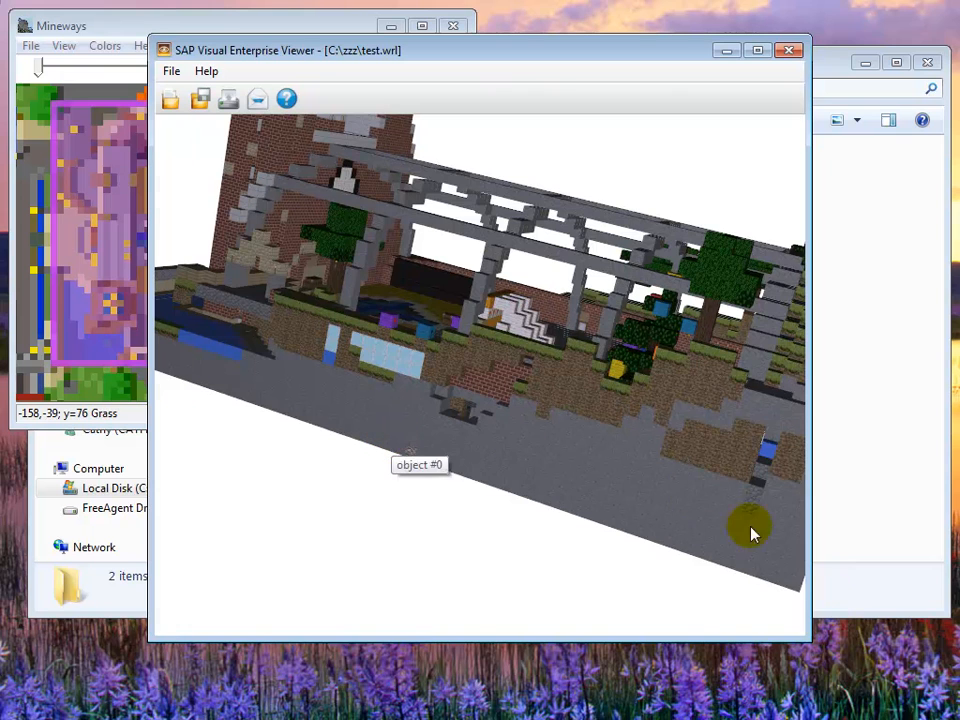